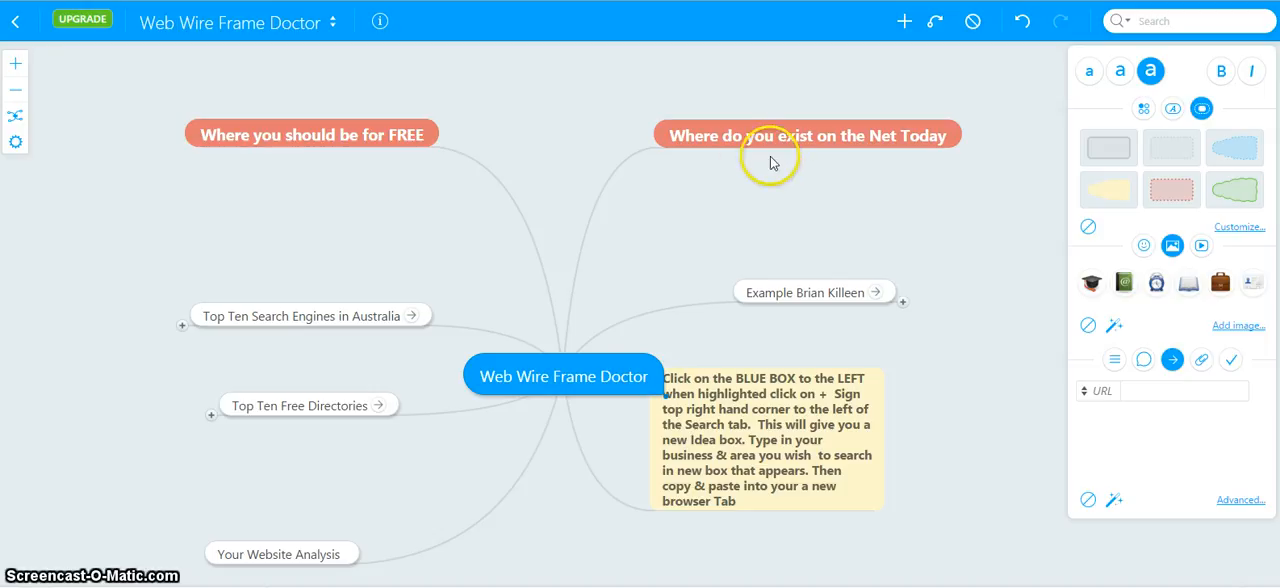
mouse_move(786, 156)
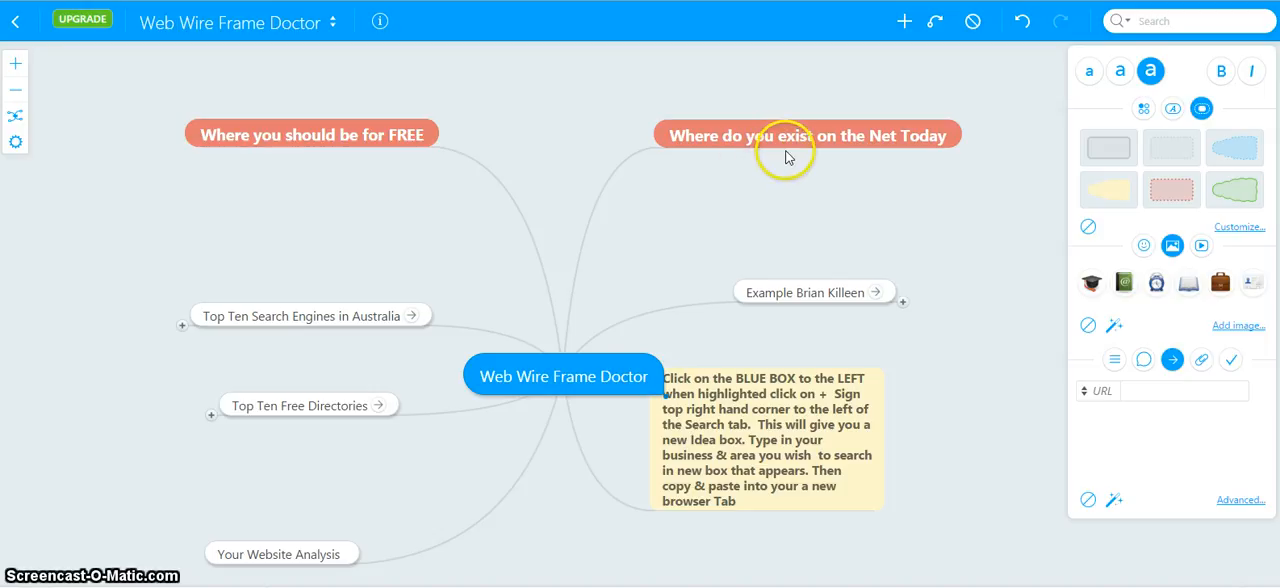
mouse_move(780, 148)
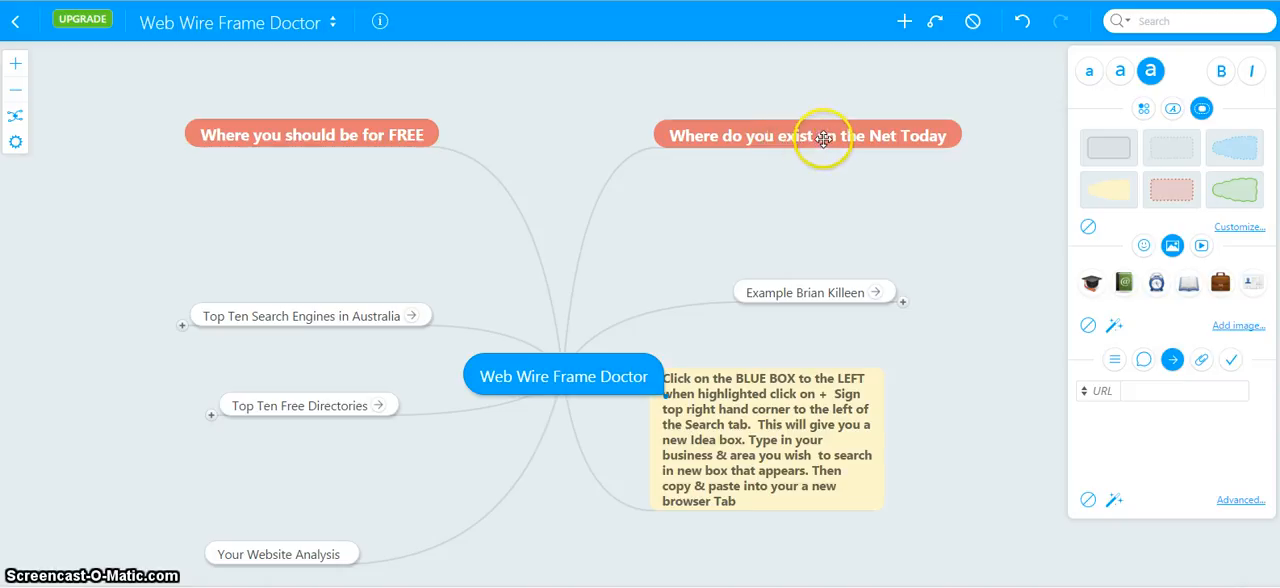
mouse_move(296, 136)
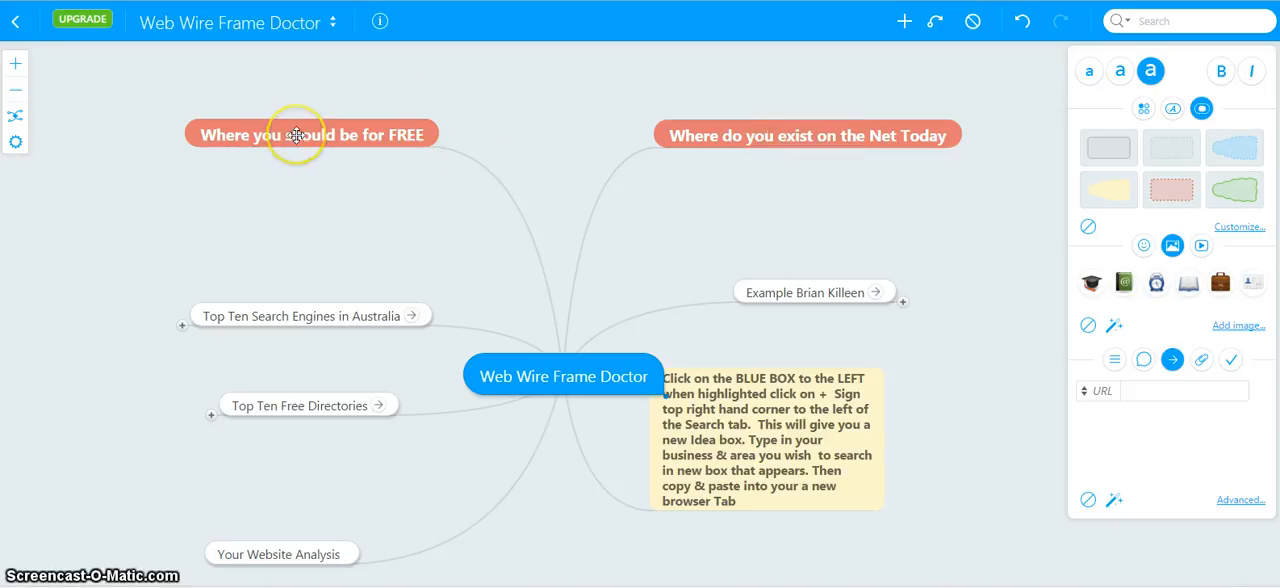
mouse_move(396, 122)
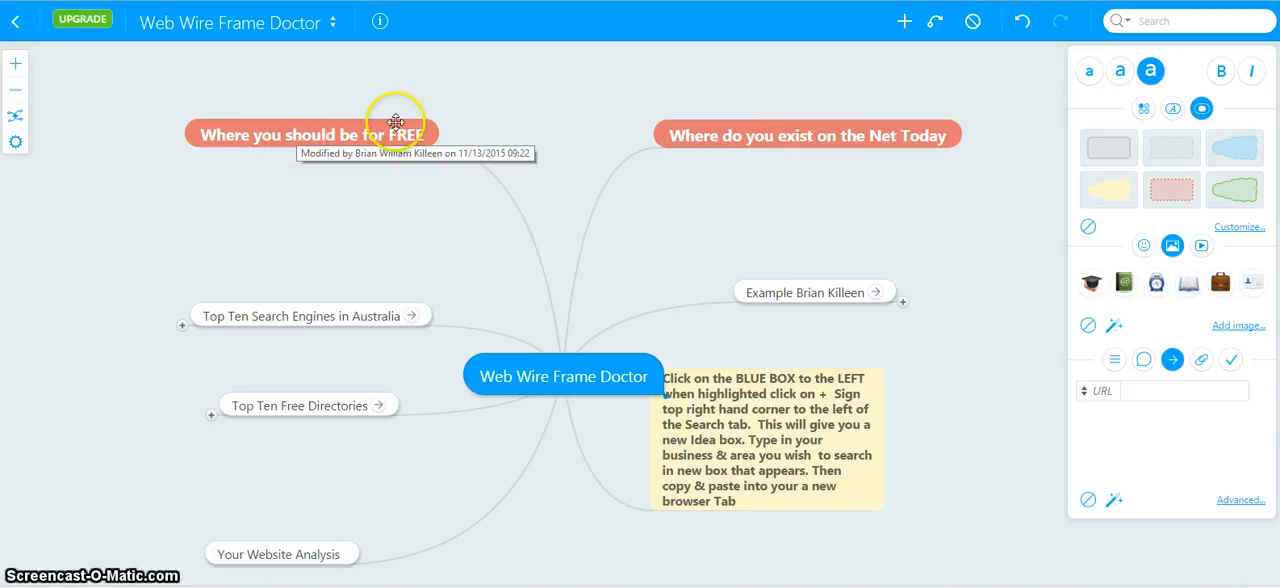
mouse_move(792, 292)
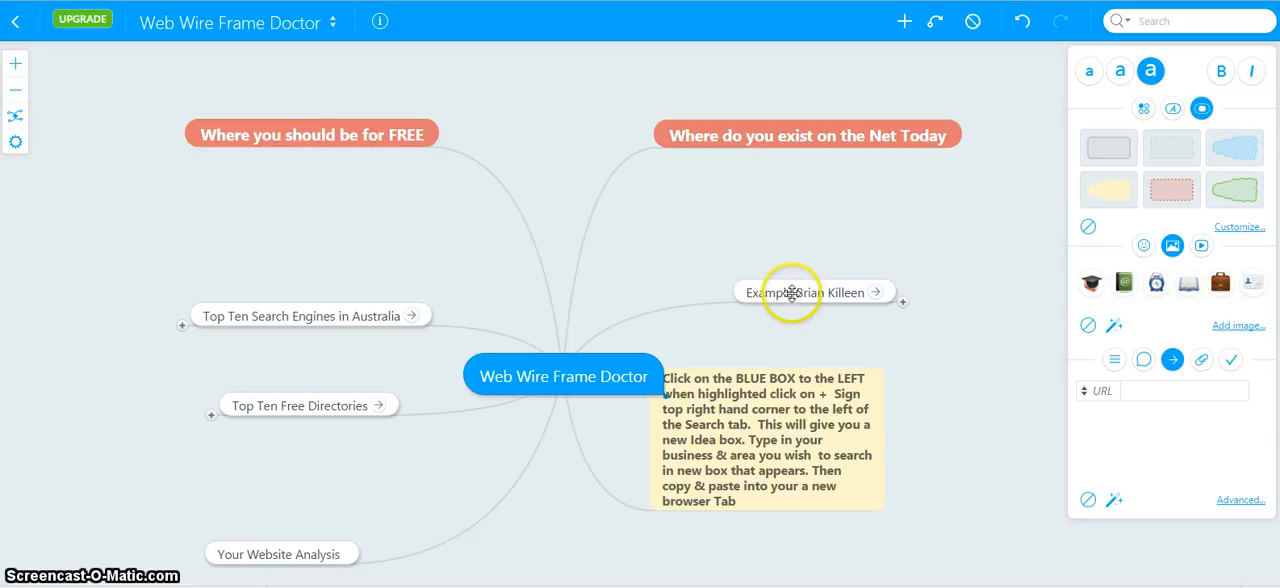
mouse_move(804, 292)
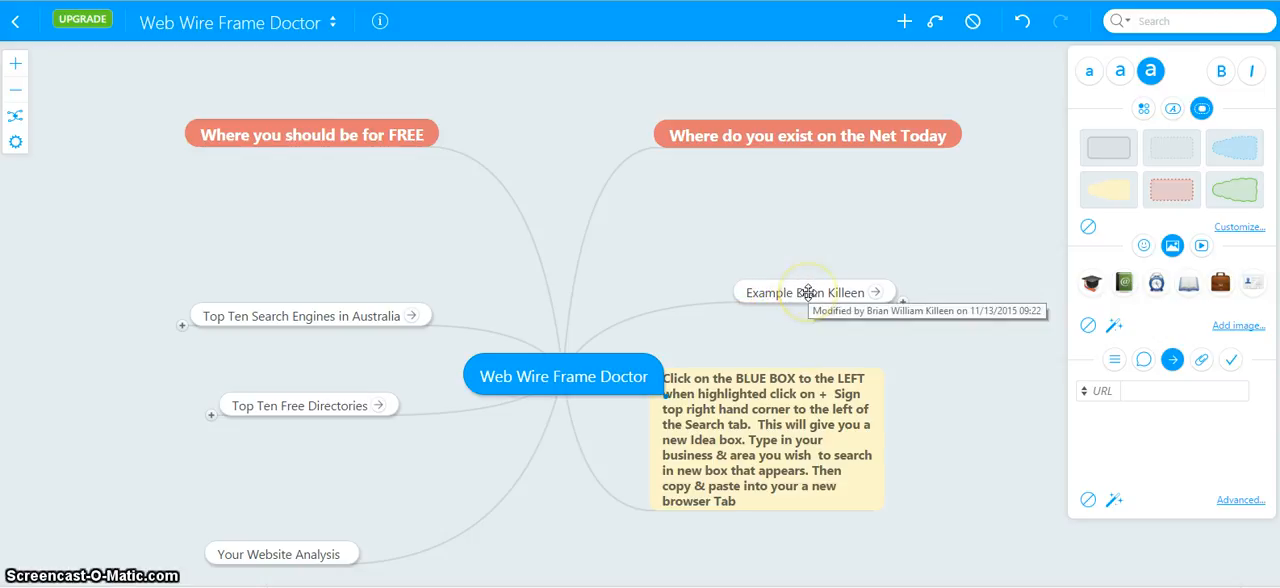
Copy the text of the Example node from the mind map.
left_click(808, 292)
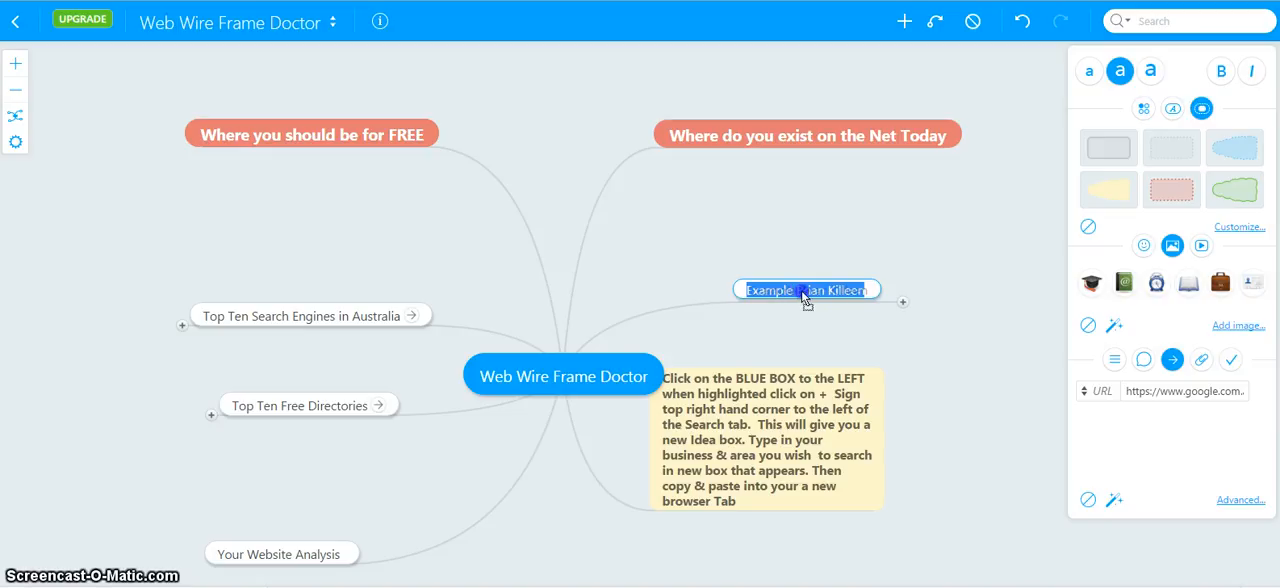
right_click(808, 290)
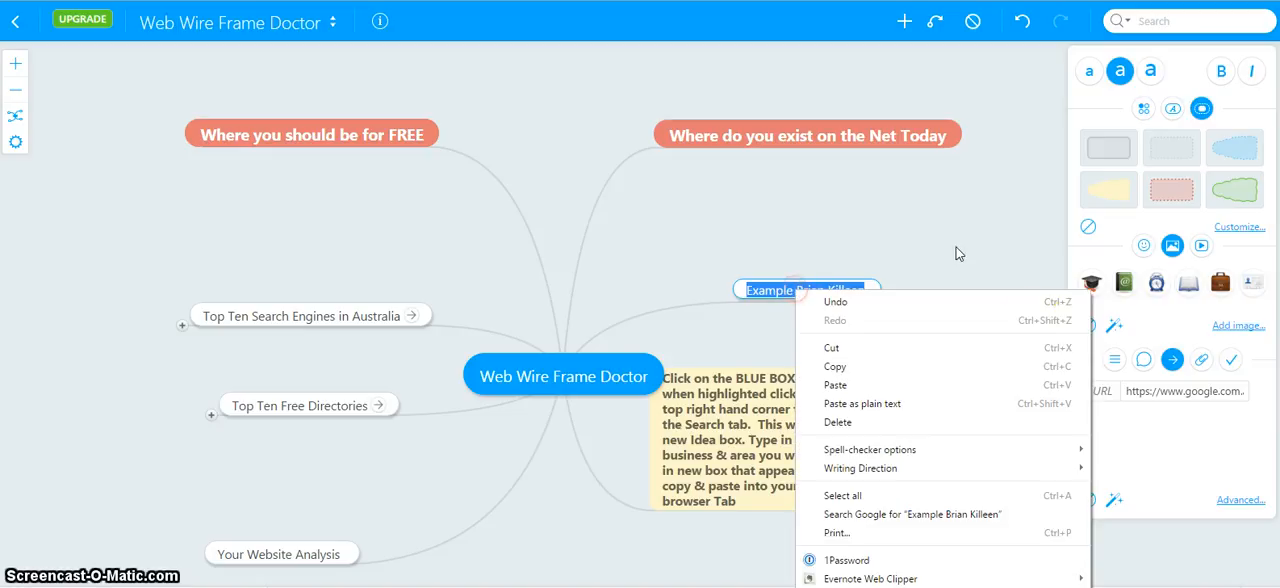
left_click(696, 340)
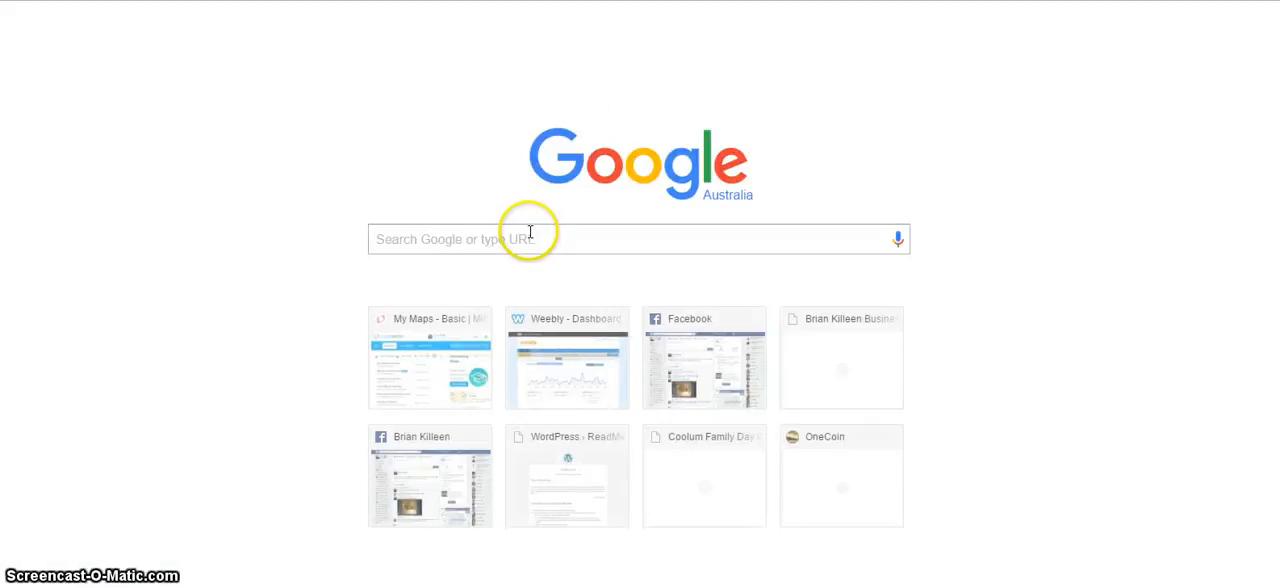
Search Google for the copied example name and look through its results.
right_click(530, 238)
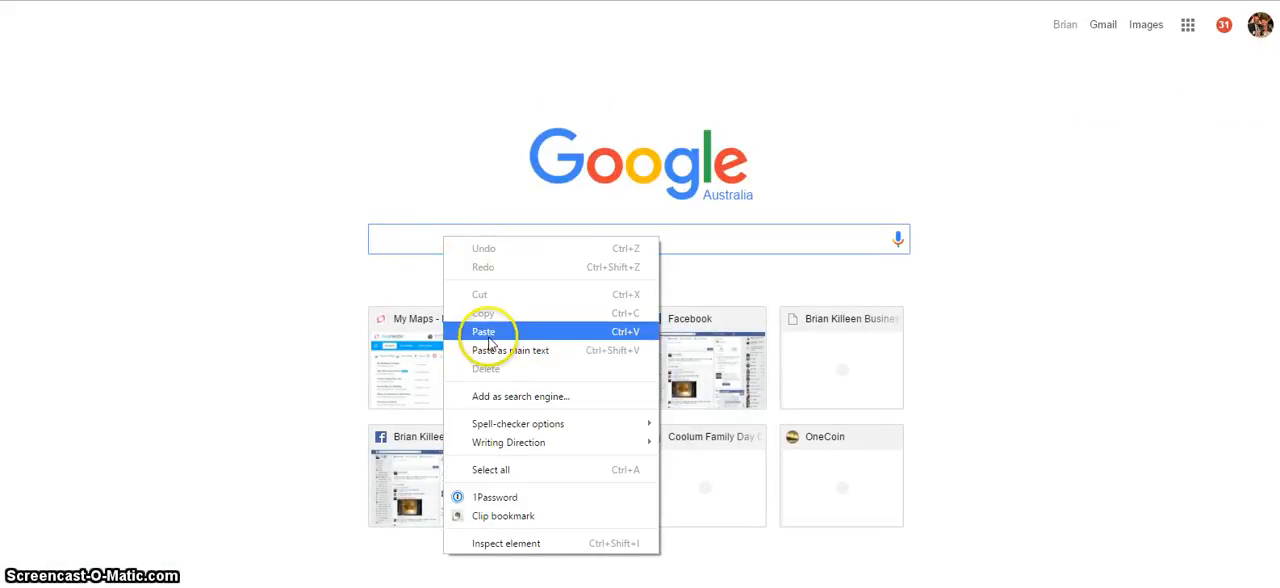
left_click(484, 332)
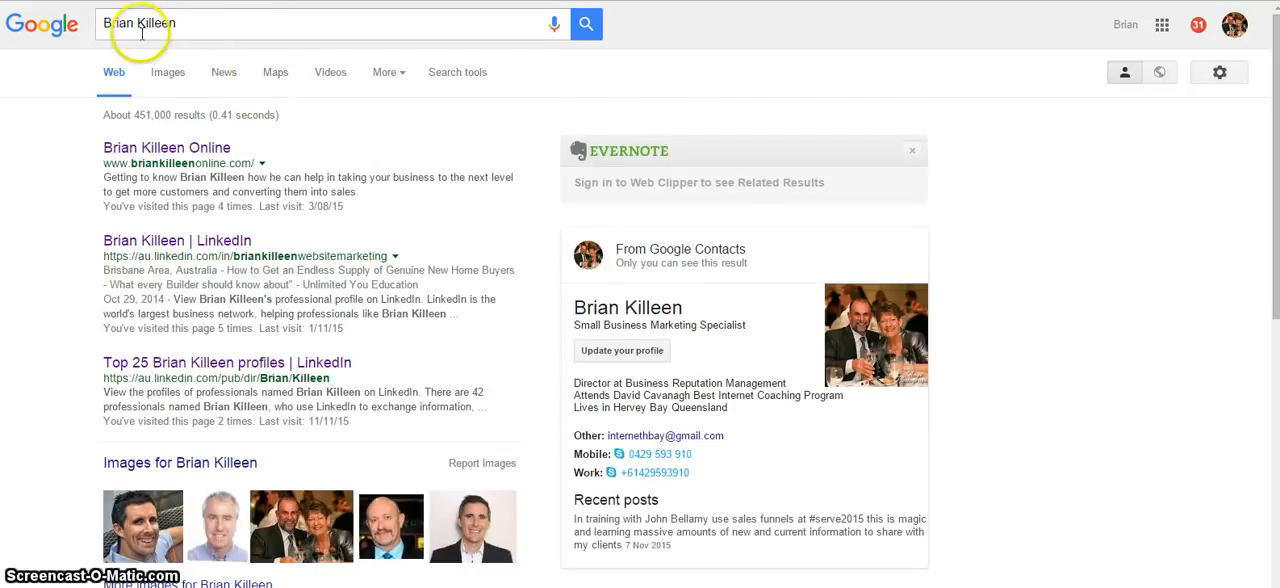
mouse_move(308, 134)
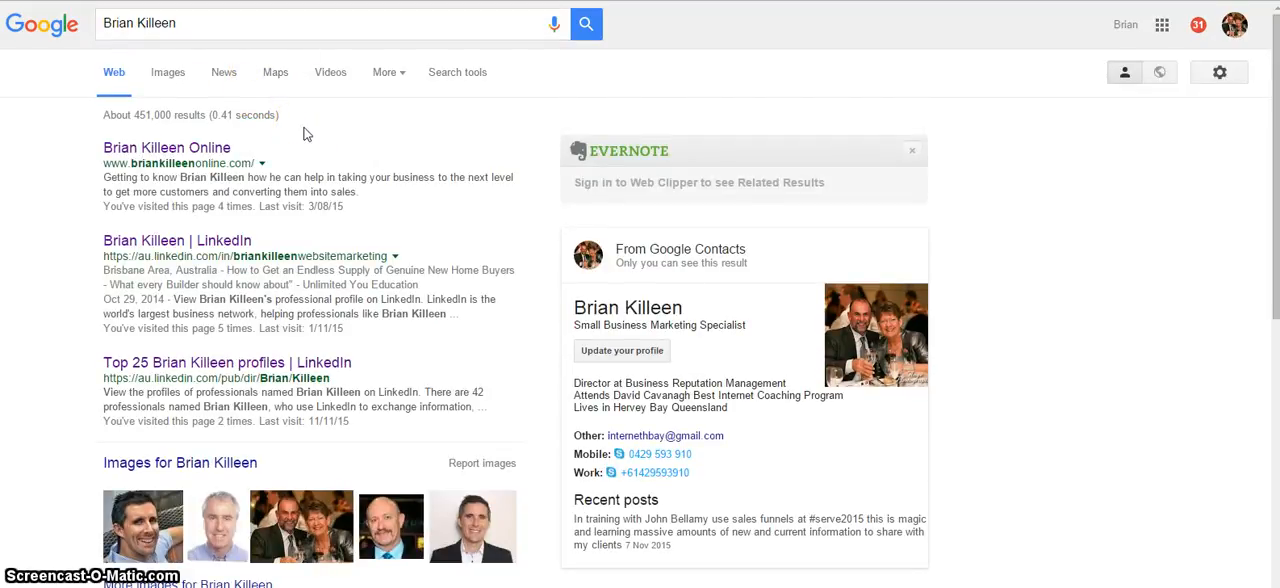
mouse_move(200, 162)
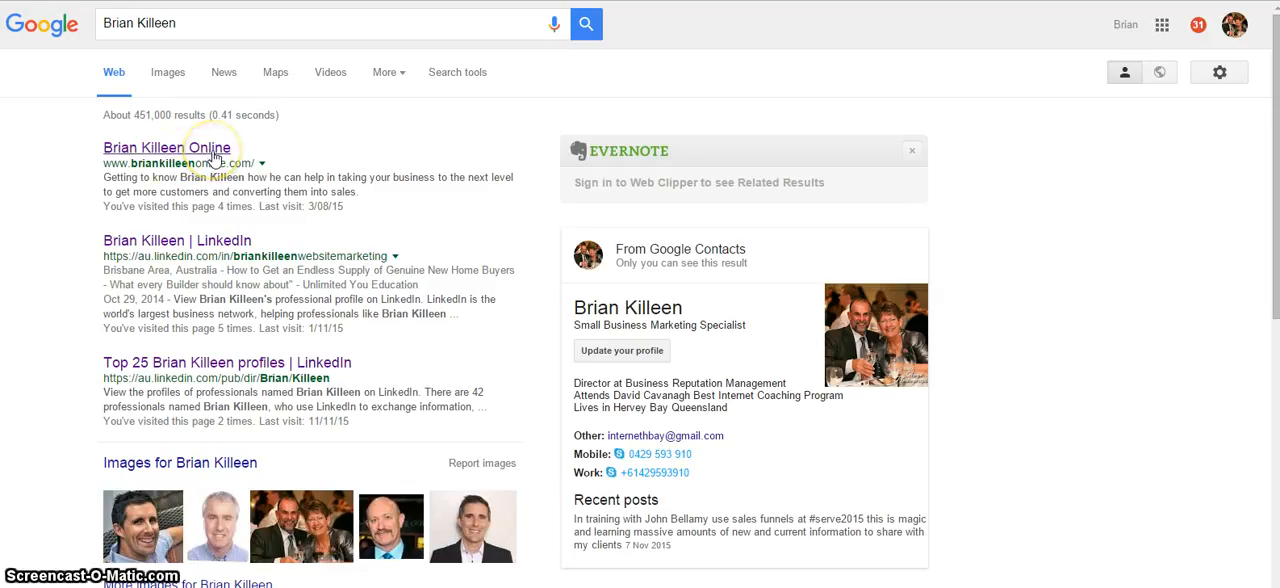
mouse_move(224, 250)
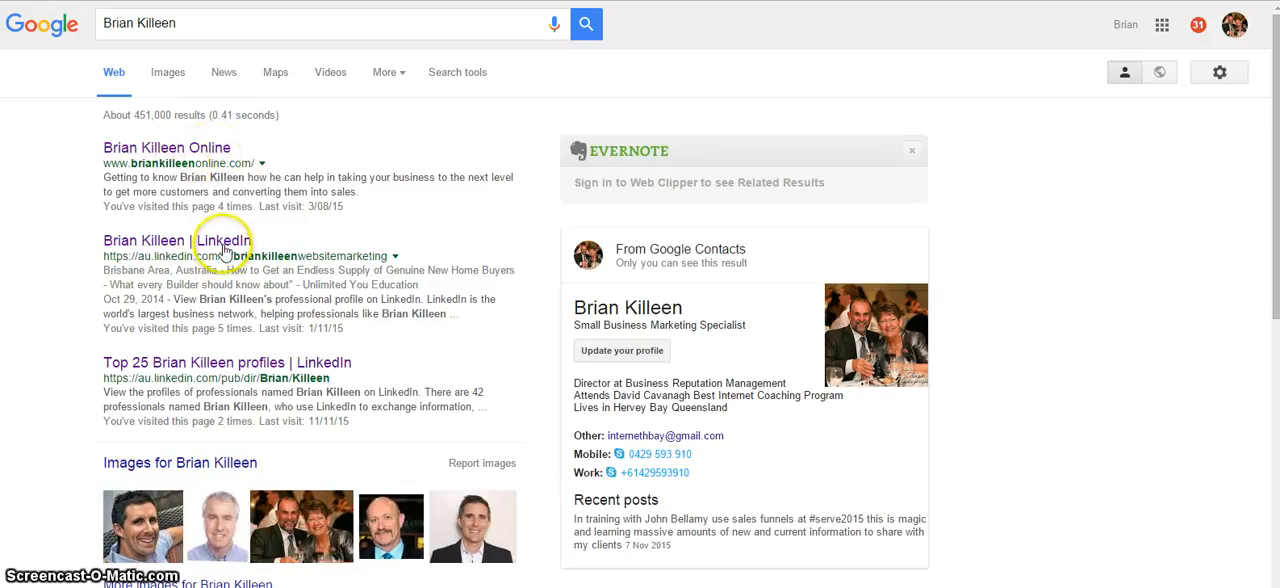
mouse_move(84, 408)
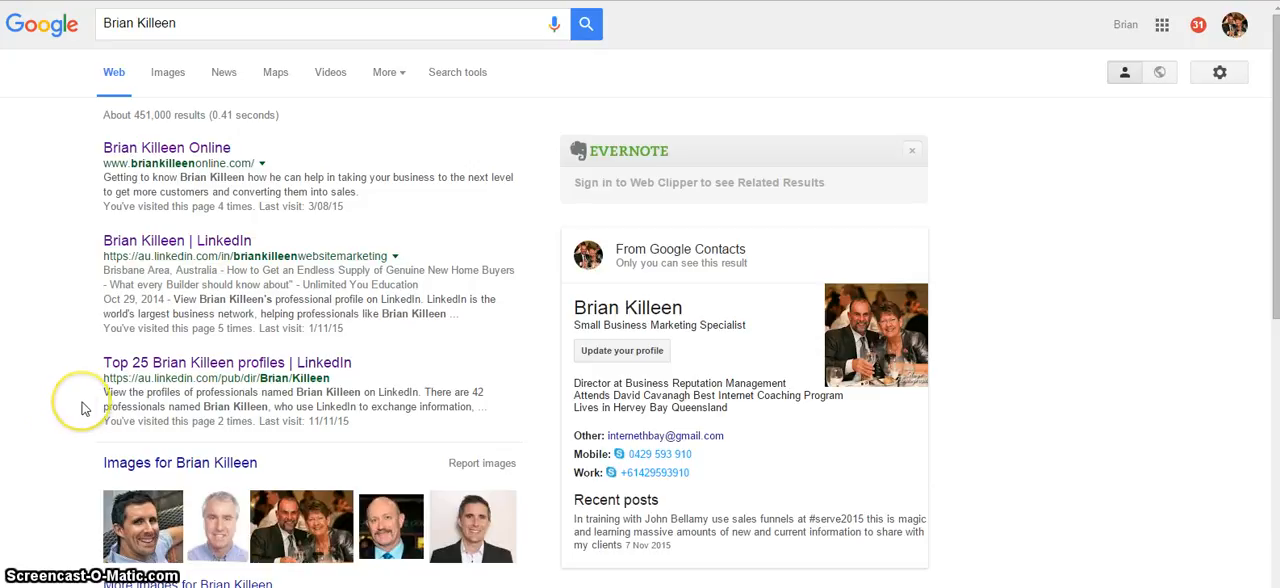
scroll("down", 3)
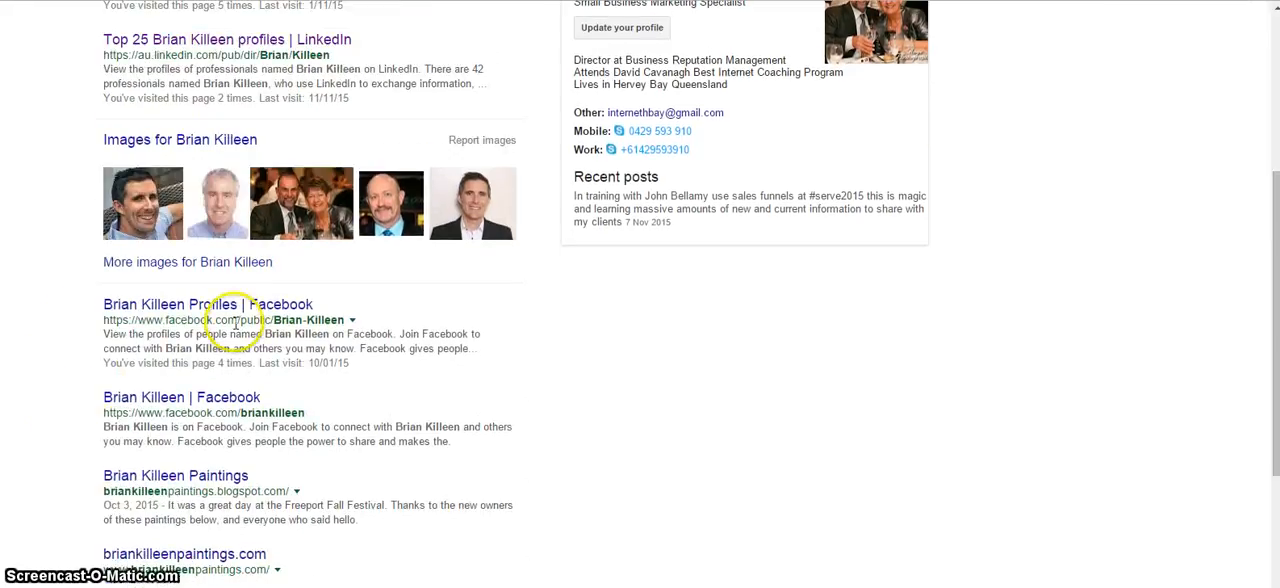
scroll("down", 3)
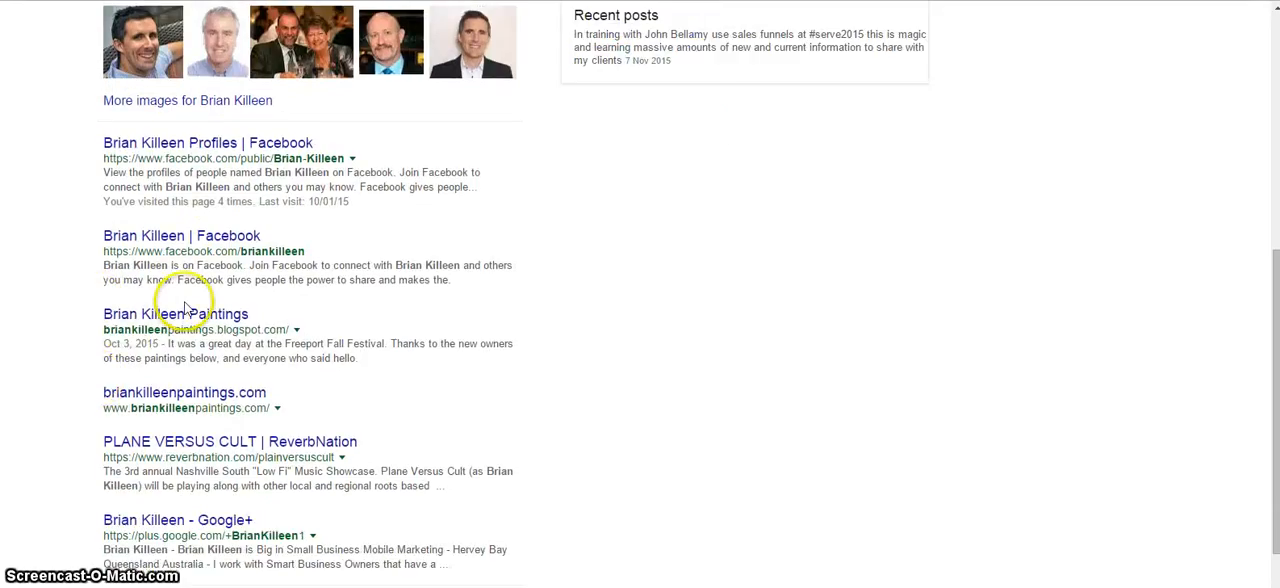
scroll("down", 3)
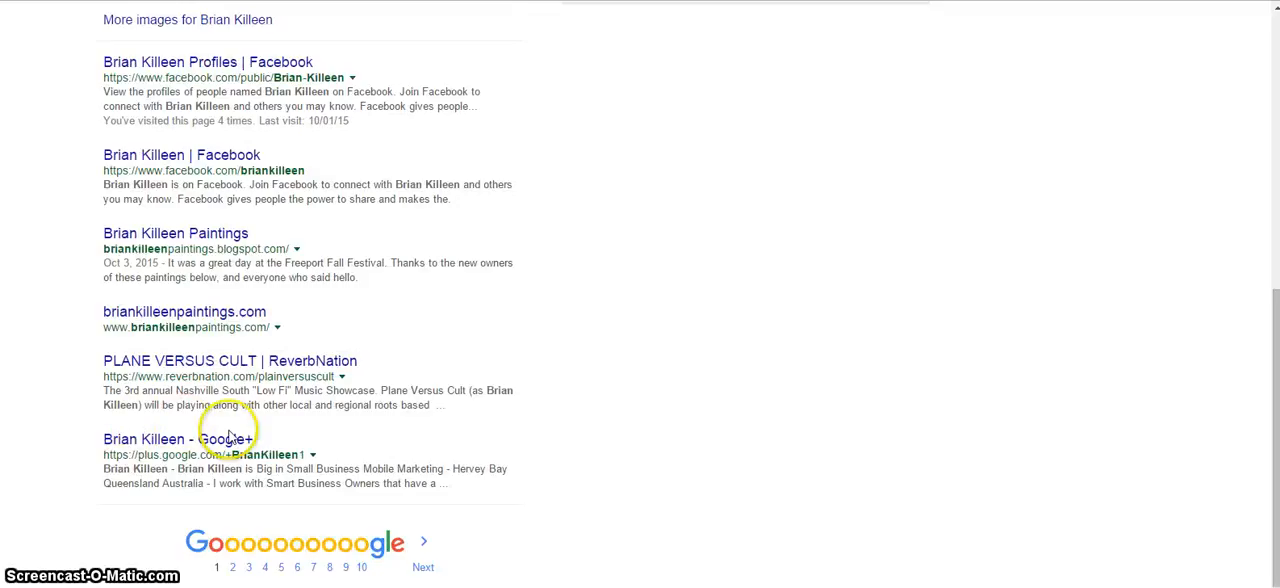
scroll("up", 3)
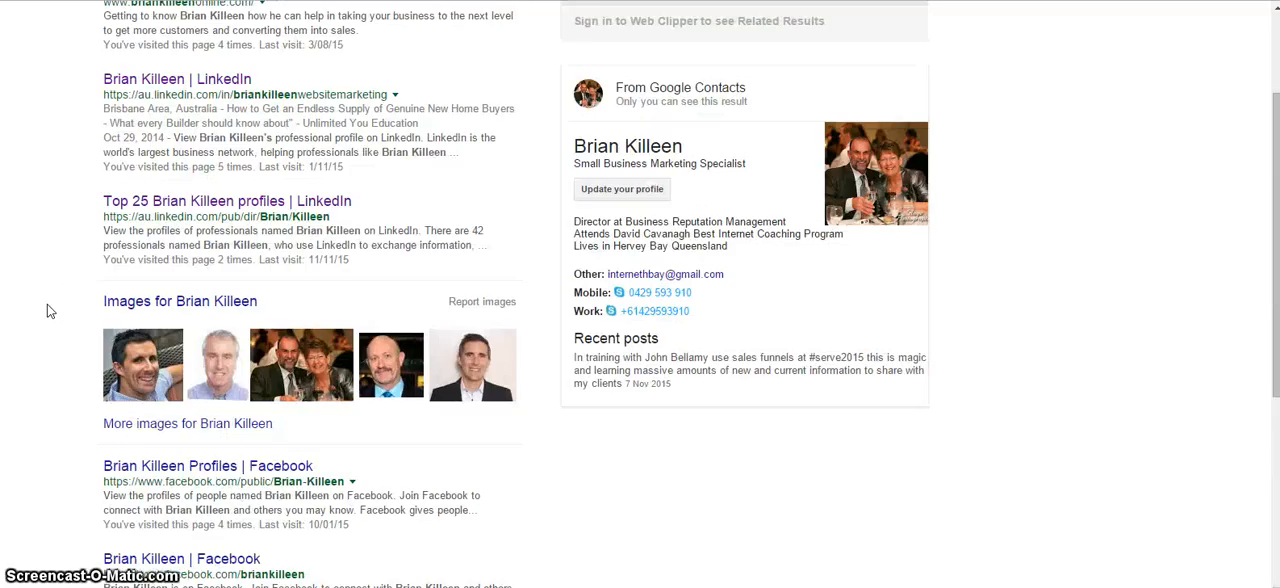
scroll("up", 3)
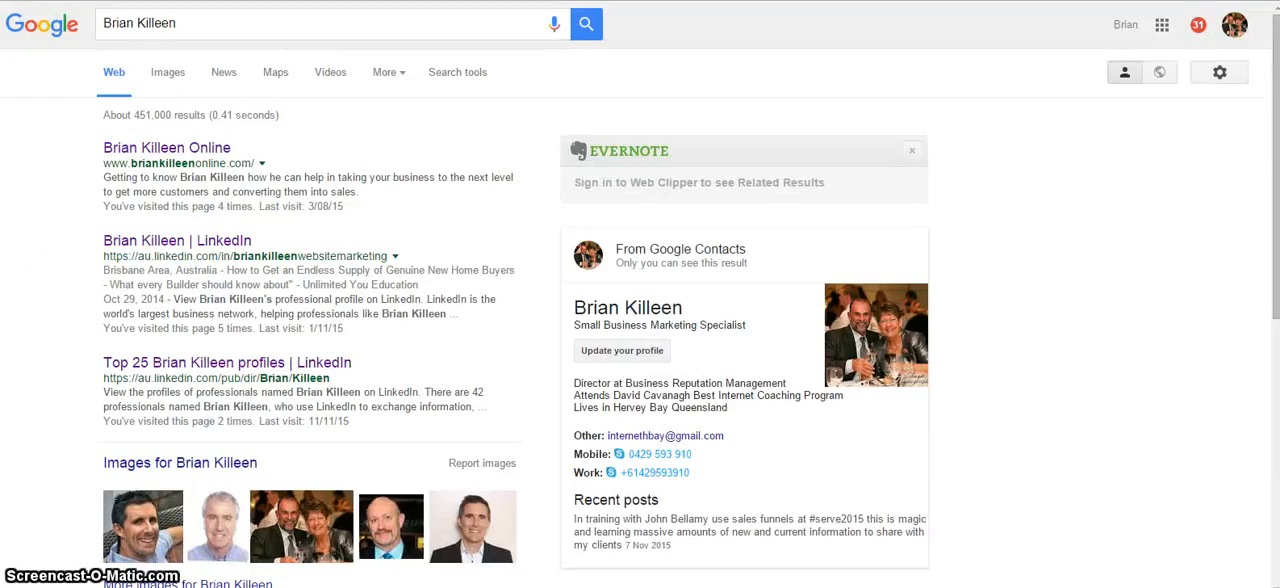
Link the example node to the Google results address and follow that link.
right_click(250, 24)
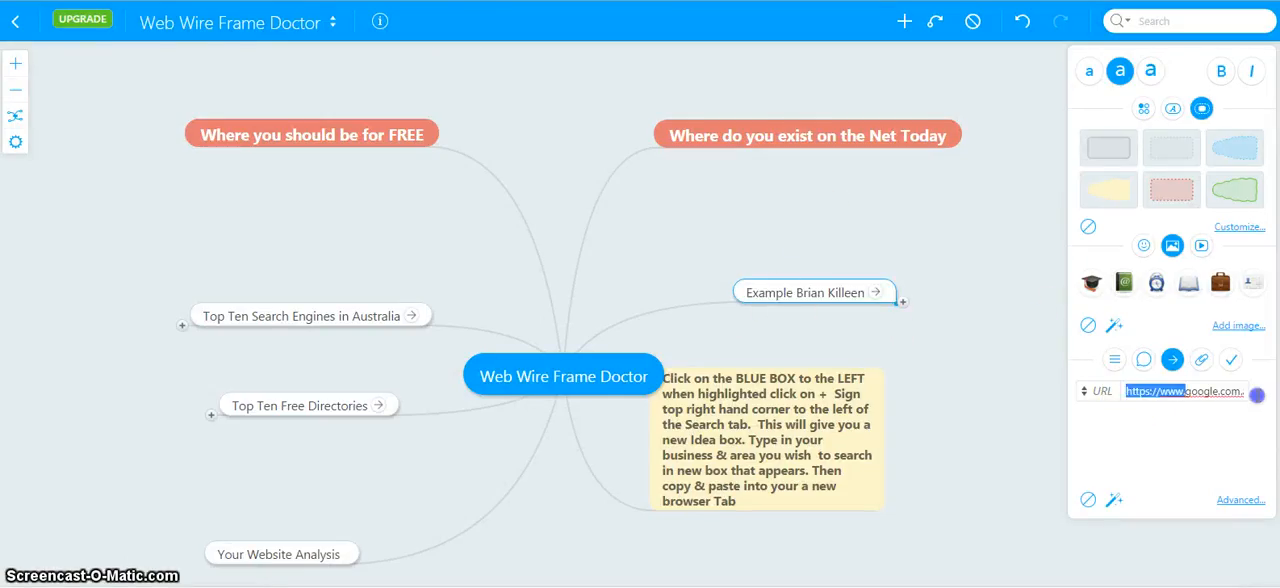
right_click(1196, 392)
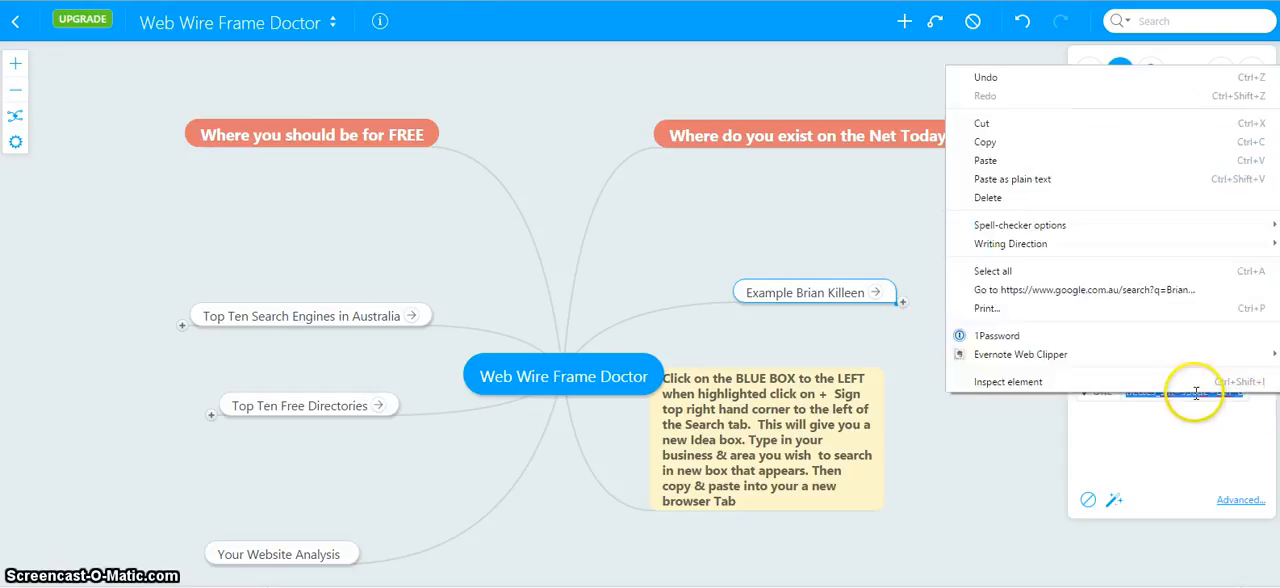
mouse_move(984, 160)
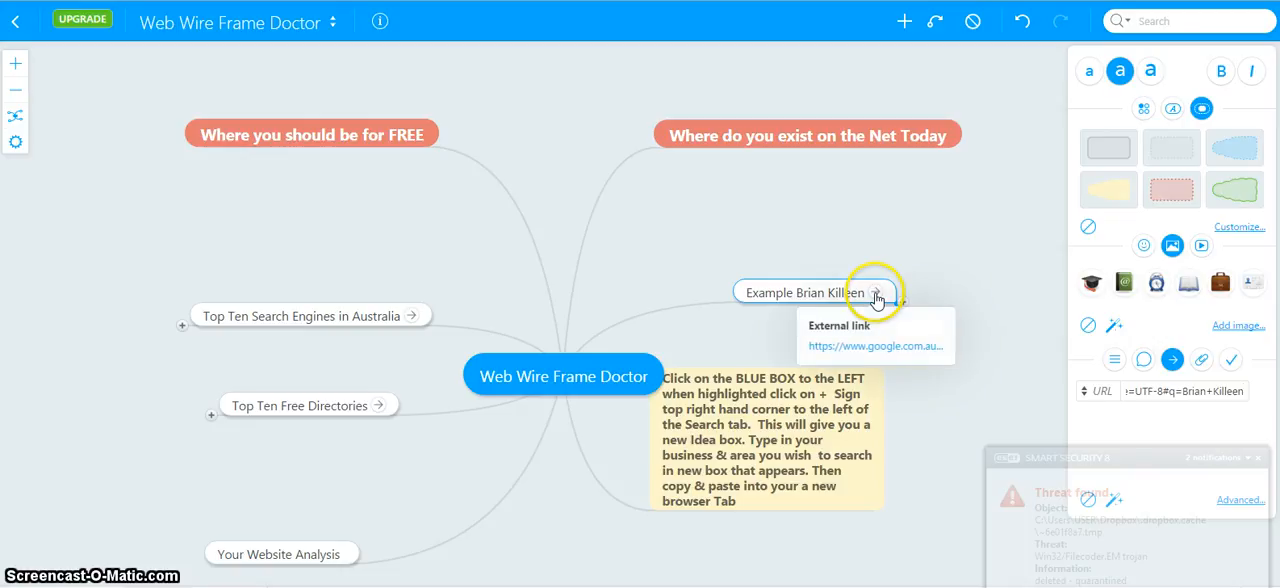
left_click(876, 346)
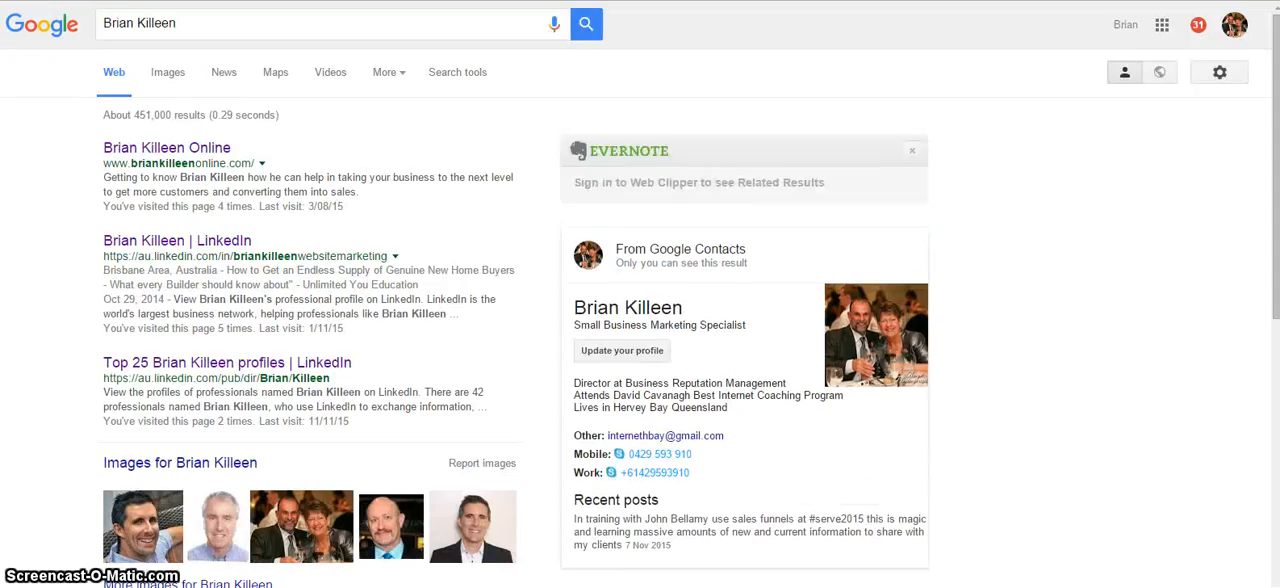
mouse_move(460, 208)
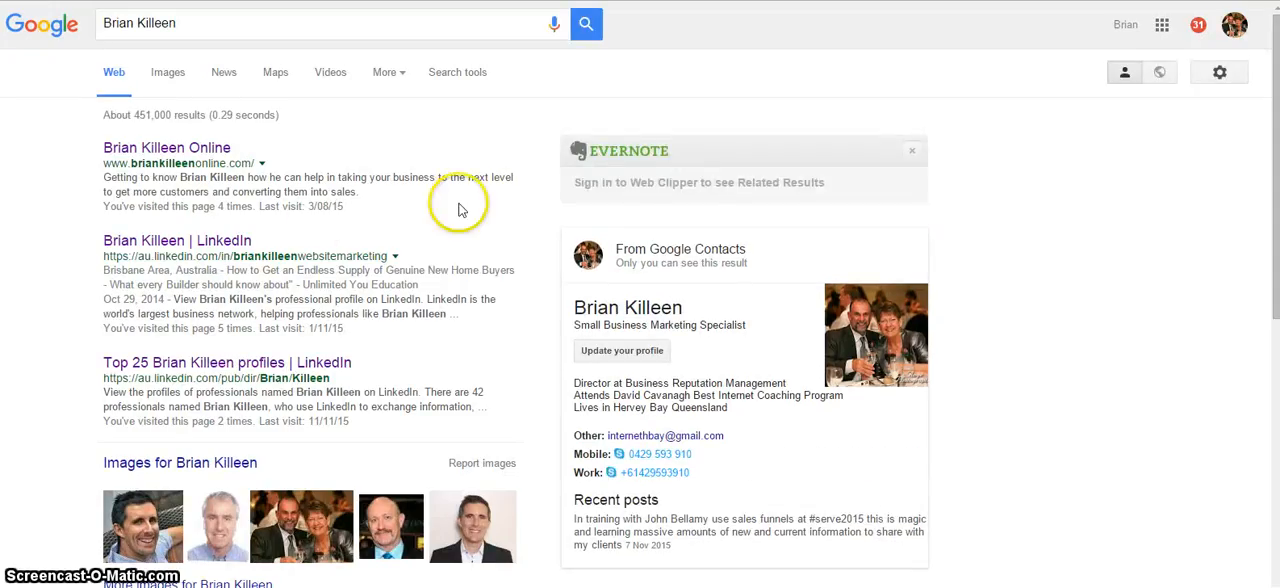
mouse_move(190, 176)
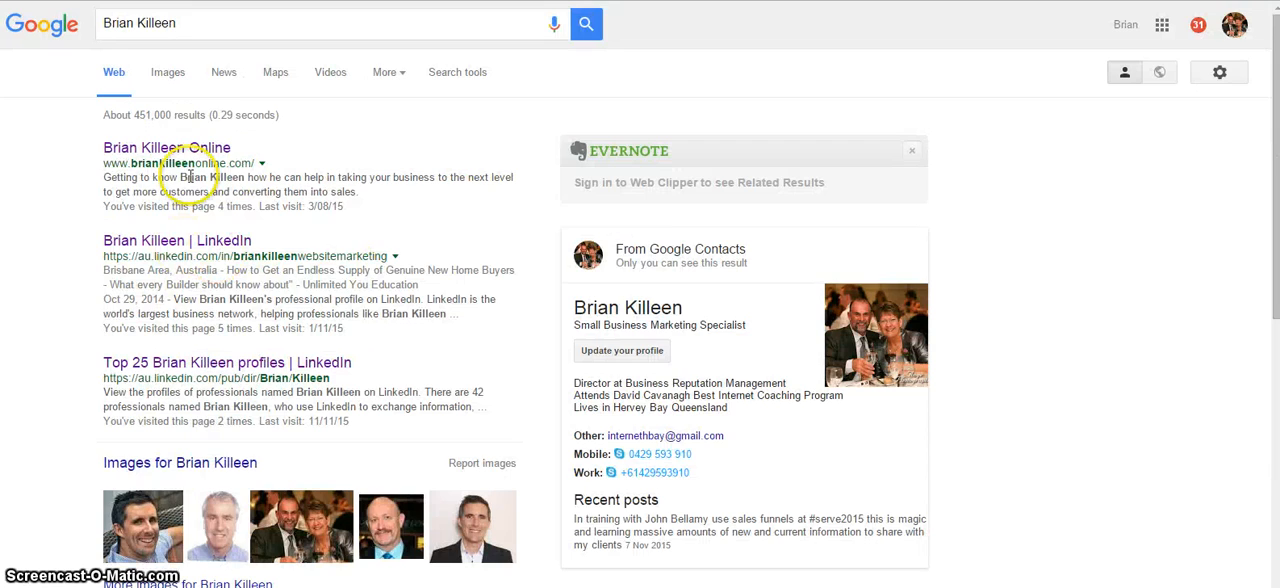
scroll("down", 3)
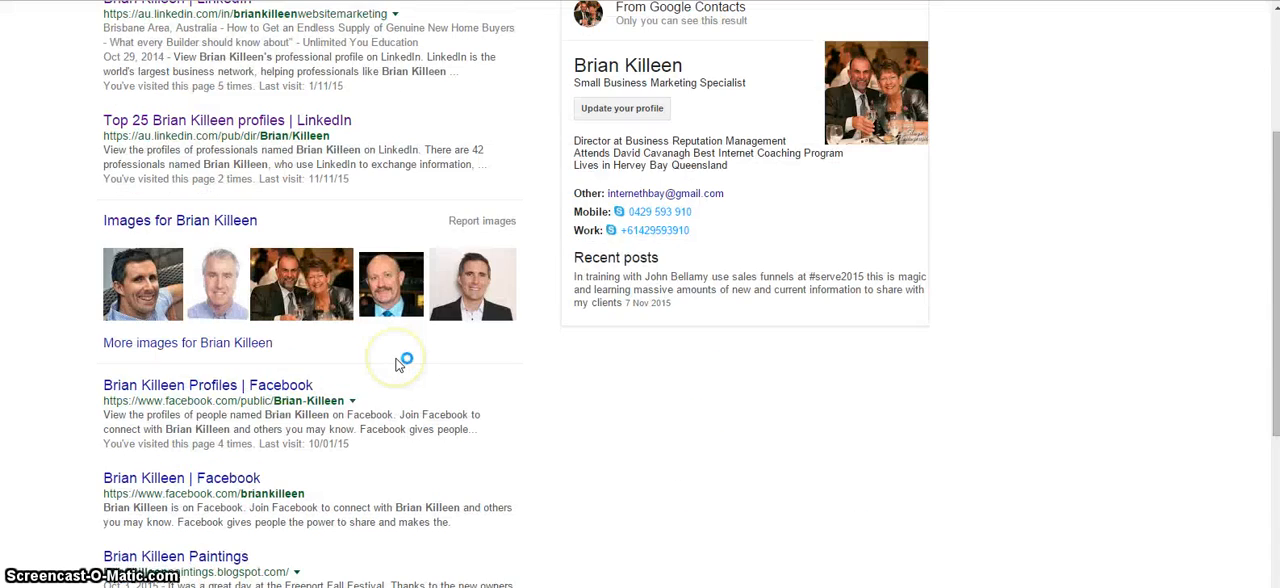
scroll("up", 3)
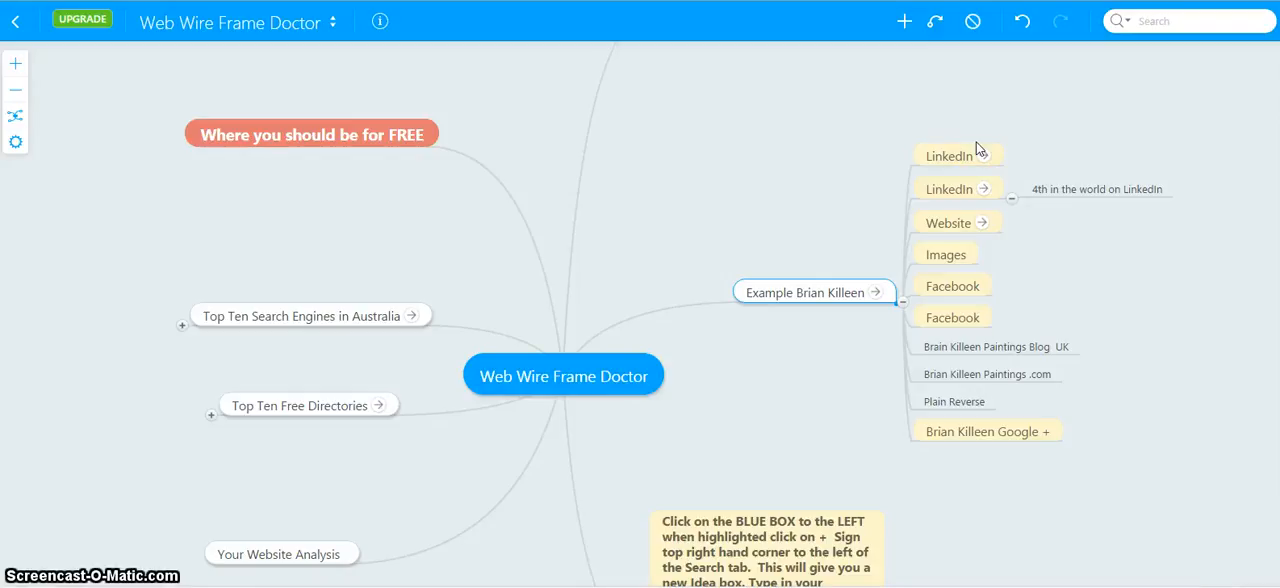
mouse_move(1060, 354)
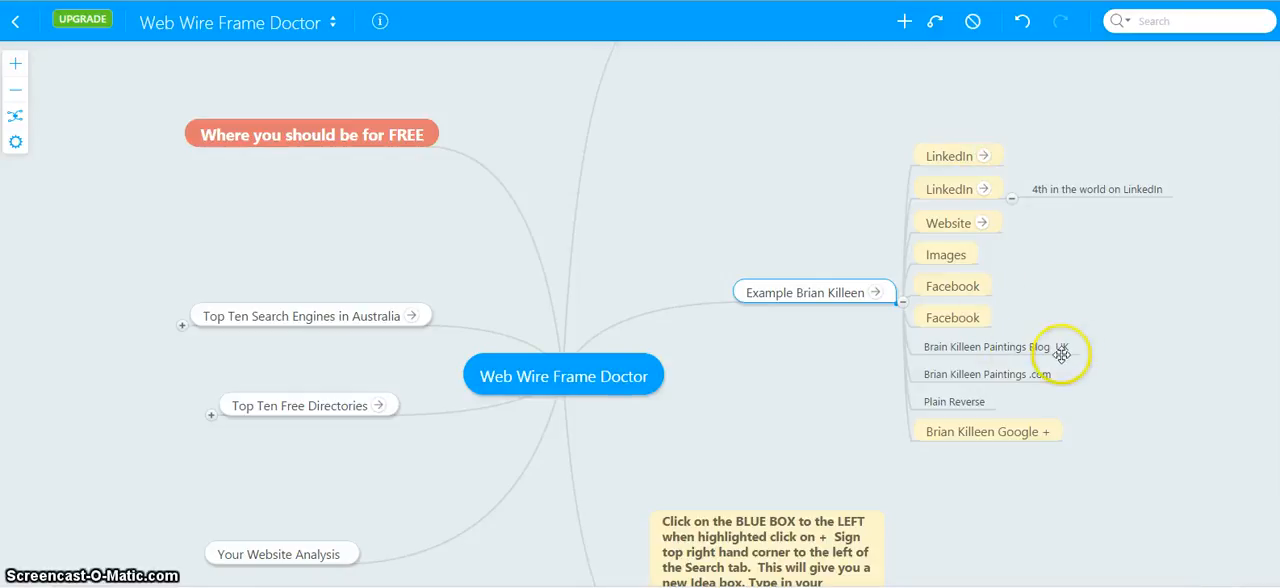
mouse_move(1024, 350)
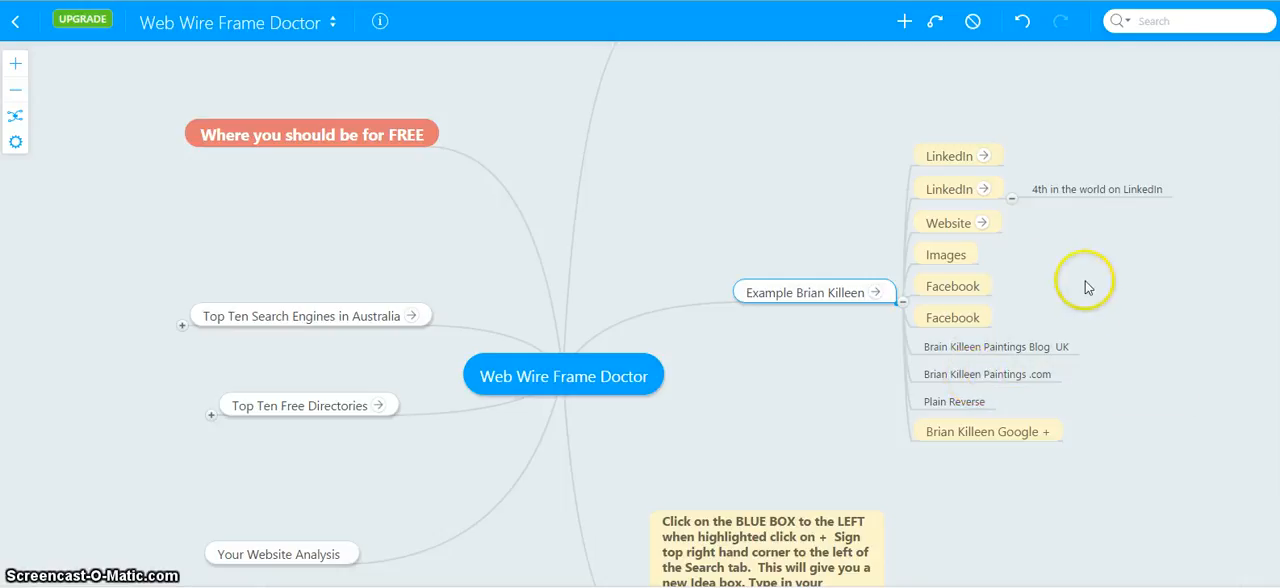
mouse_move(988, 160)
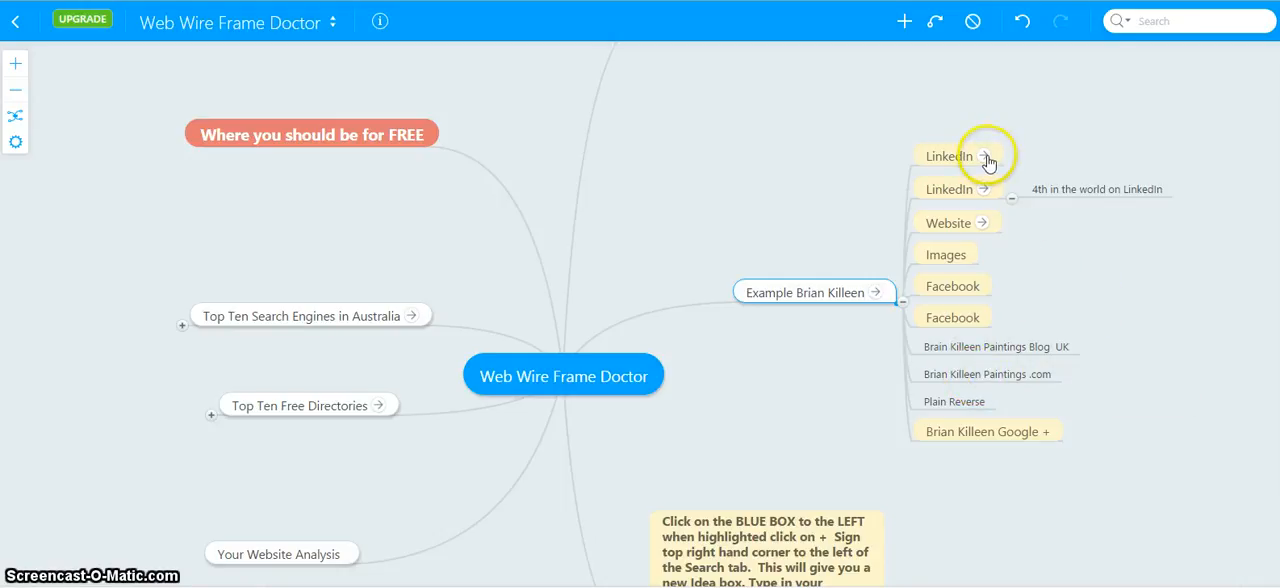
mouse_move(988, 196)
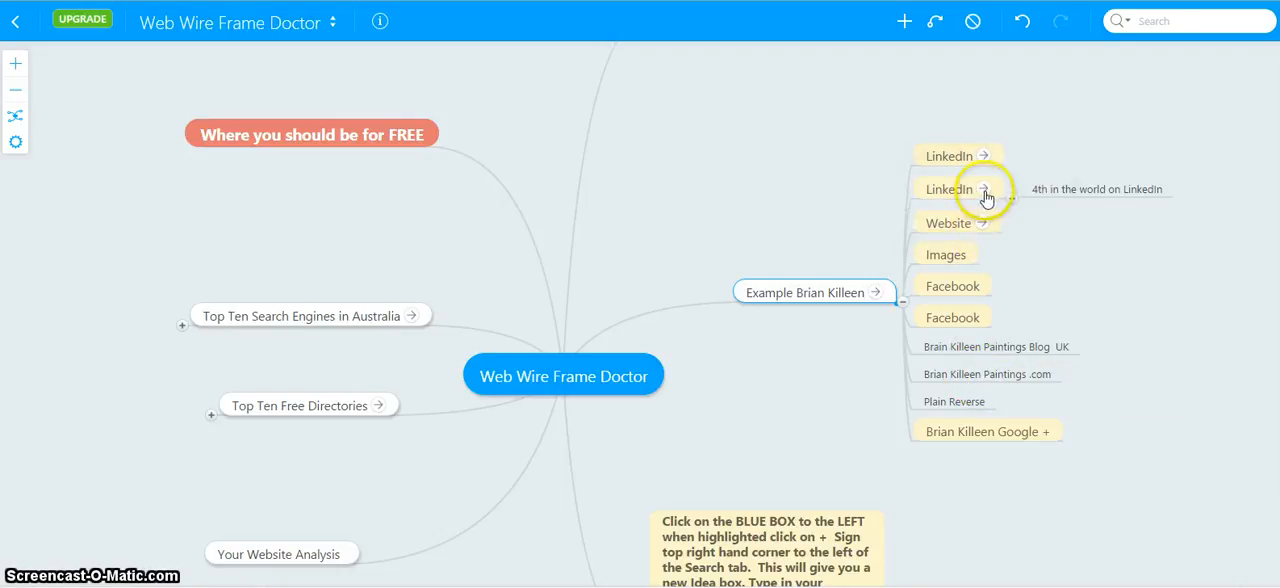
left_click(984, 188)
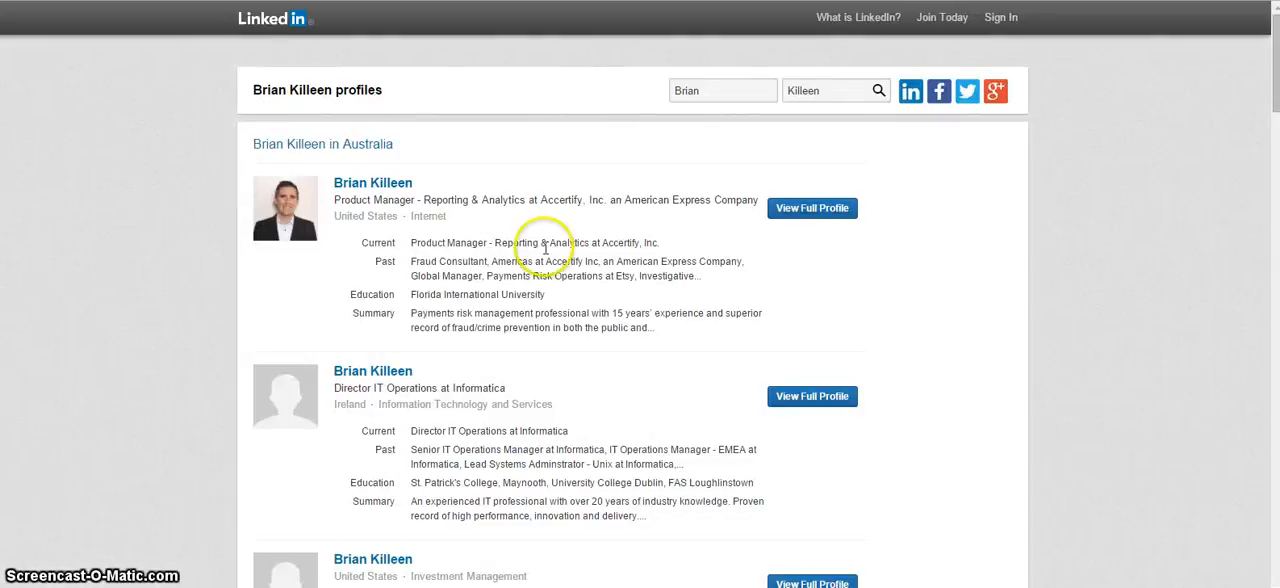
mouse_move(198, 150)
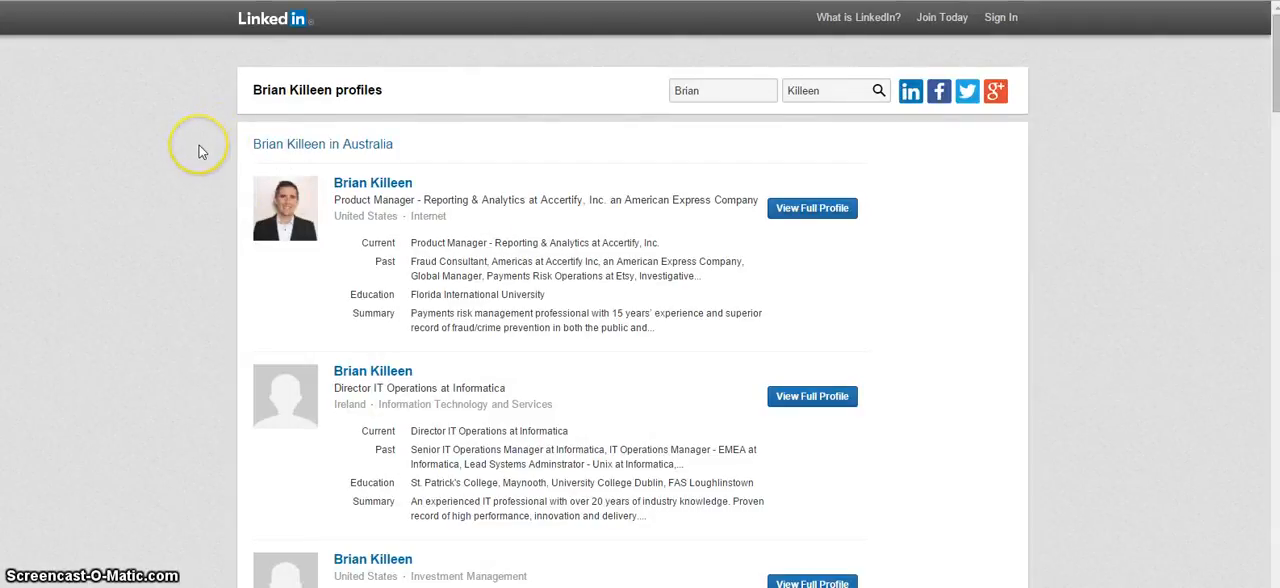
scroll("down", 3)
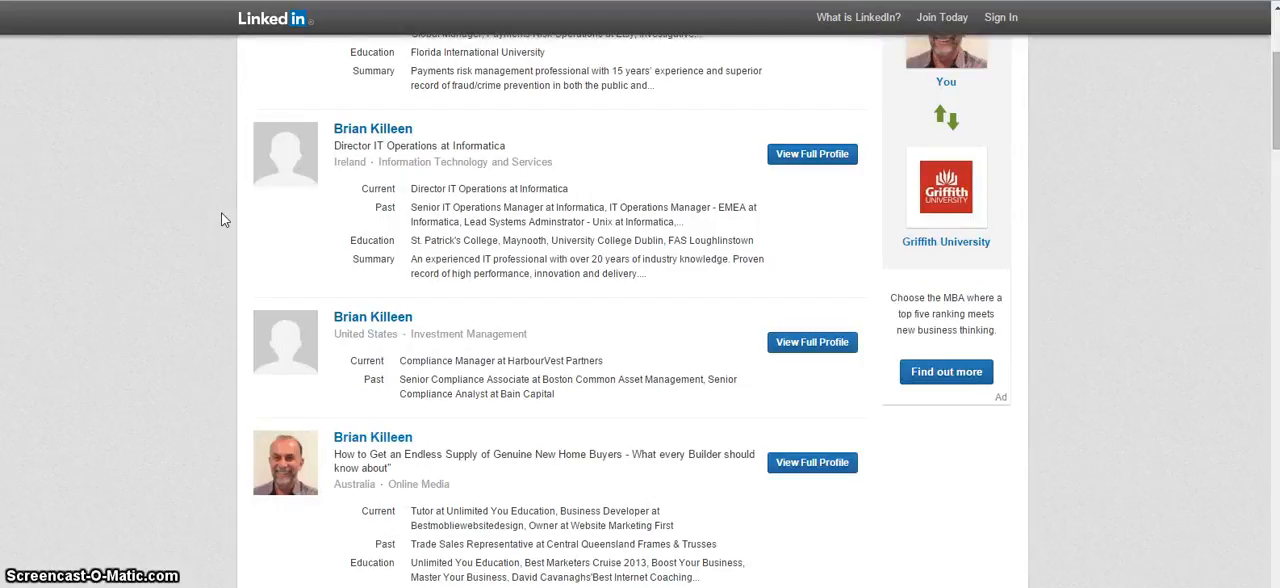
scroll("up", 3)
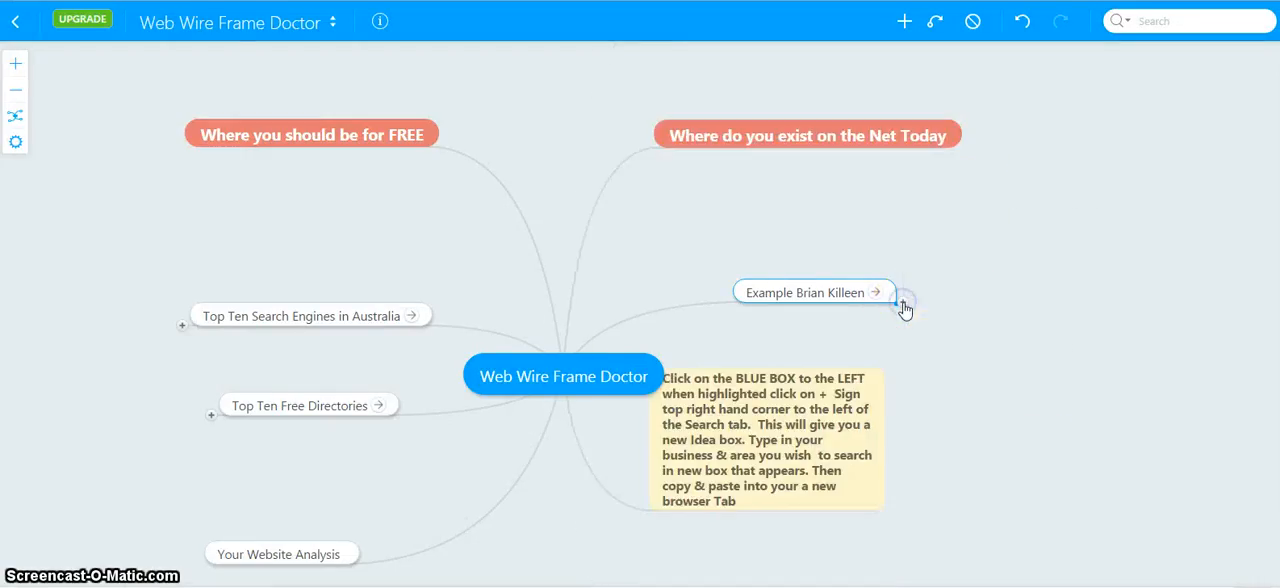
mouse_move(956, 388)
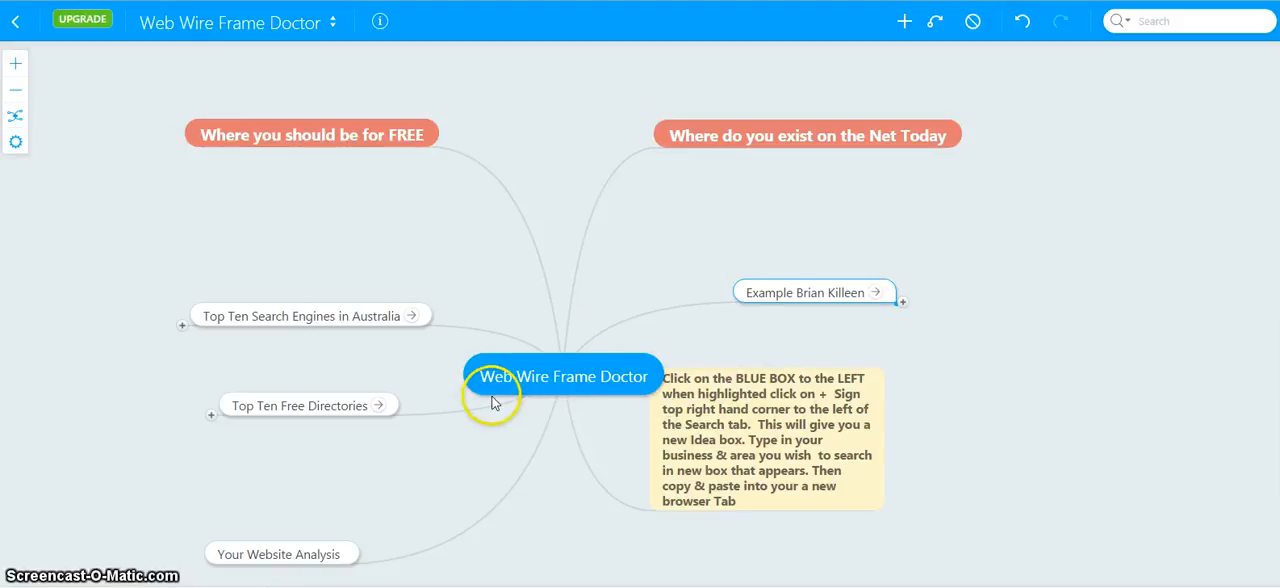
mouse_move(532, 388)
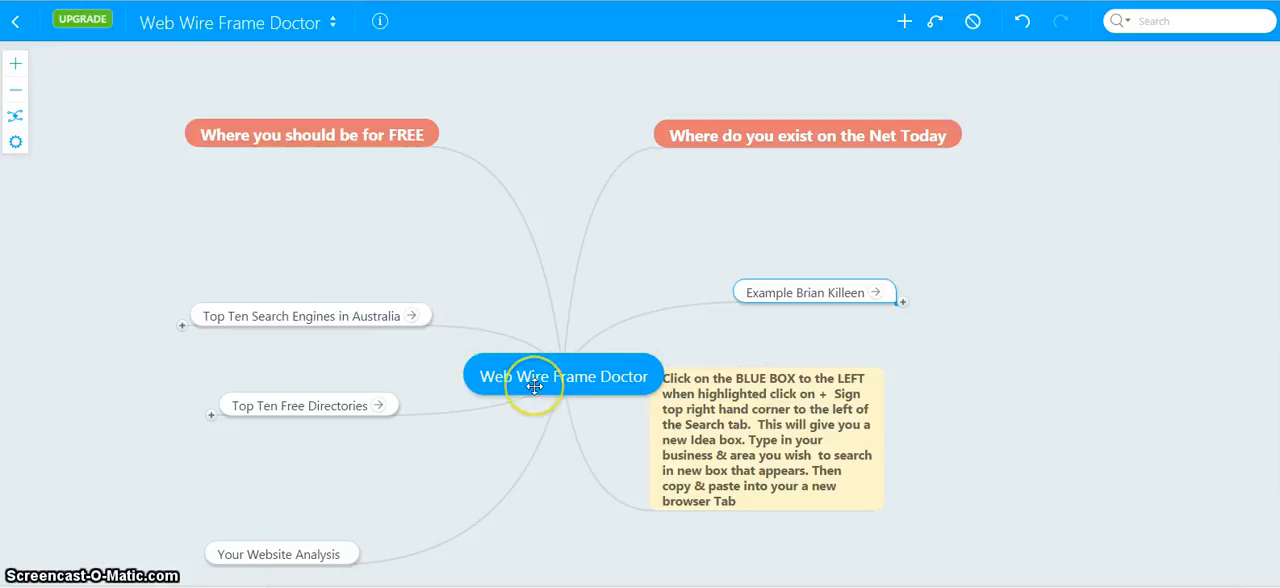
mouse_move(584, 402)
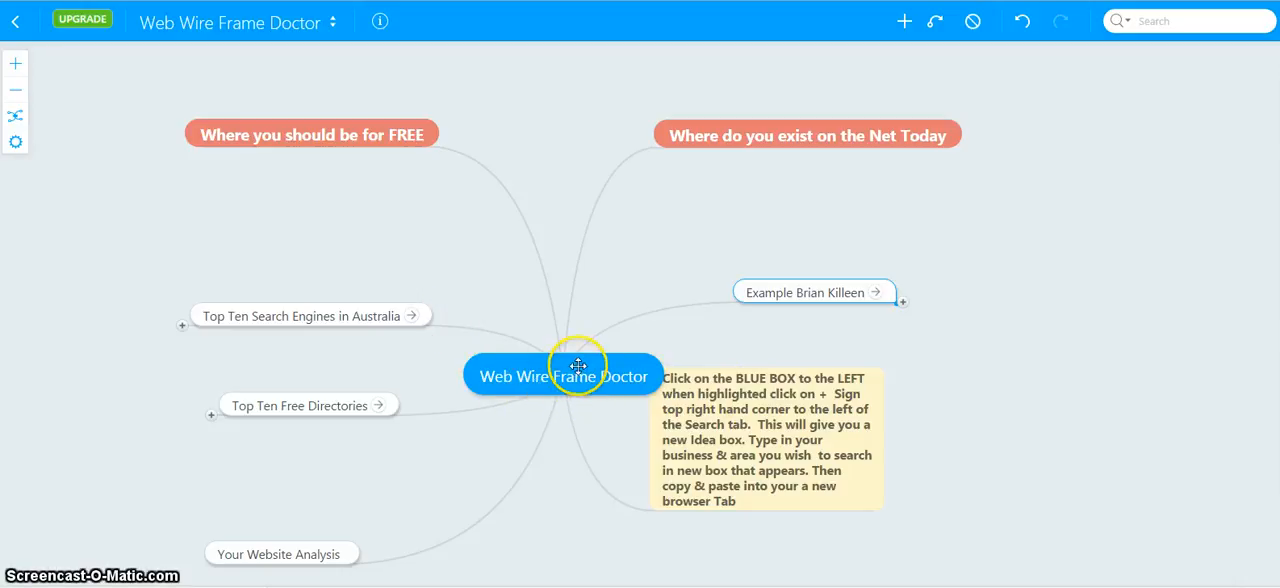
mouse_move(638, 416)
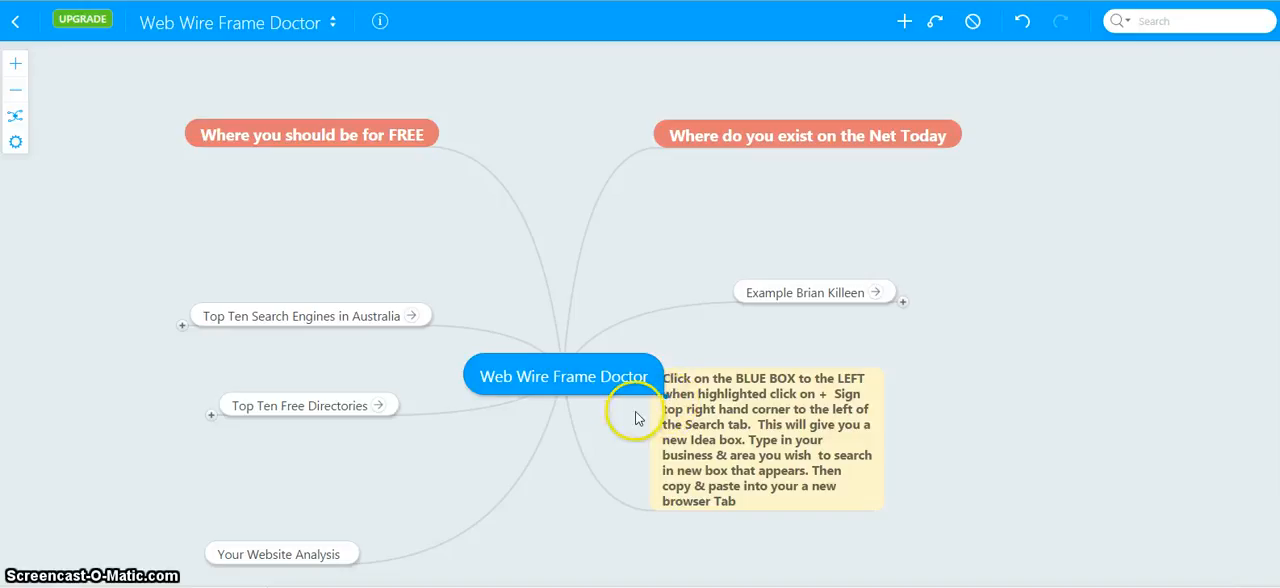
mouse_move(580, 392)
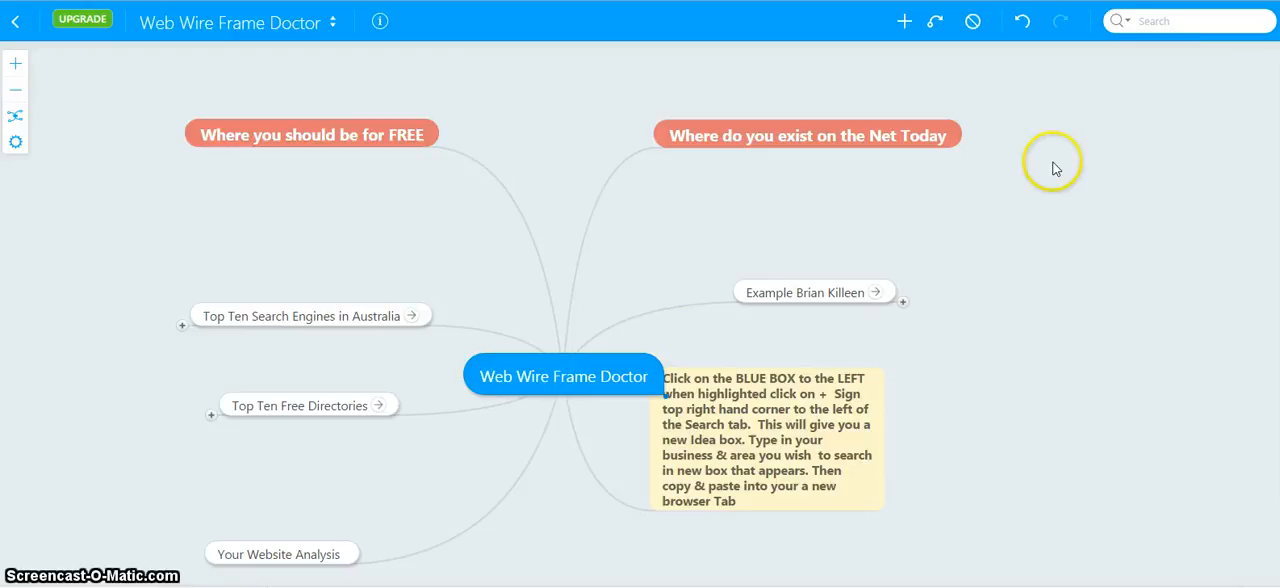
mouse_move(904, 20)
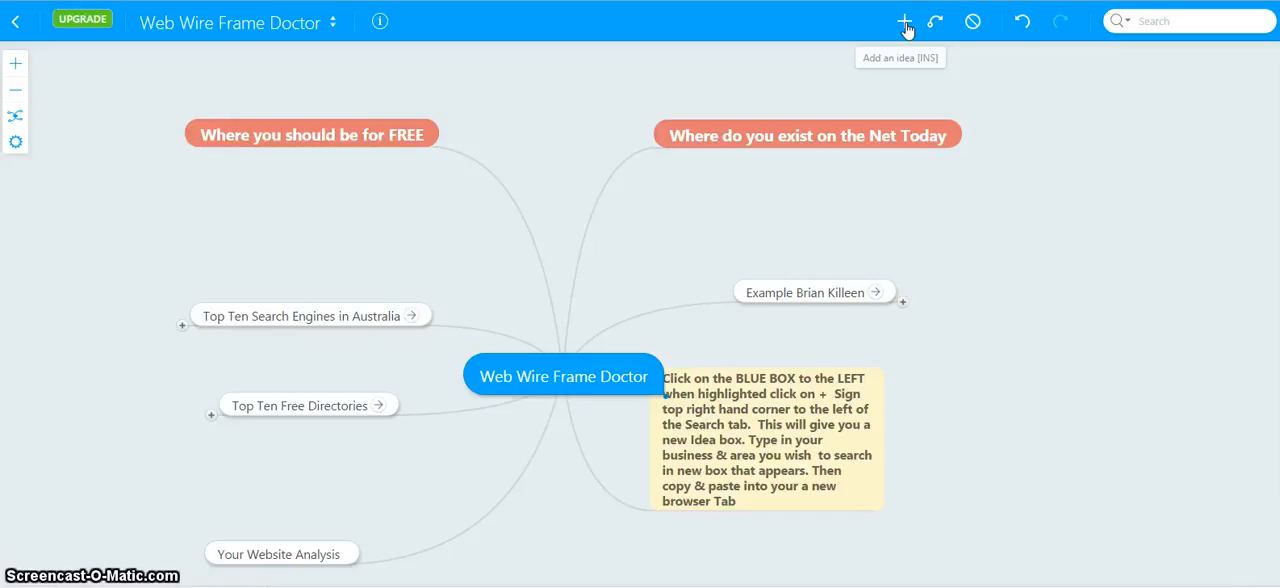
Add a new idea off the central topic reading 'Builders In Hervey Bay'.
left_click(904, 20)
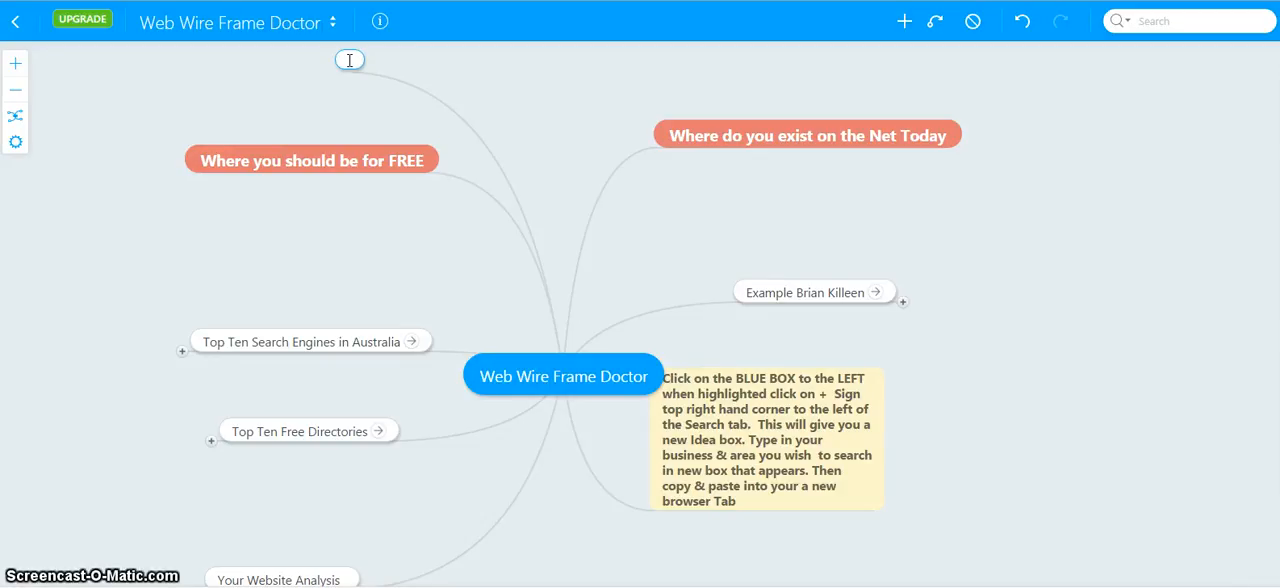
type("Bui")
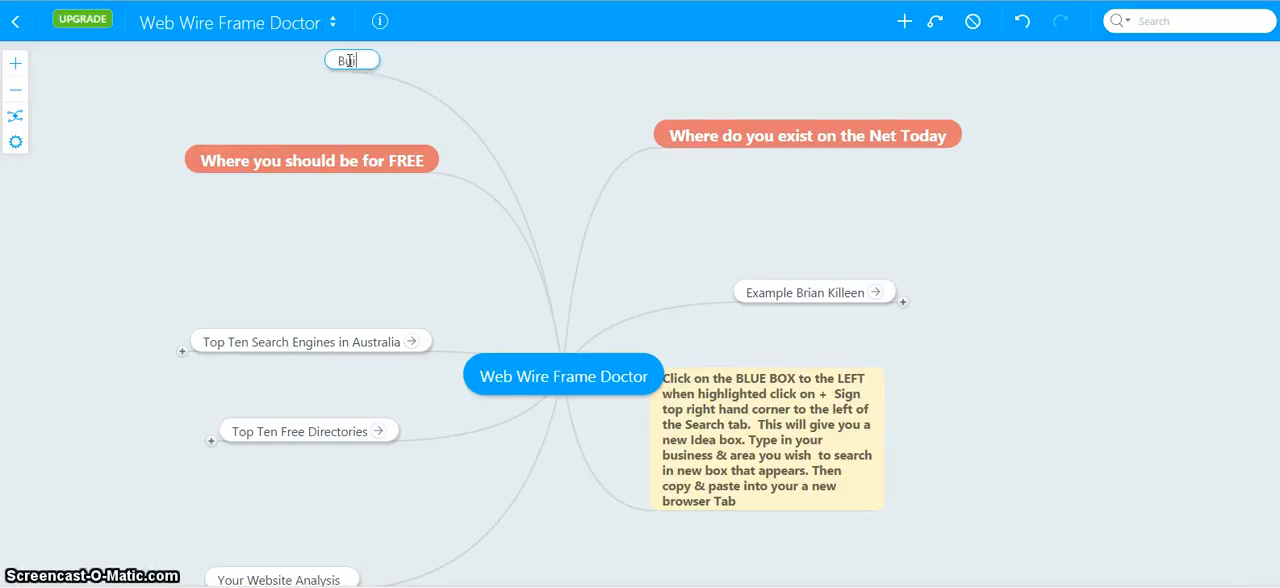
type("ilder")
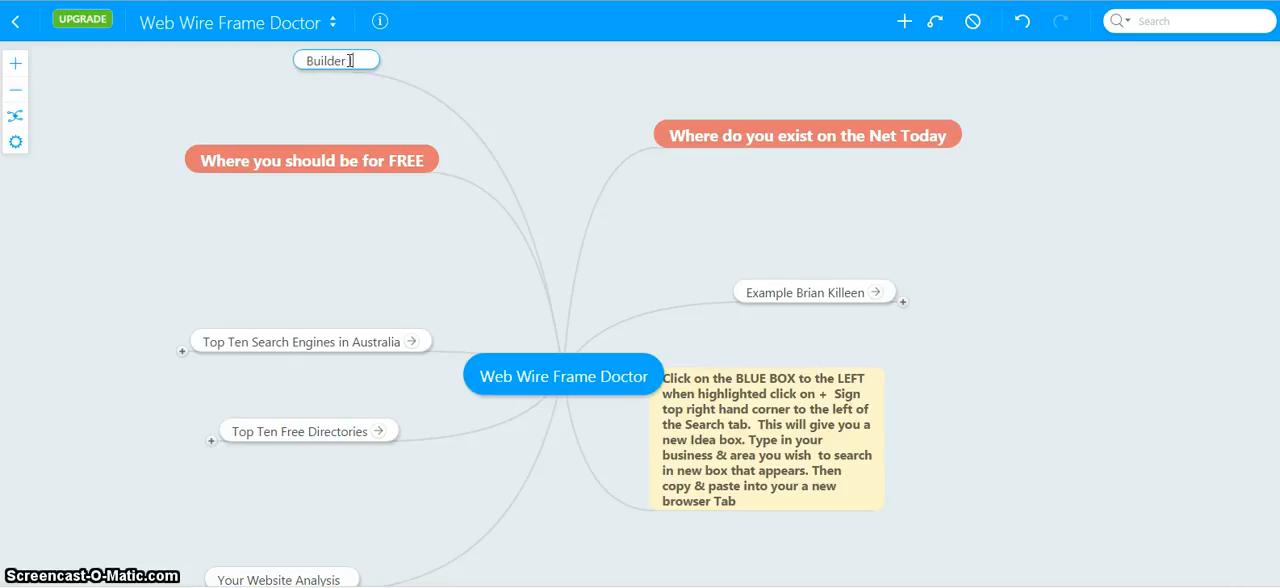
type("In Hervel")
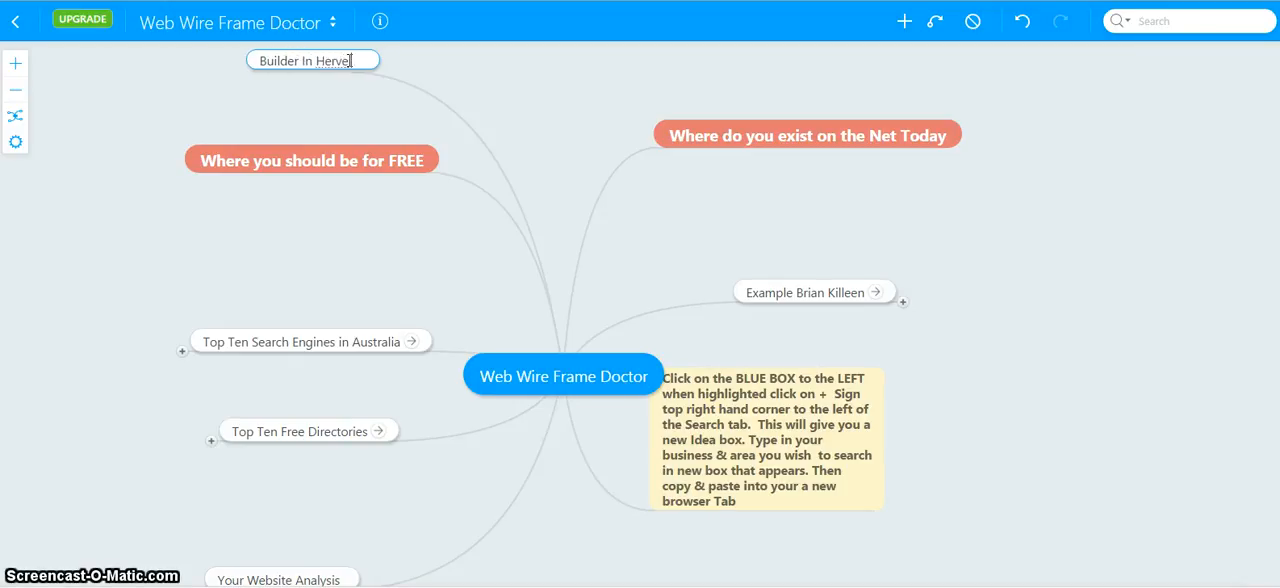
type("ey")
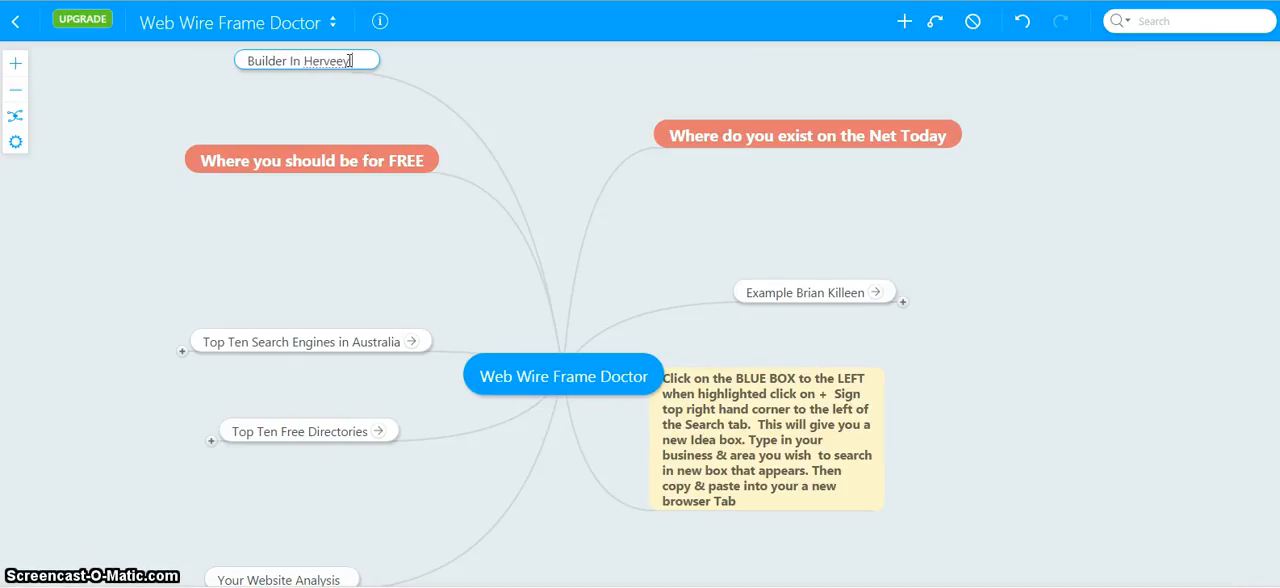
type("Bay")
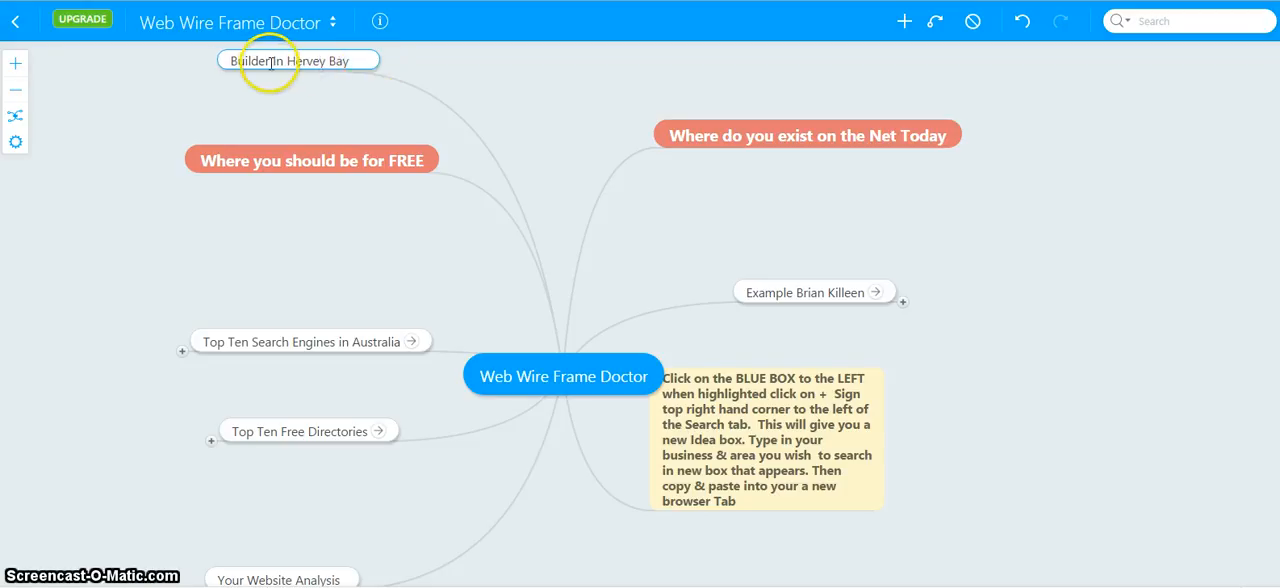
type("s")
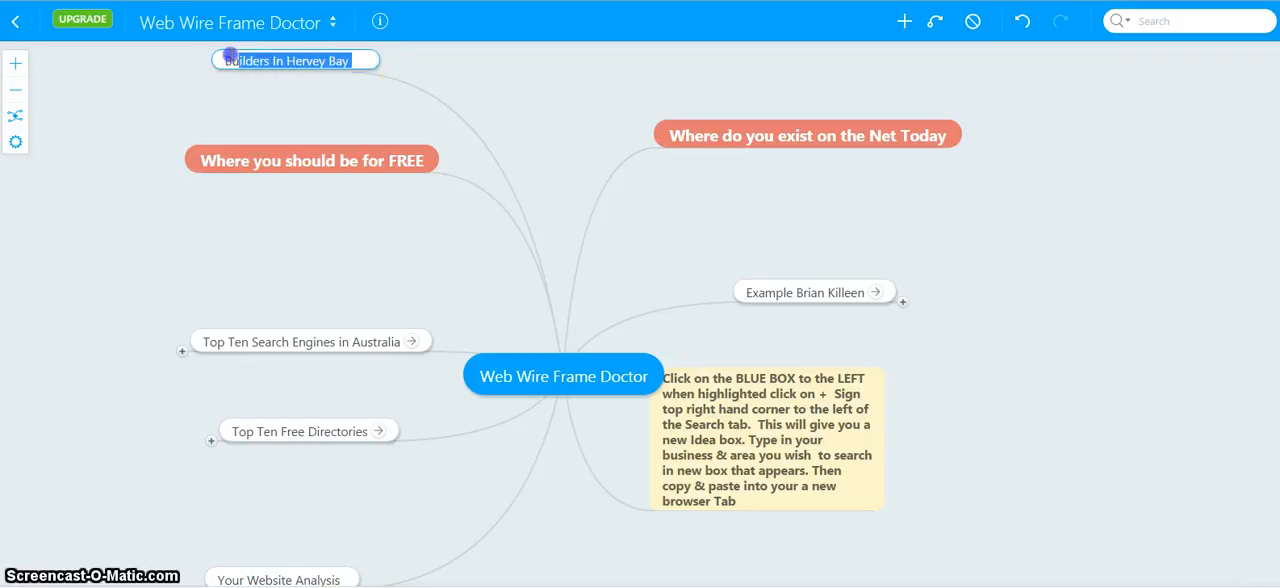
Search Google for 'Builders In Hervey Bay' and scan the list of local builders.
right_click(296, 60)
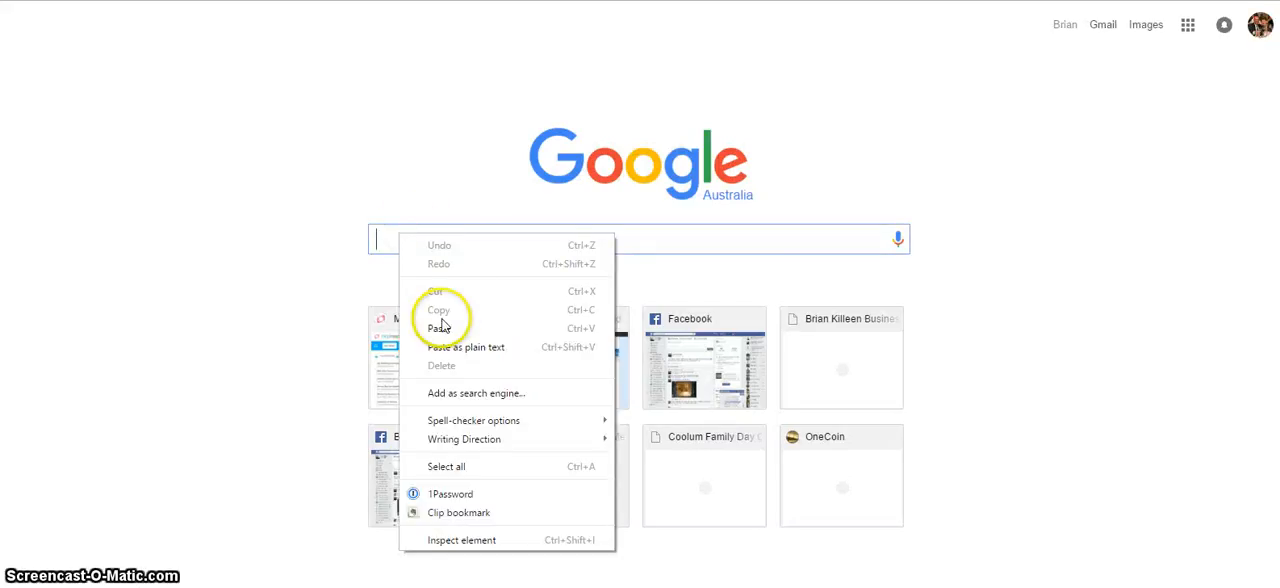
left_click(440, 328)
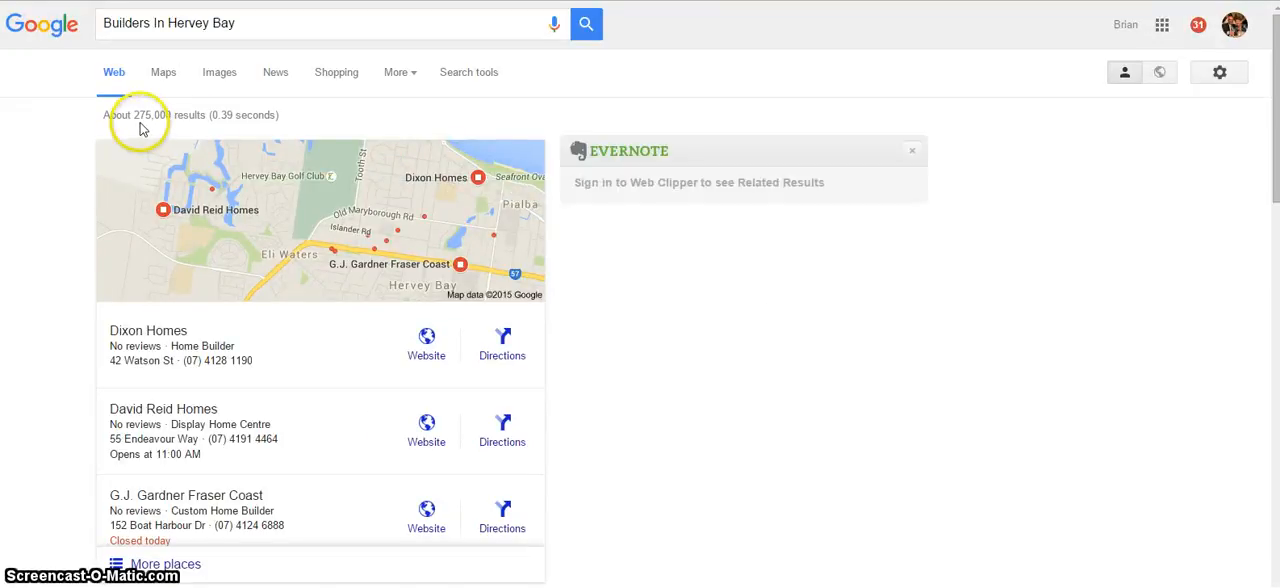
mouse_move(230, 122)
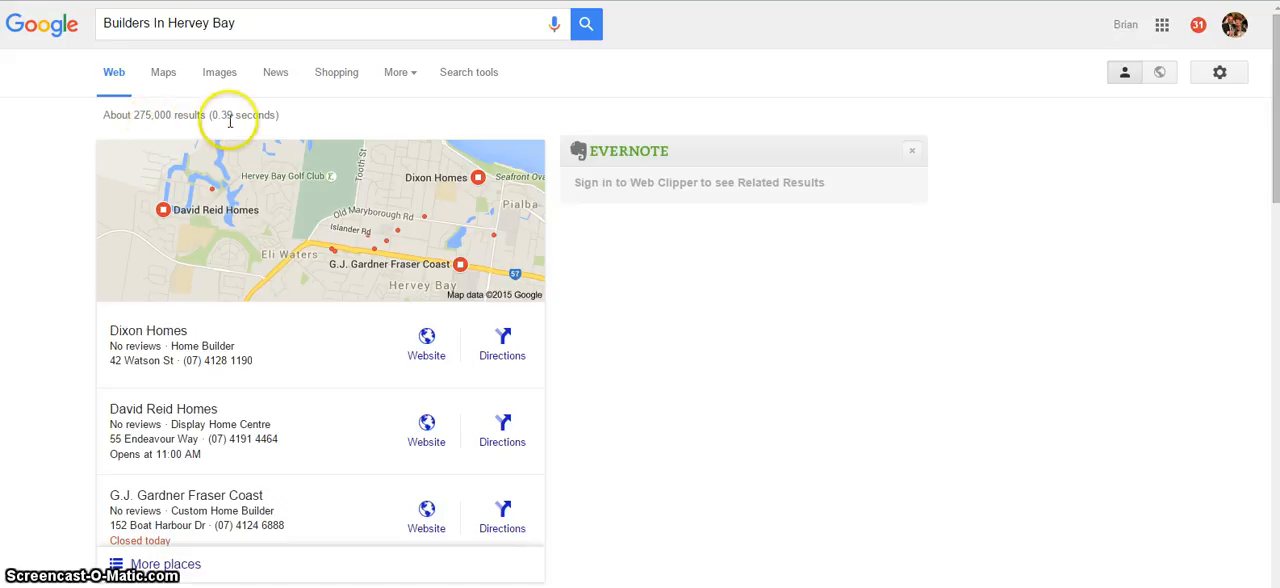
mouse_move(64, 318)
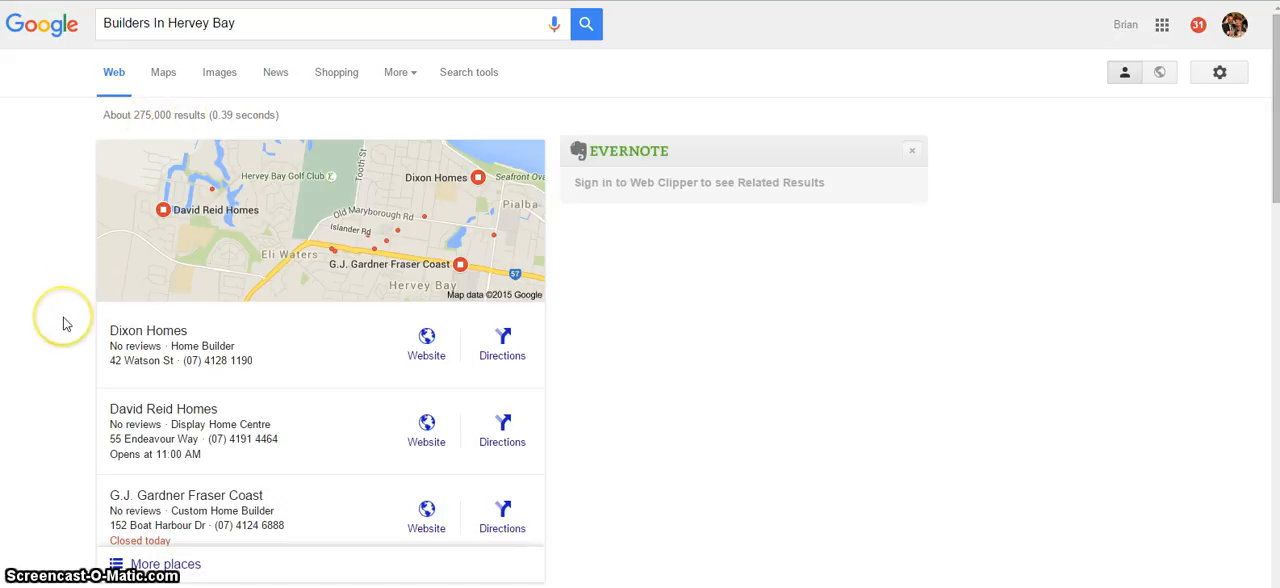
scroll("down", 3)
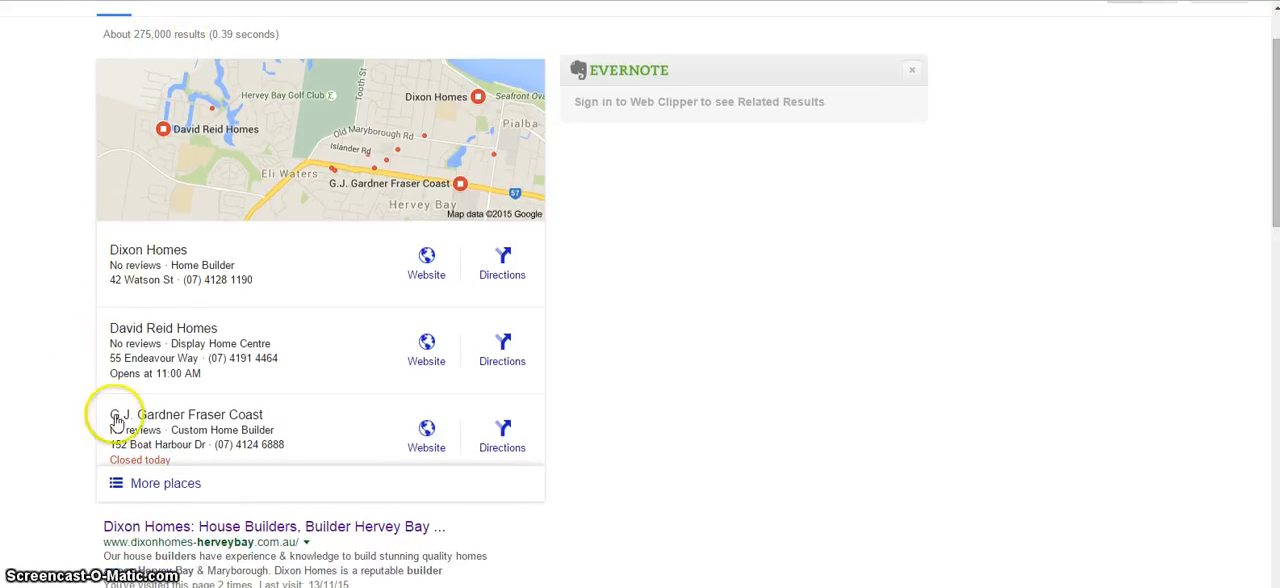
mouse_move(56, 392)
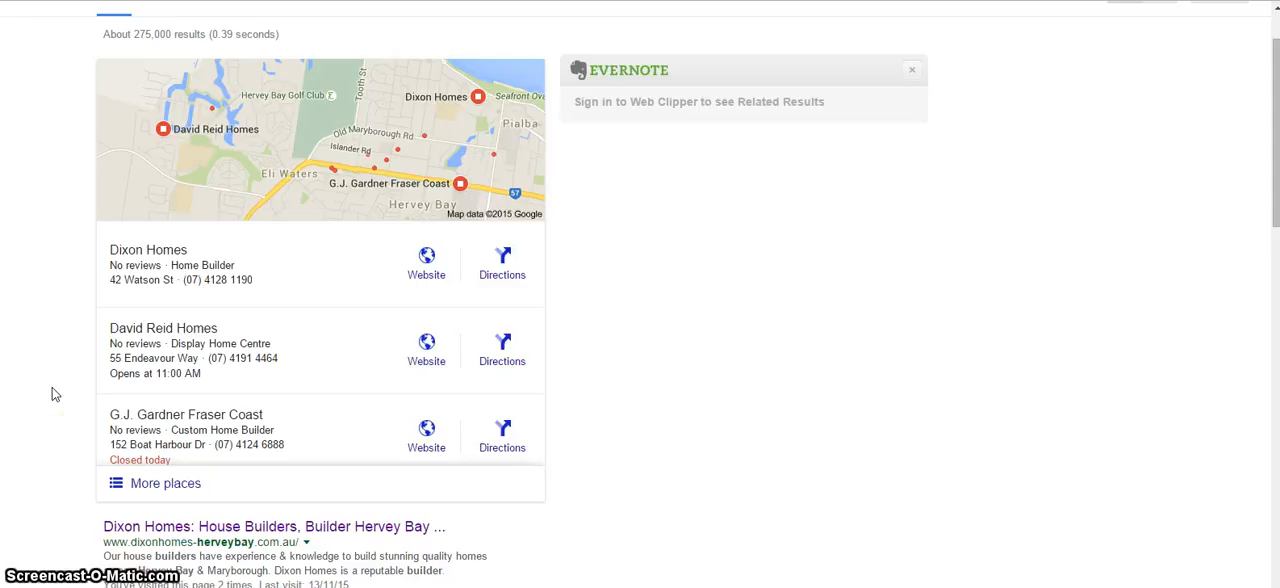
scroll("down", 3)
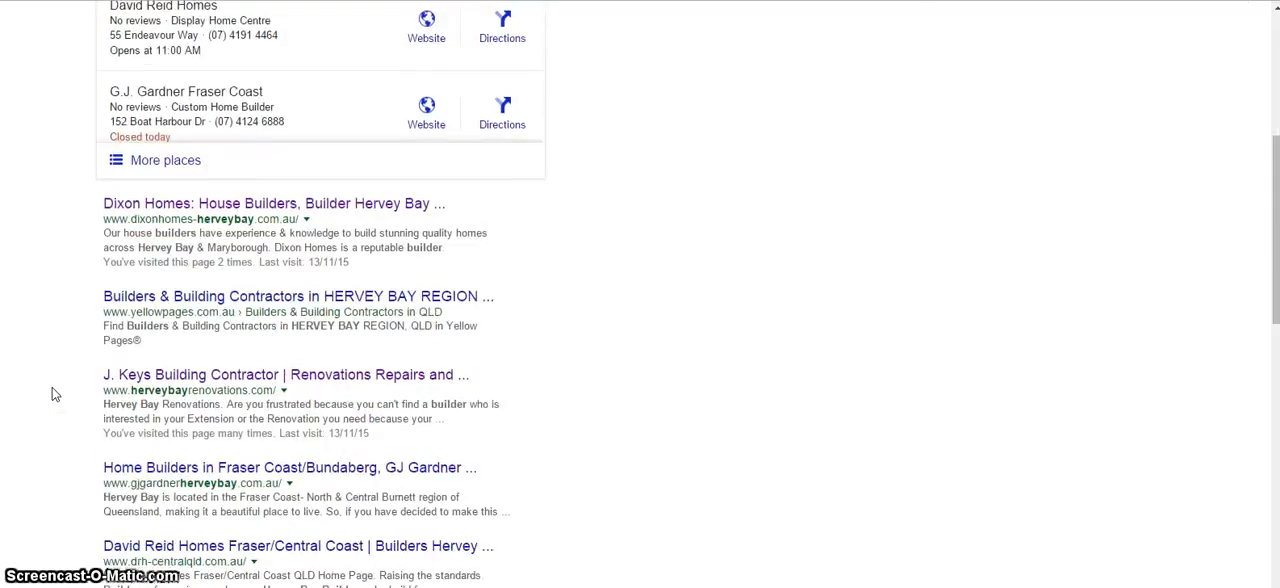
scroll("down", 3)
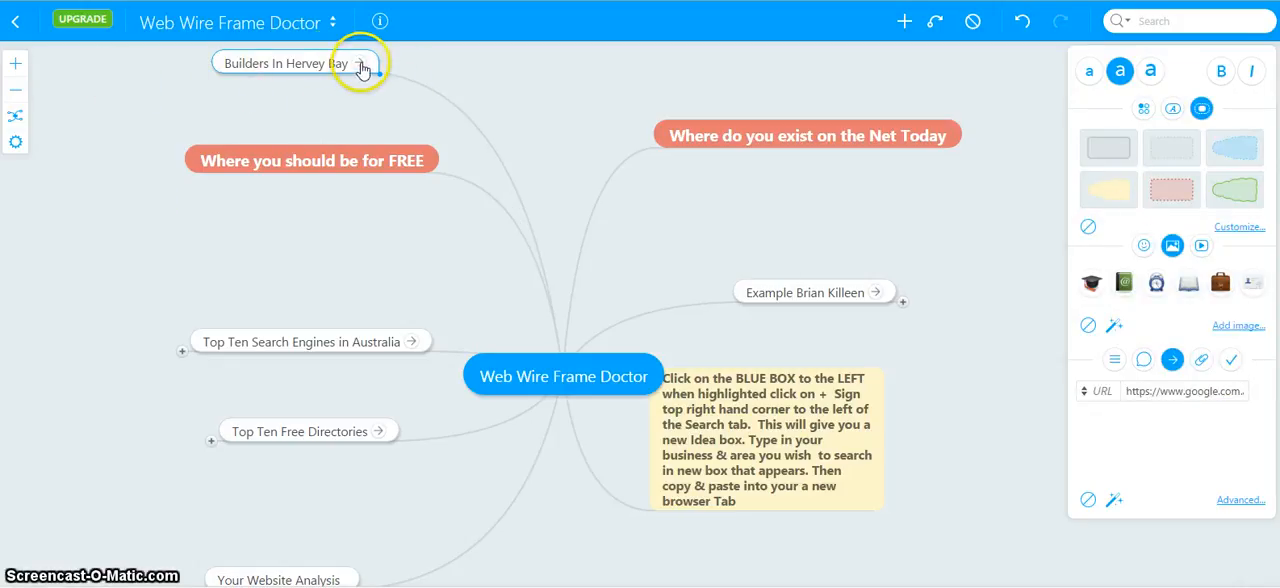
Drag the Builders In Hervey Bay node to the lower right, beneath the yellow note.
left_click_drag(290, 64, 660, 480)
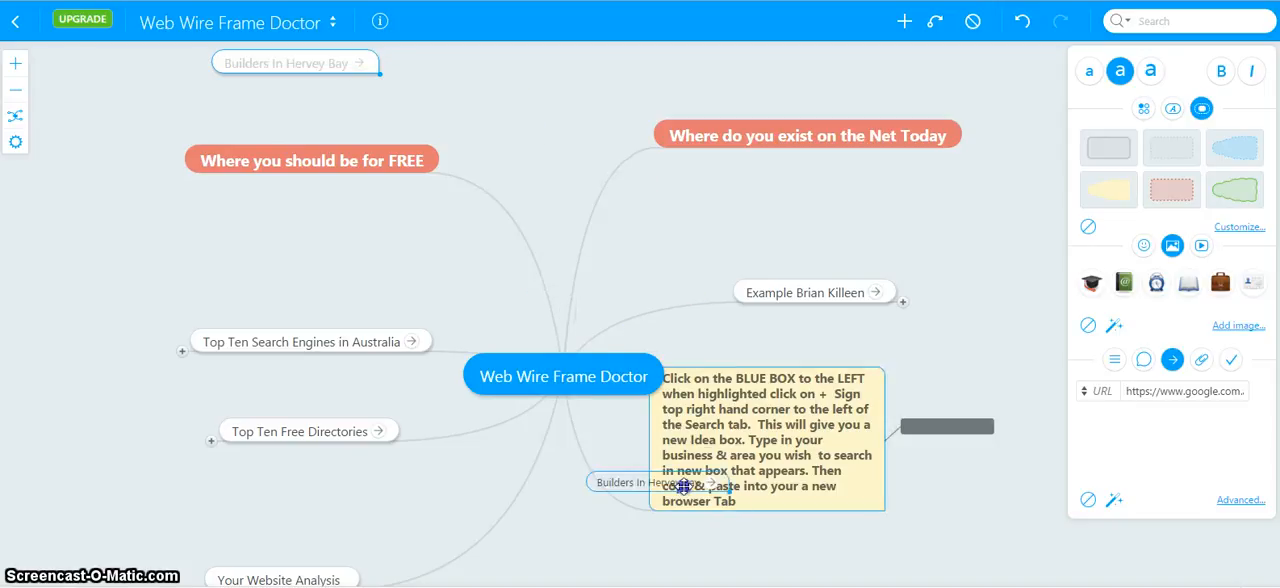
left_click_drag(650, 482, 790, 540)
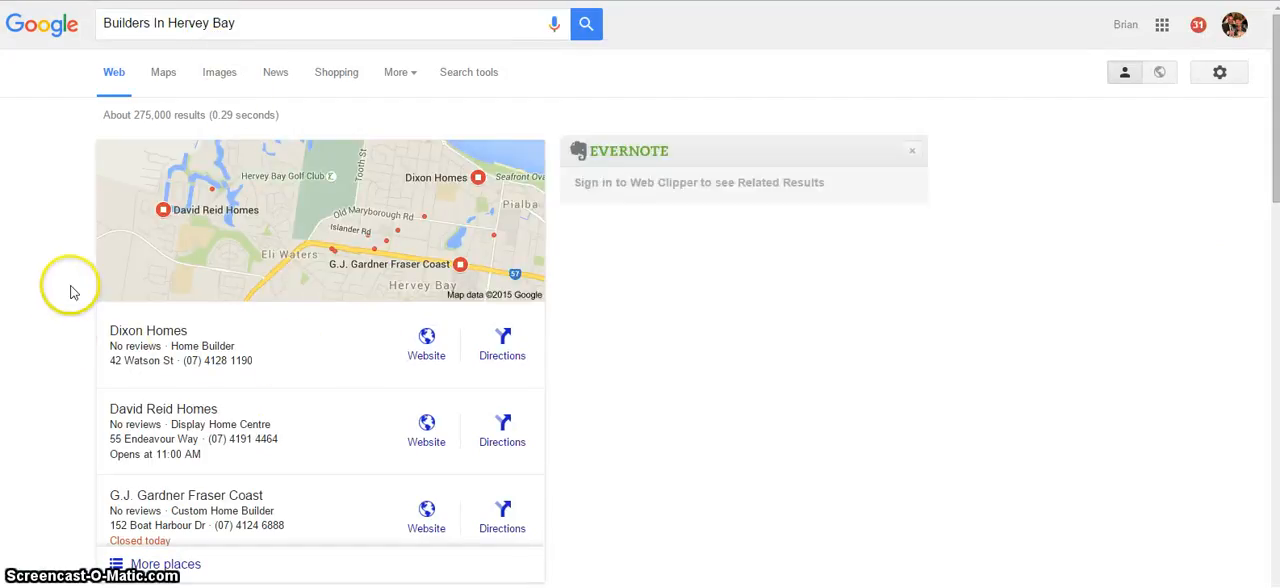
scroll("down", 3)
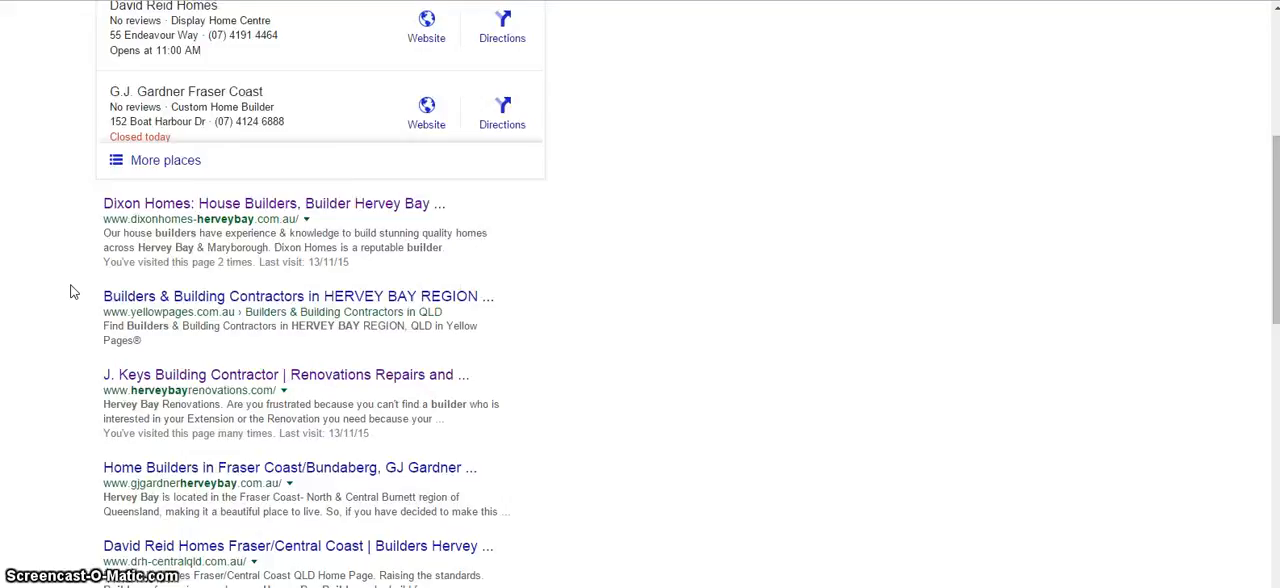
scroll("up", 3)
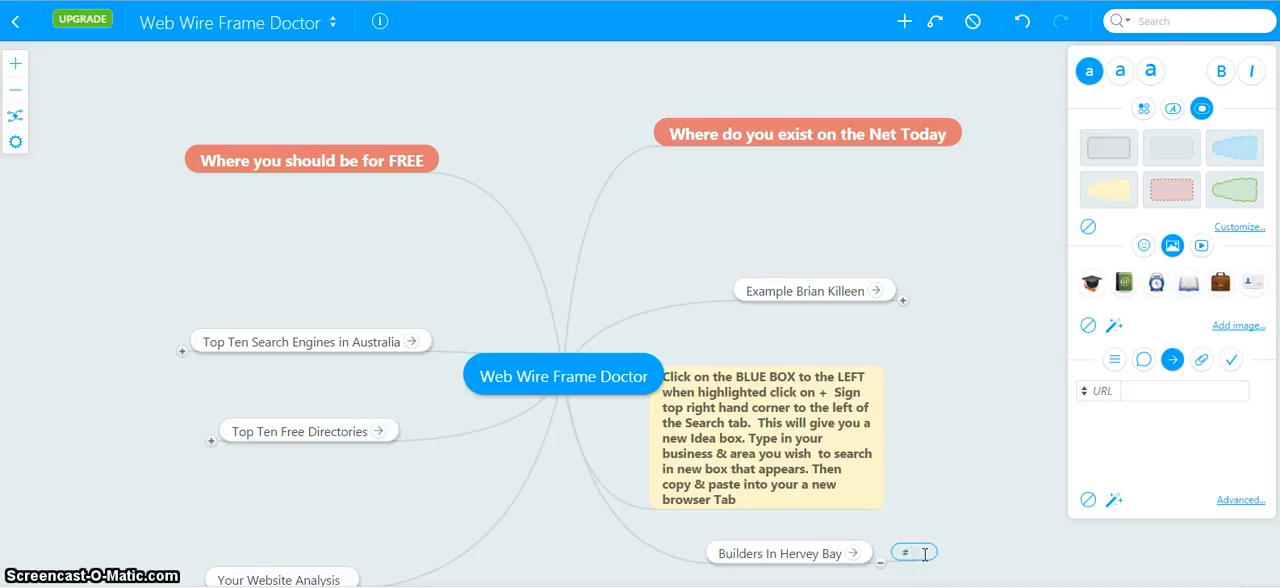
Name the new subtopic beside Builders In Hervey Bay '3 Google Places'.
type("3 d")
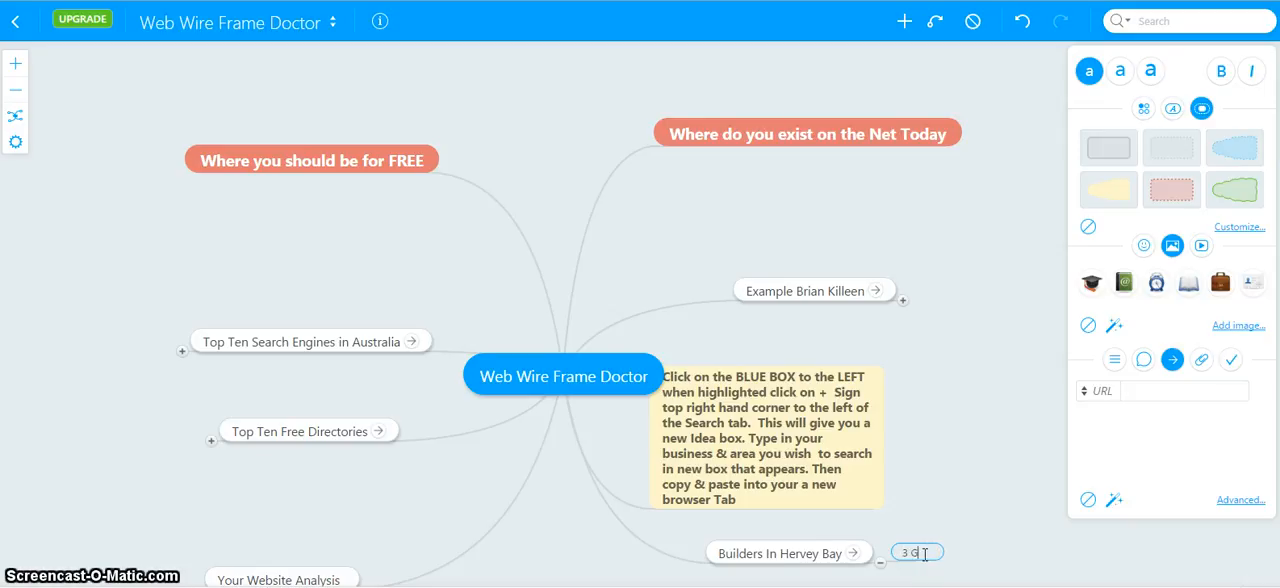
type("oogle")
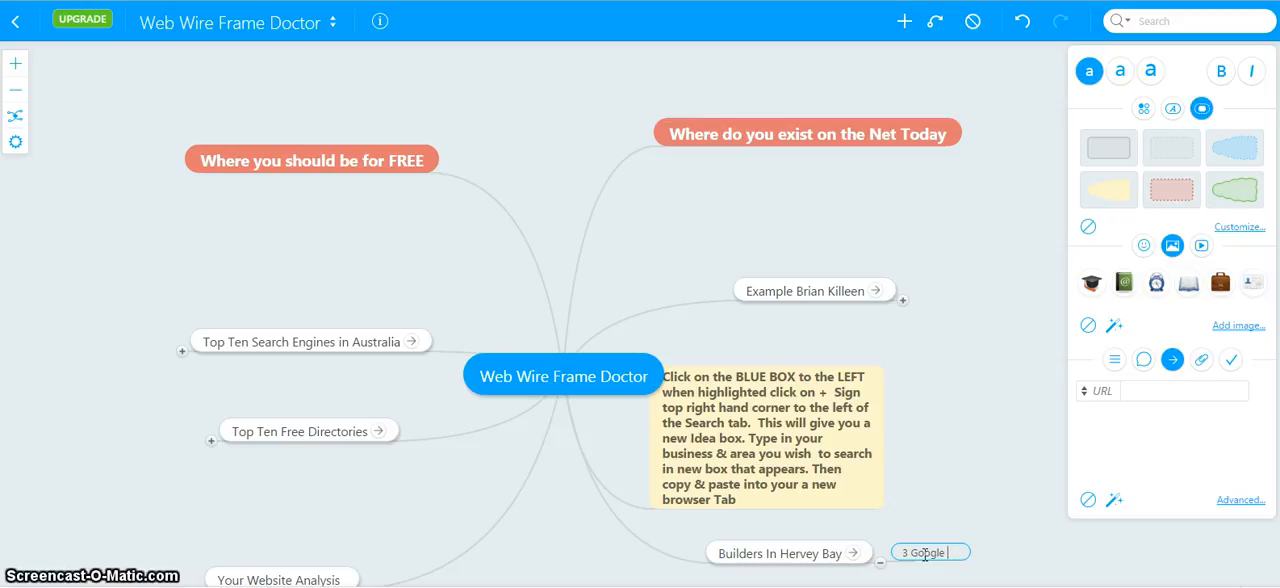
type("Places")
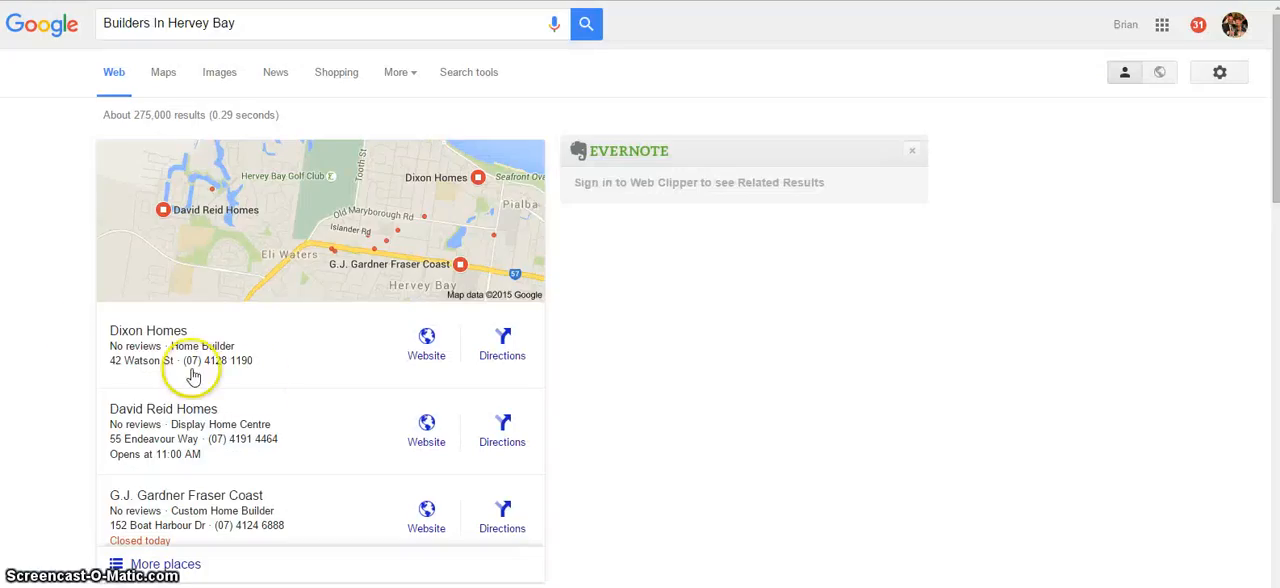
Scroll through the Builders In Hervey Bay Google results and back to the top.
scroll("down", 3)
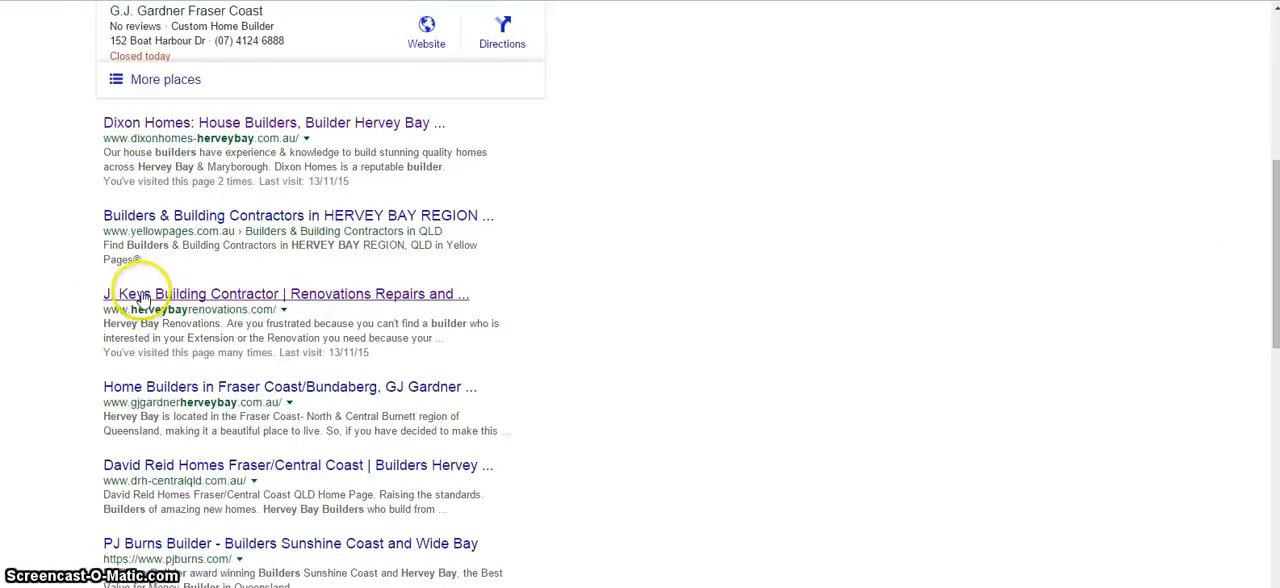
mouse_move(70, 316)
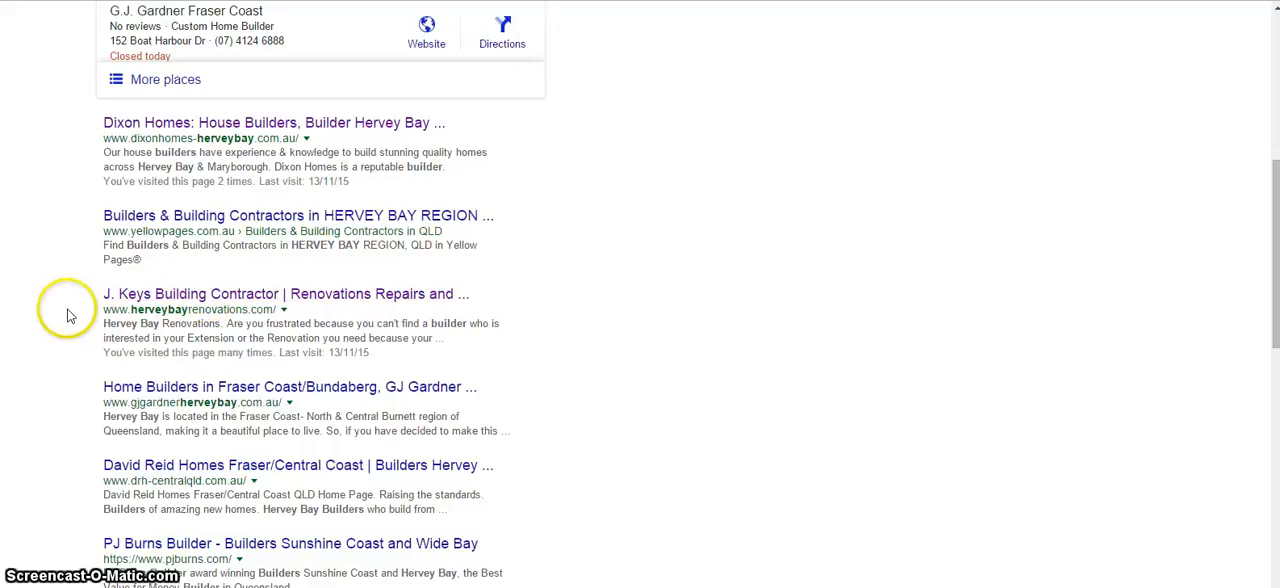
scroll("up", 3)
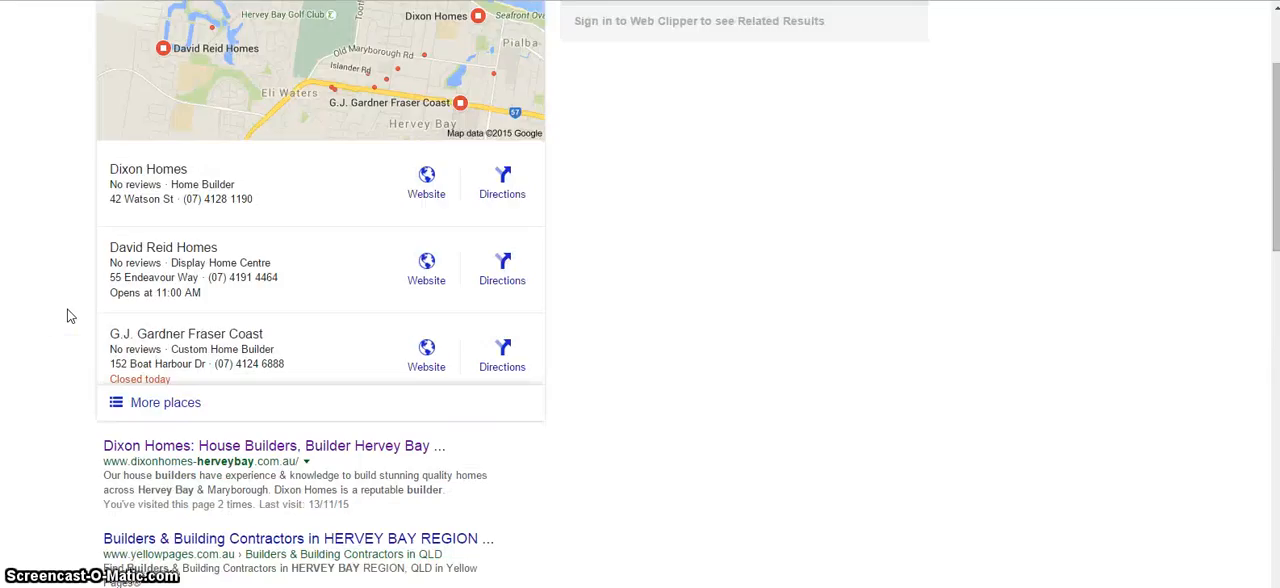
scroll("up", 3)
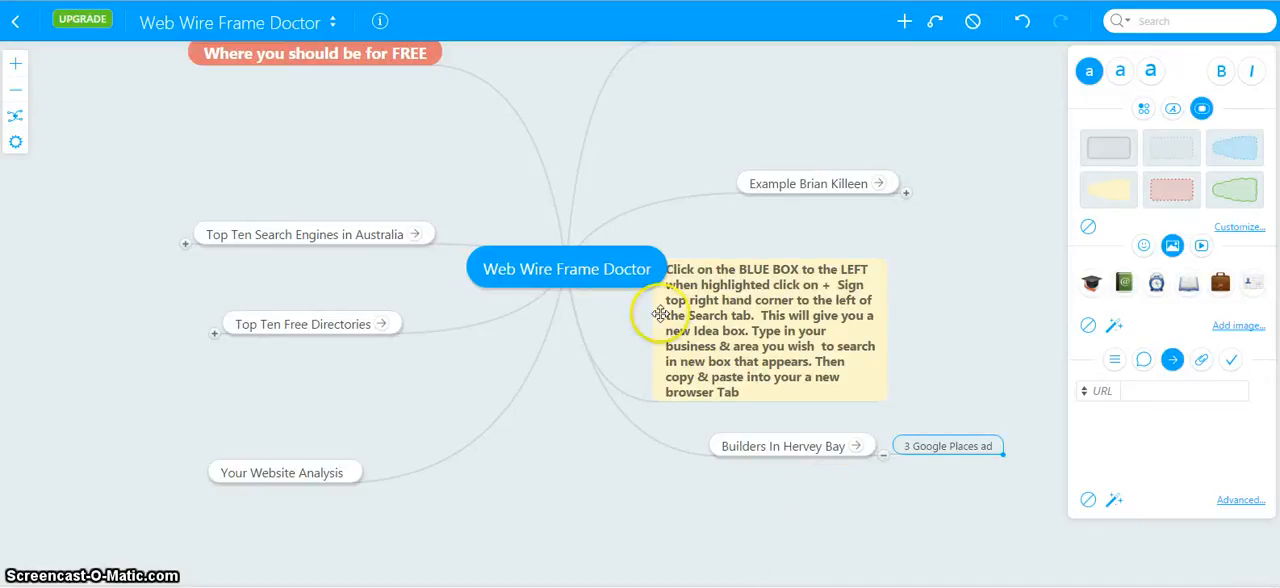
mouse_move(904, 20)
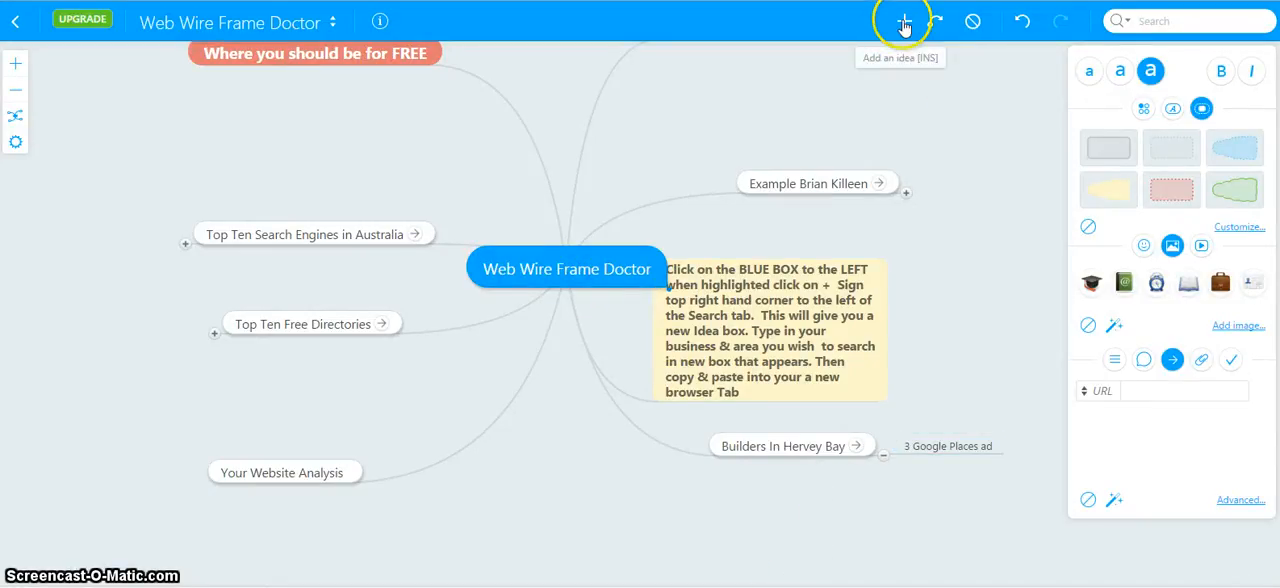
Add a new idea reading 'John Keys Building' to the map.
left_click(904, 20)
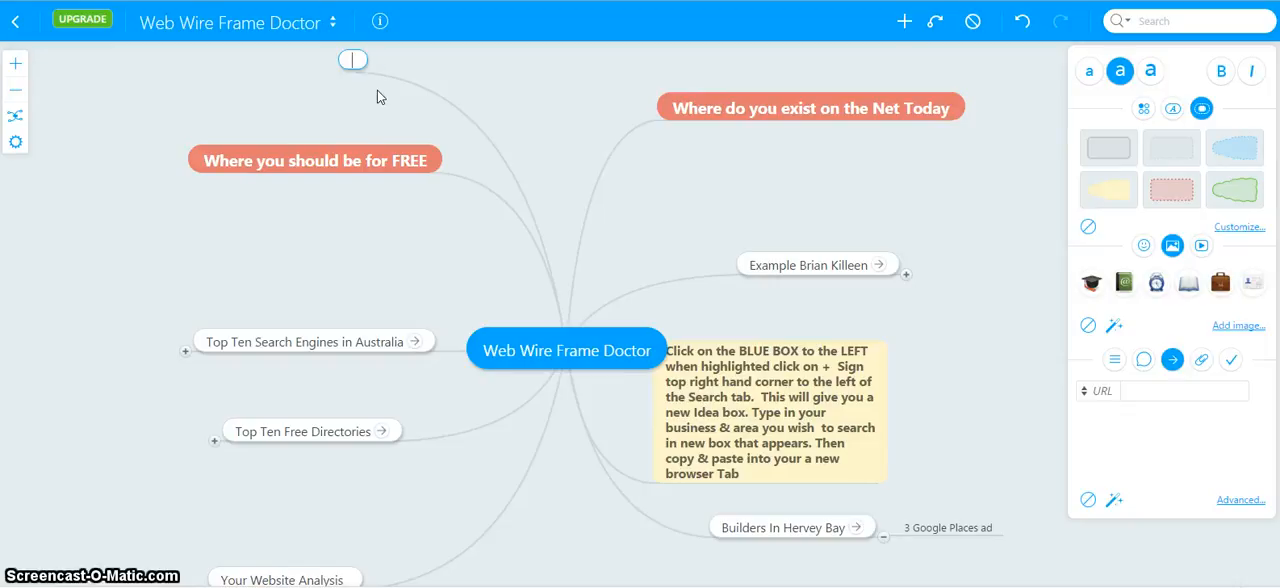
type("Joh")
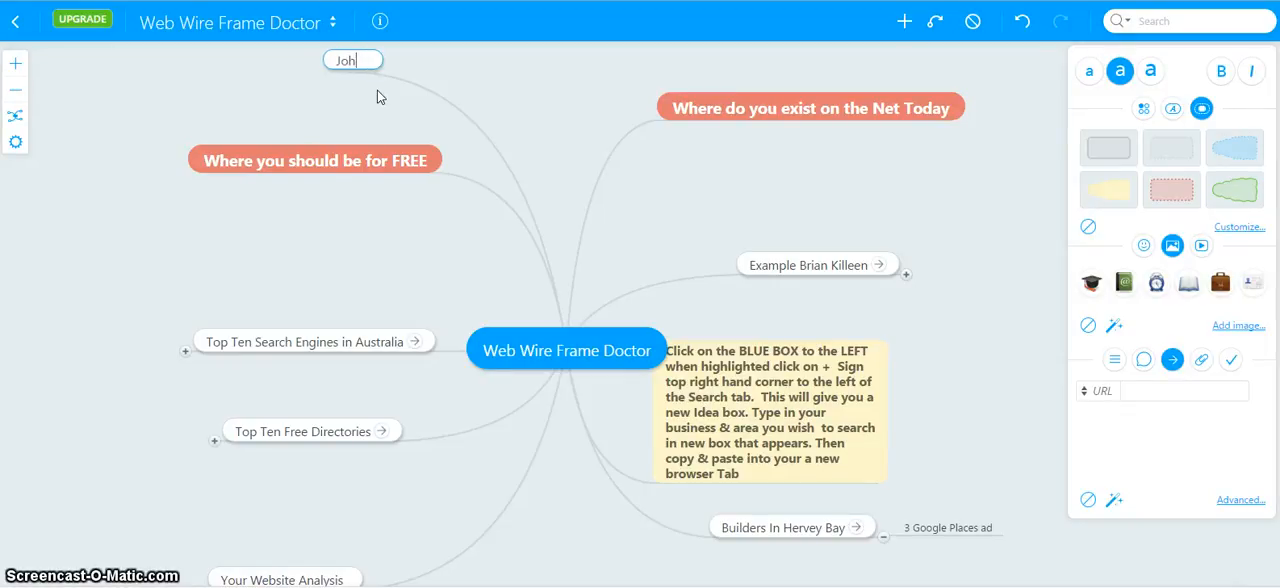
type("n Keys")
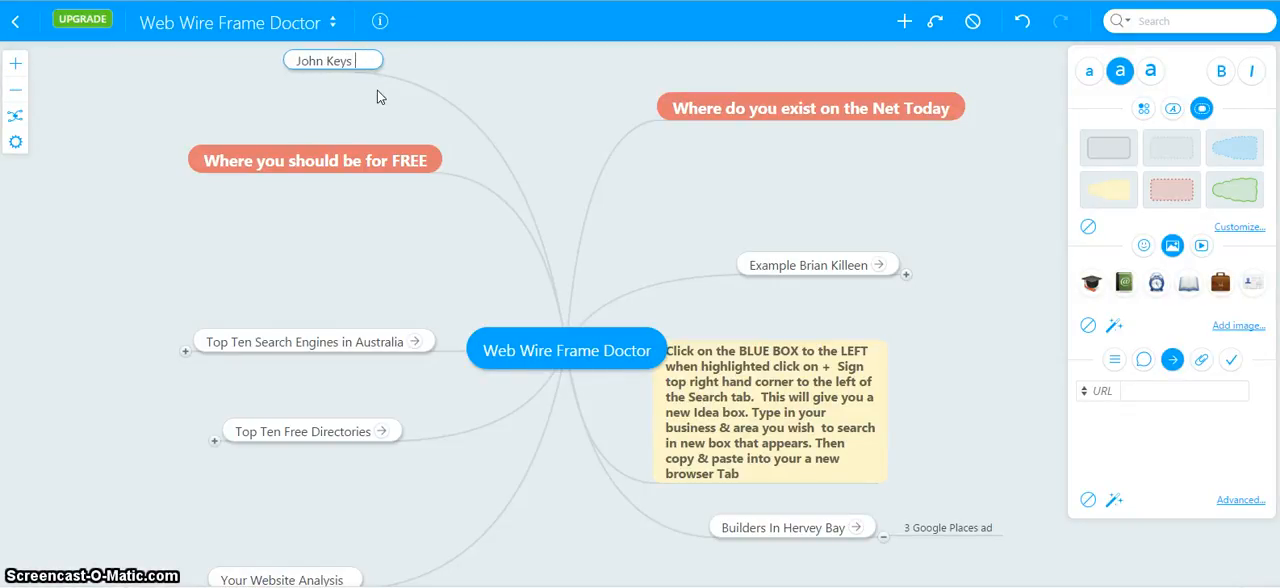
type("Buildi")
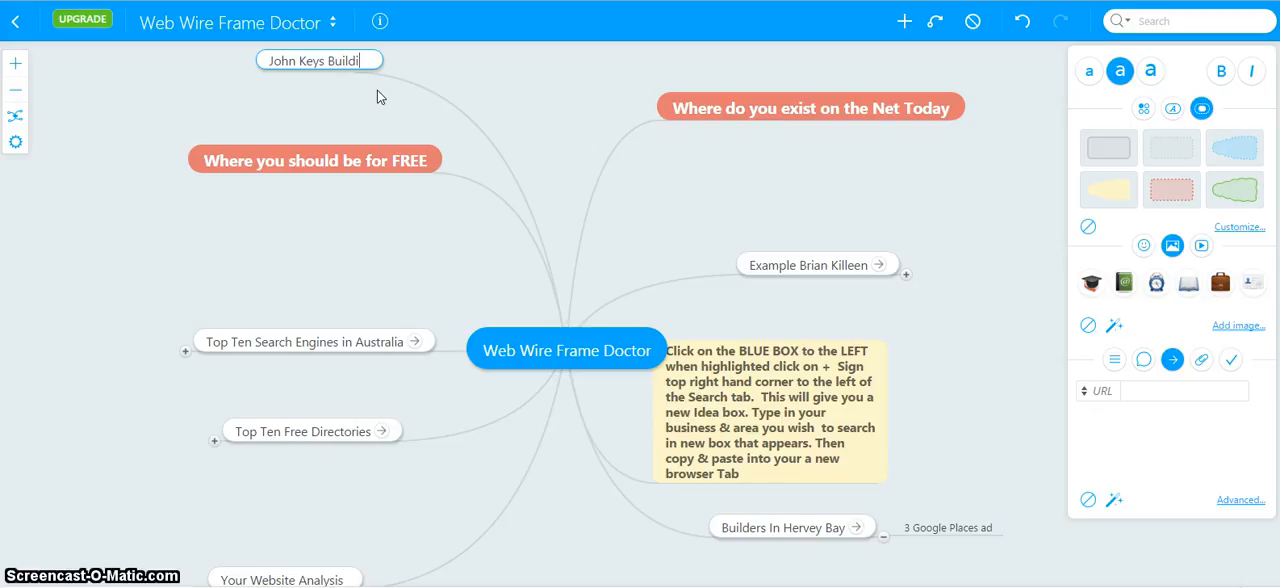
type("ng")
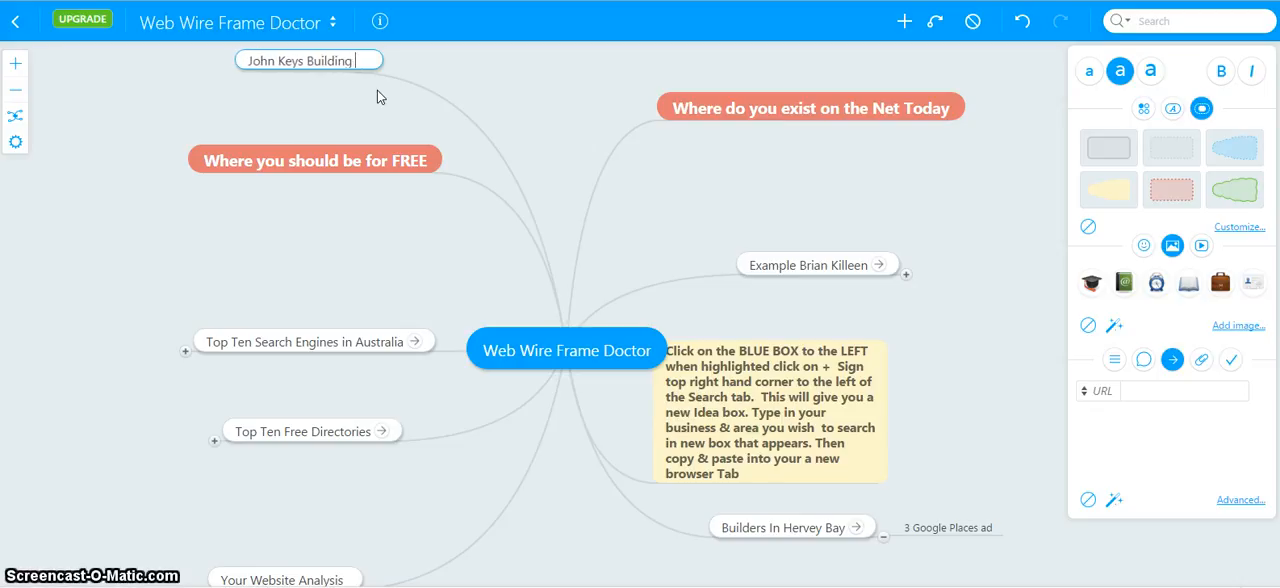
Select the whole John Keys Building text and copy it.
double_click(324, 60)
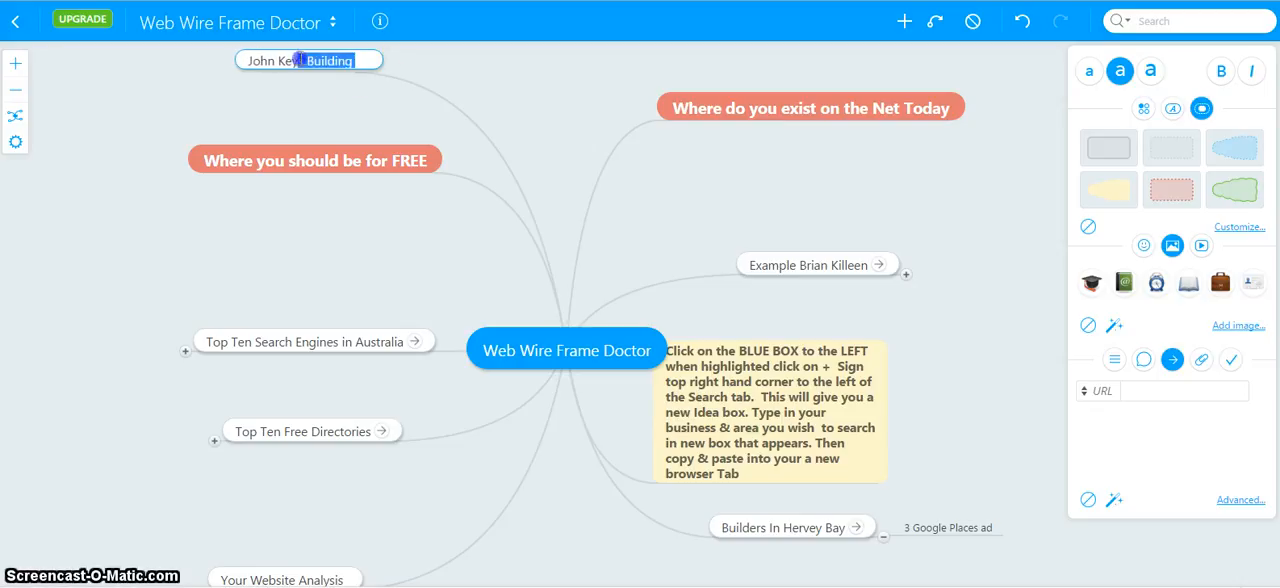
right_click(290, 60)
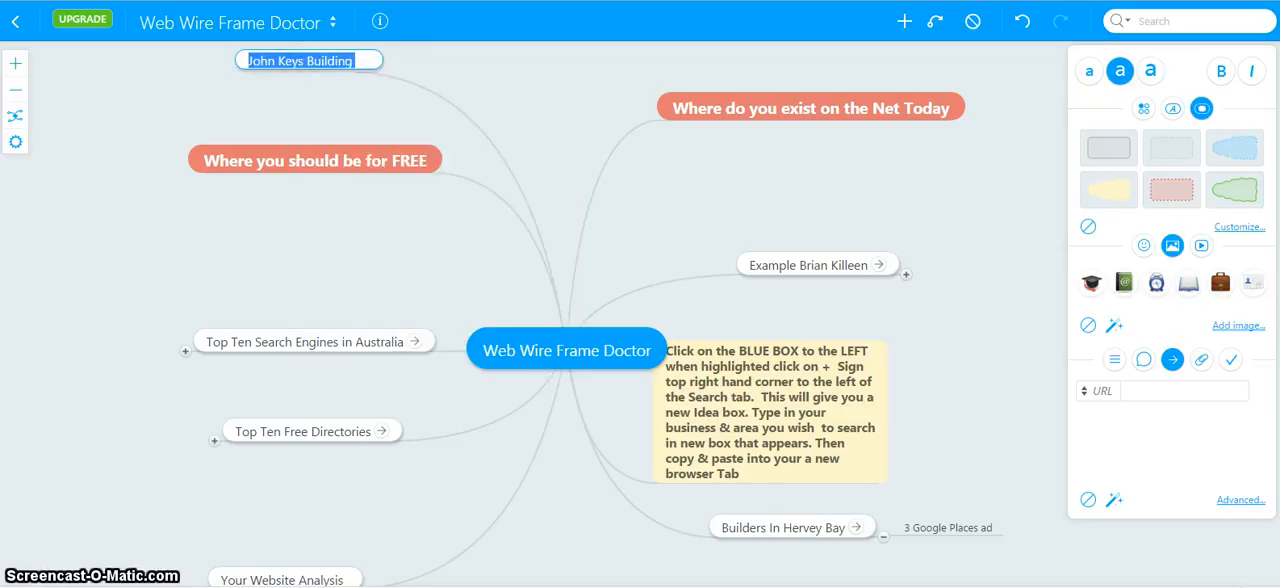
right_click(1188, 20)
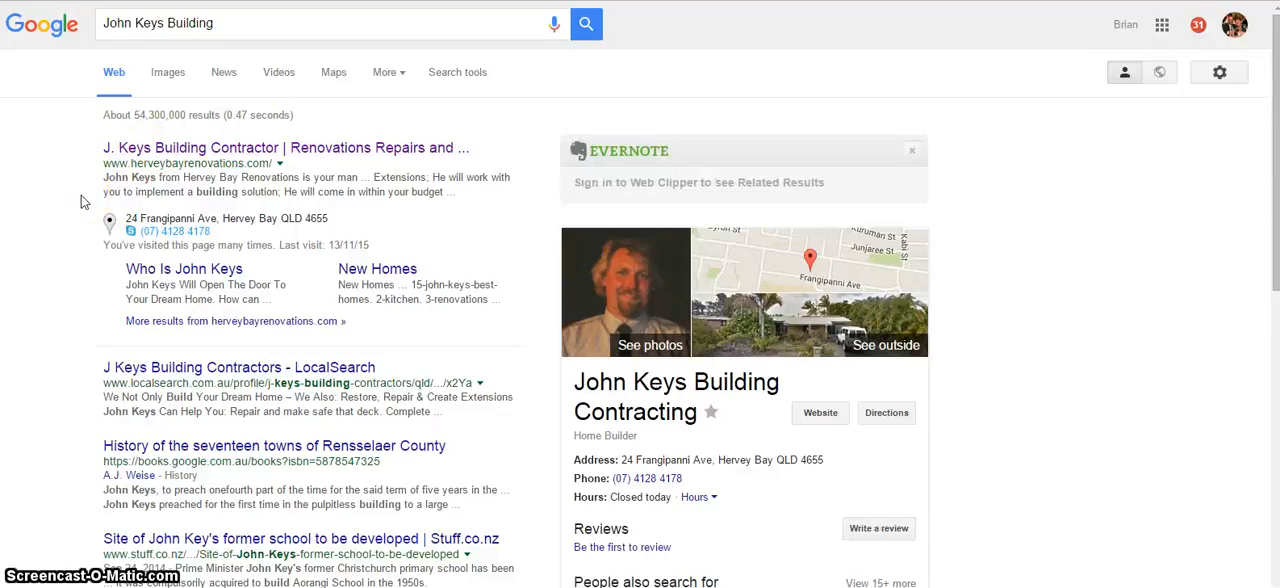
Scroll through the Google results for John Keys Building across the first two pages.
scroll("down", 3)
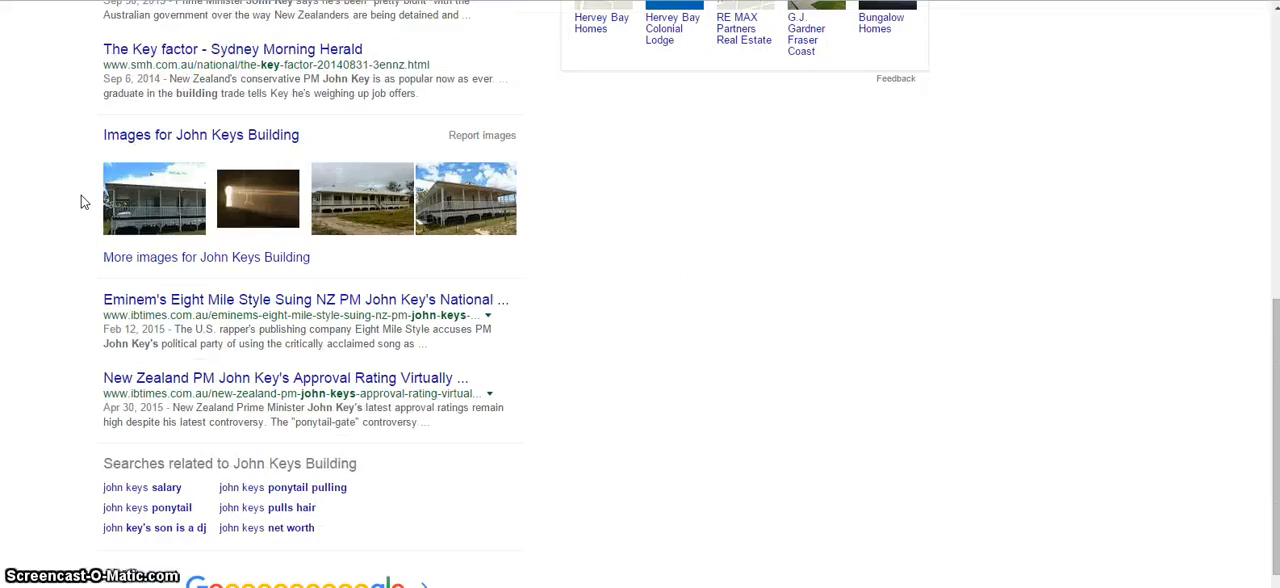
scroll("up", 3)
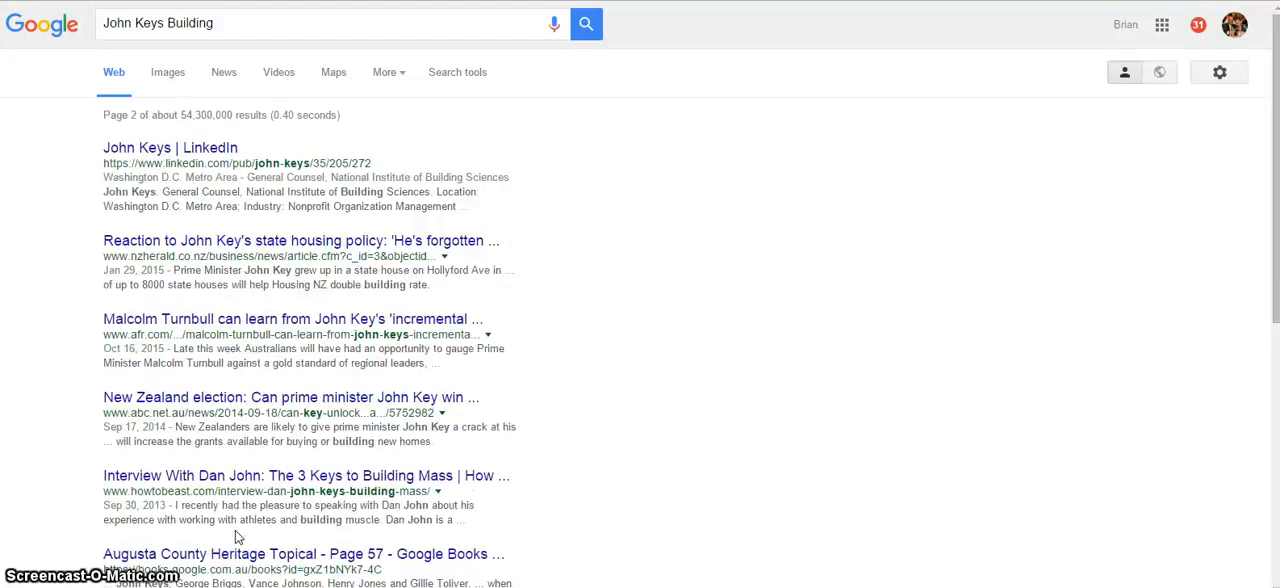
scroll("down", 3)
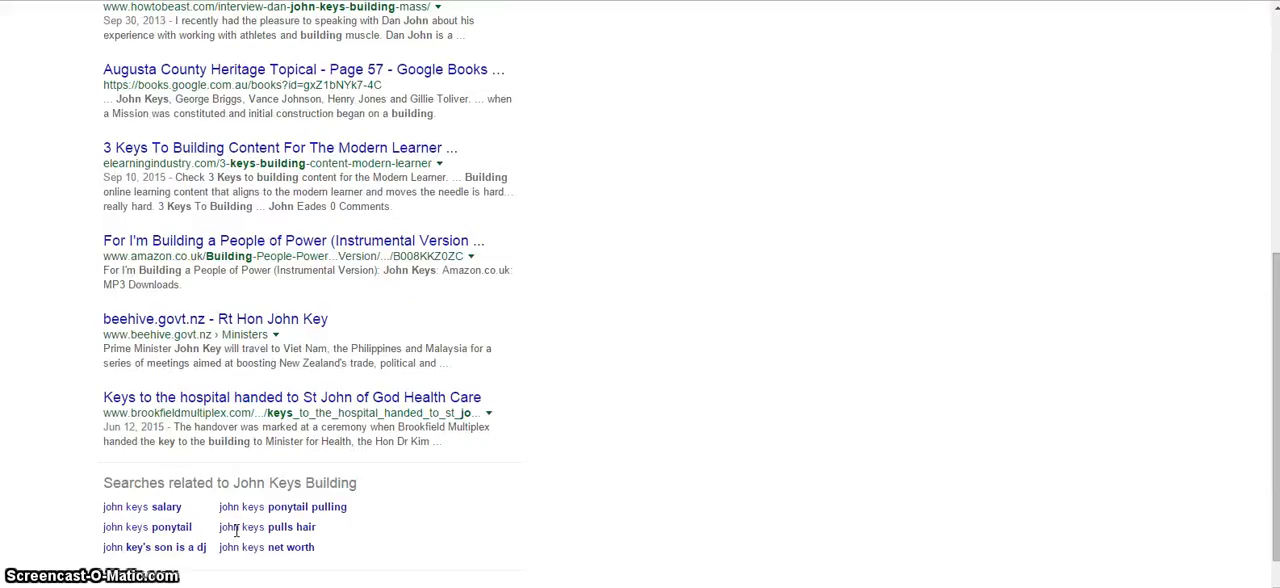
scroll("down", 3)
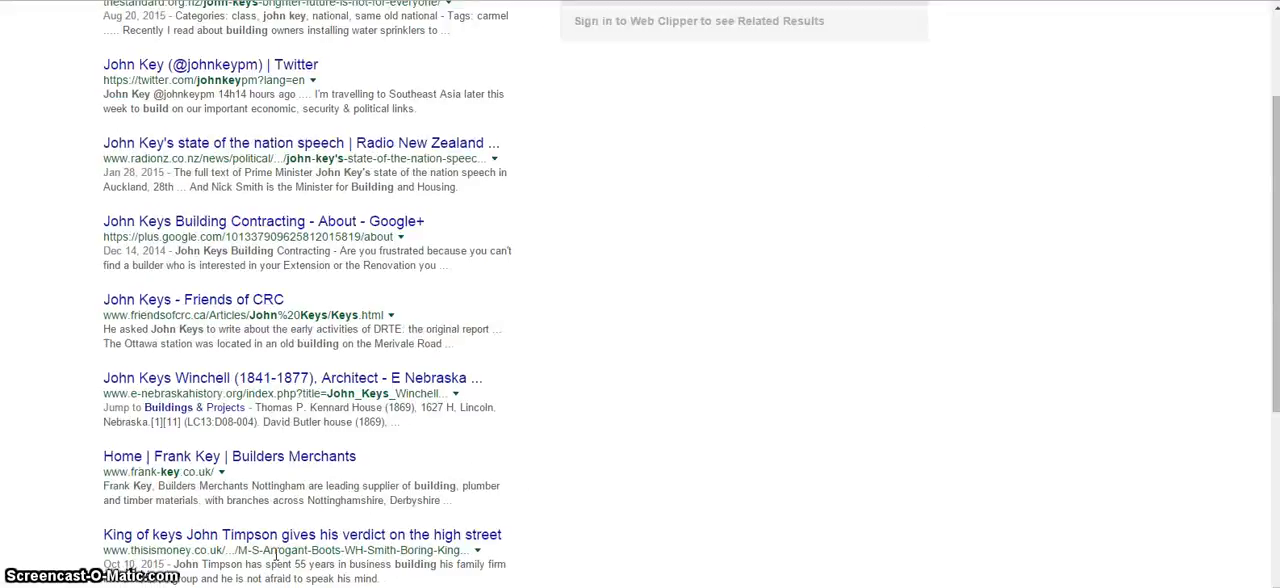
scroll("up", 3)
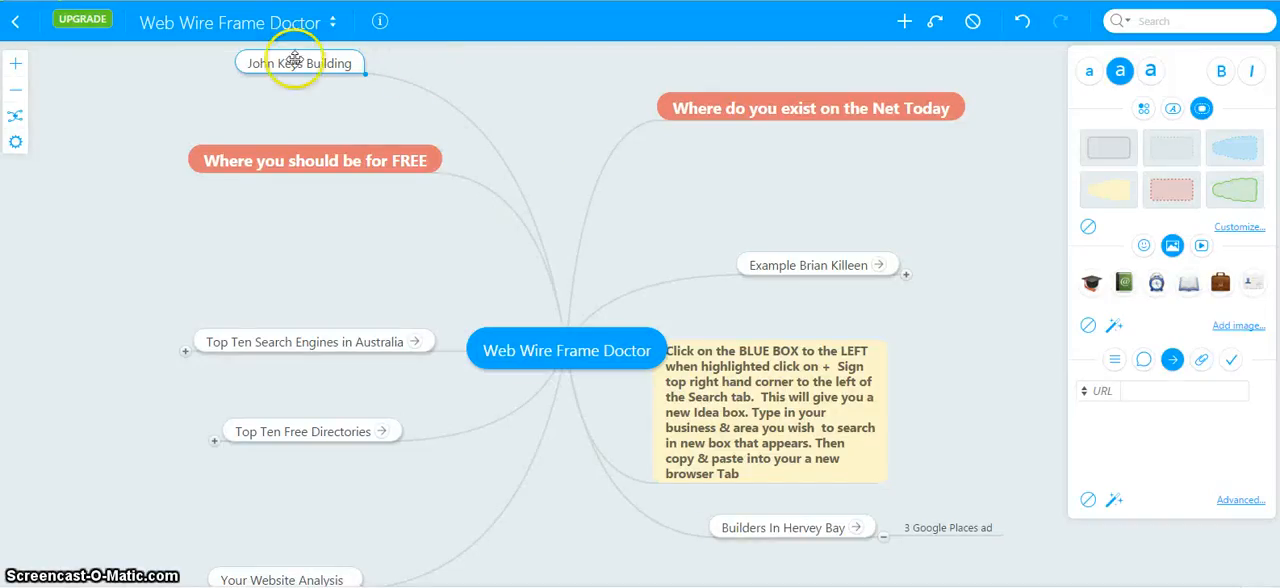
Place John Keys Building under Builders In Hervey Bay and paste its Google results URL as the link.
left_click_drag(300, 62, 798, 560)
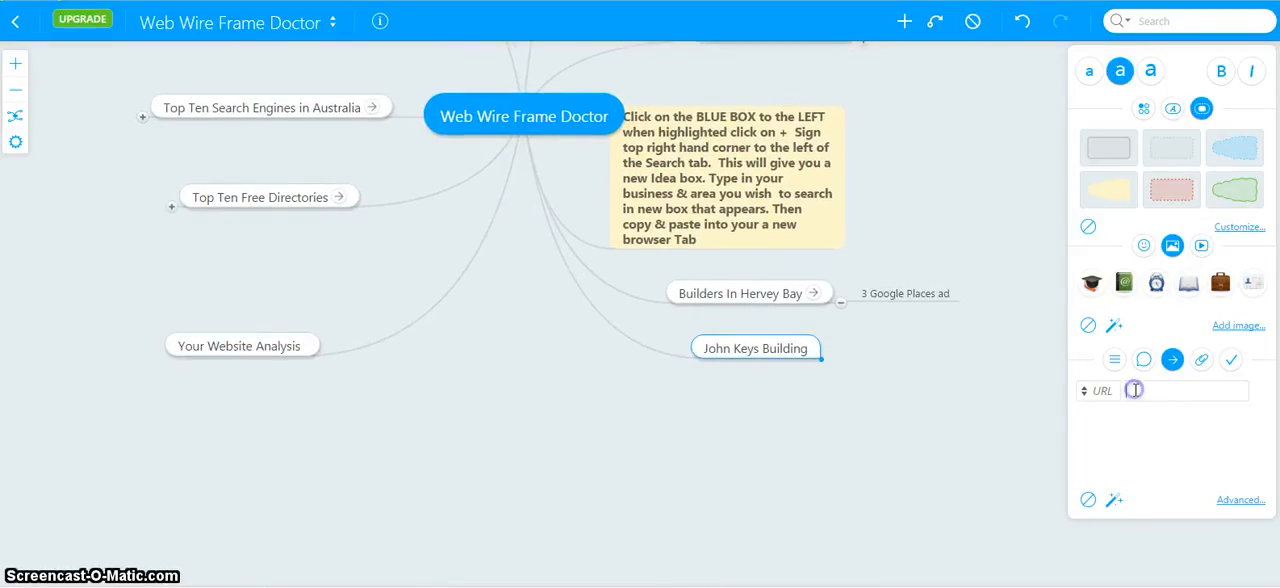
right_click(1134, 390)
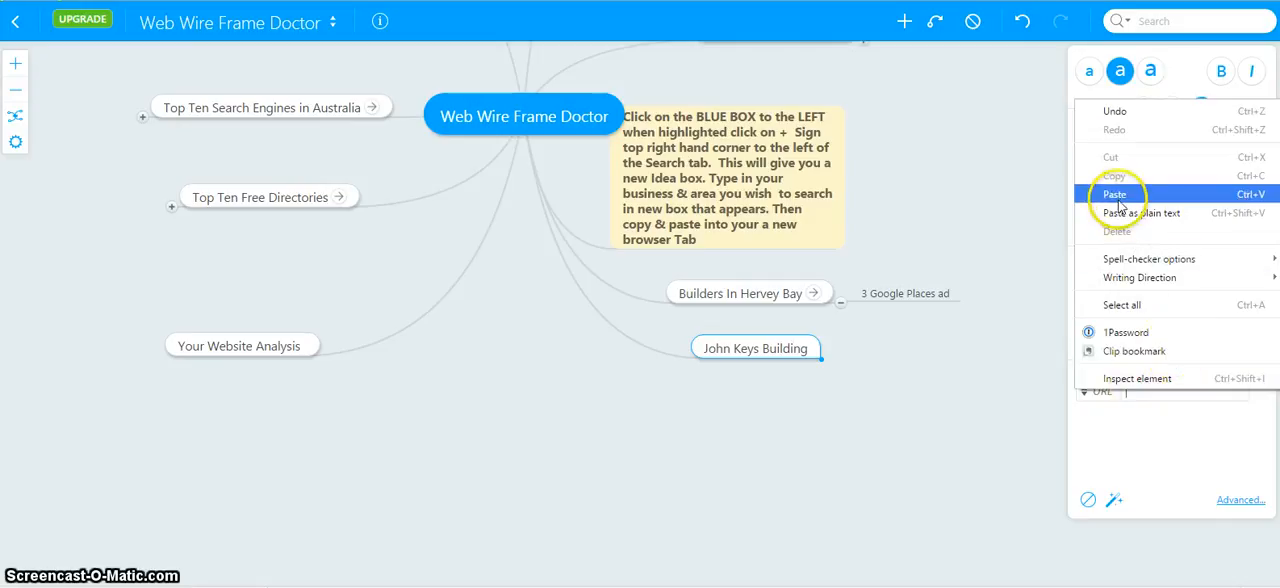
left_click(1114, 194)
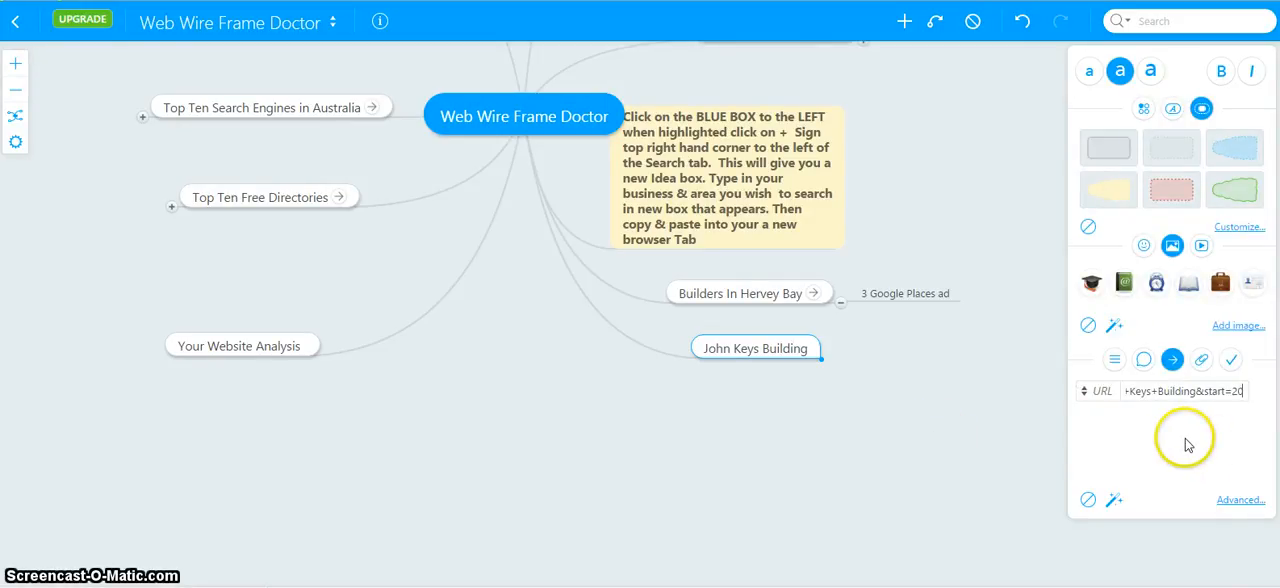
mouse_move(1088, 390)
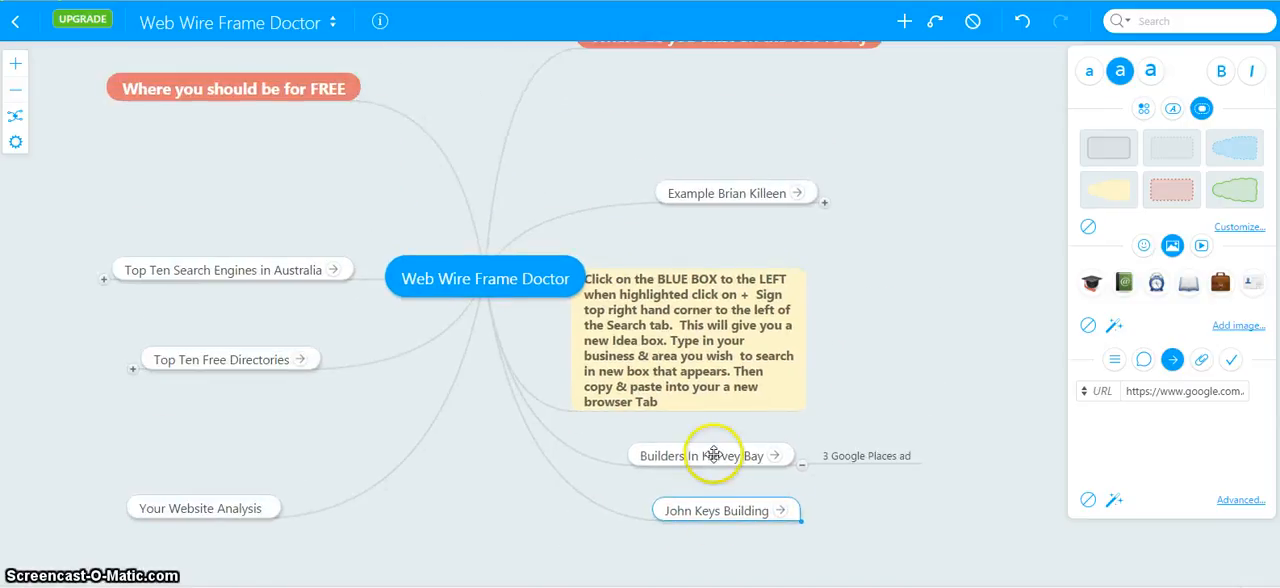
mouse_move(832, 236)
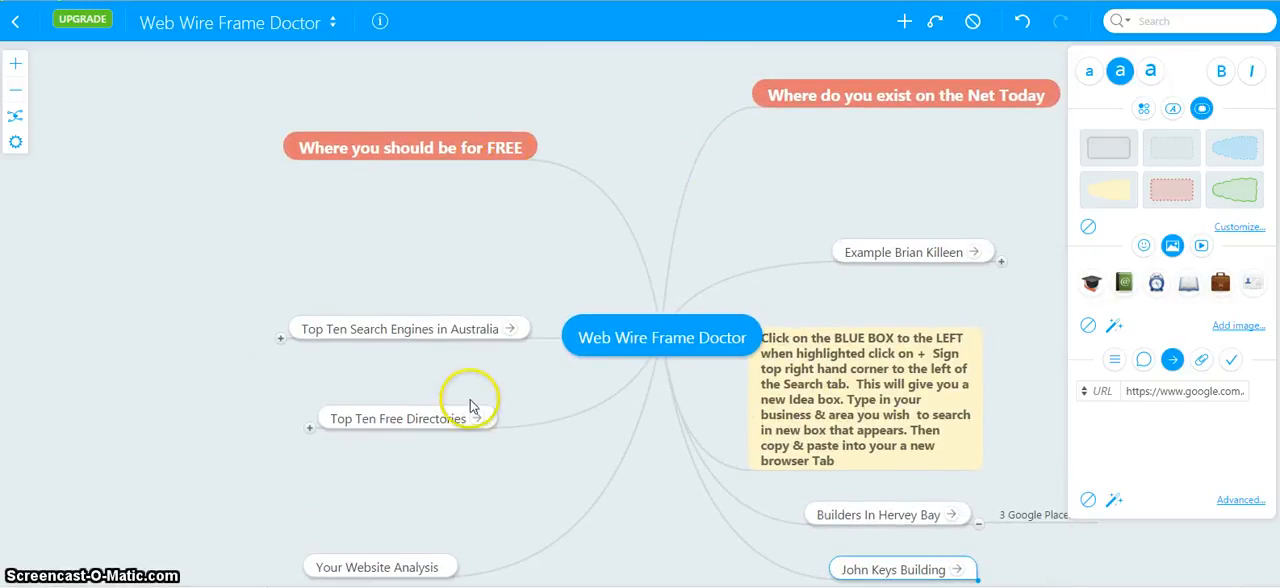
mouse_move(688, 48)
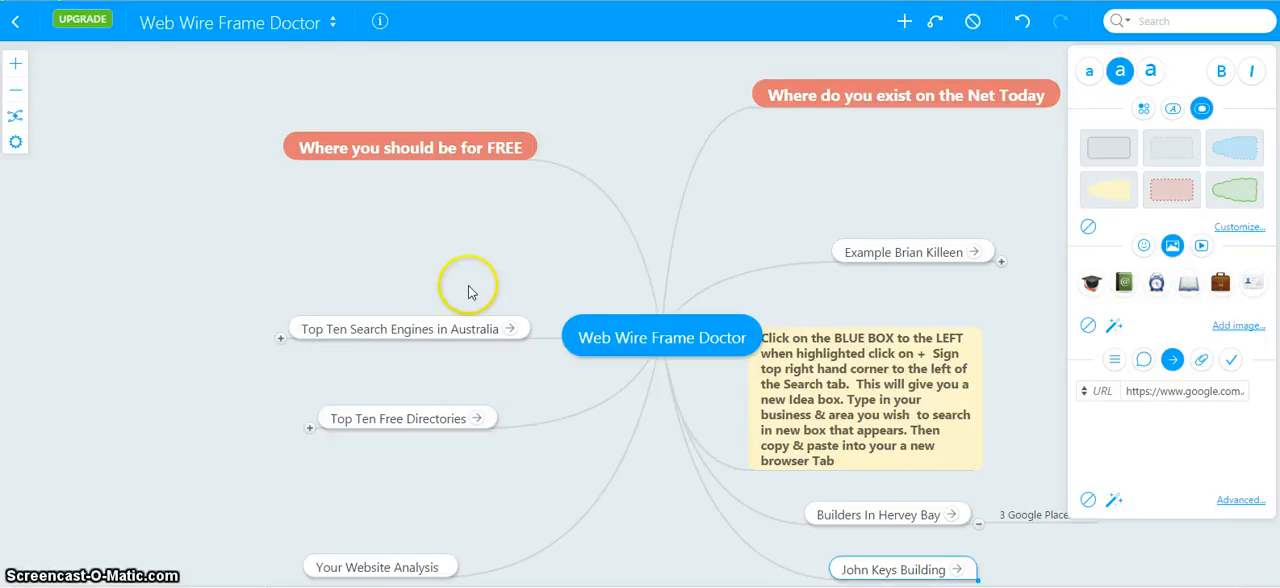
left_click(520, 328)
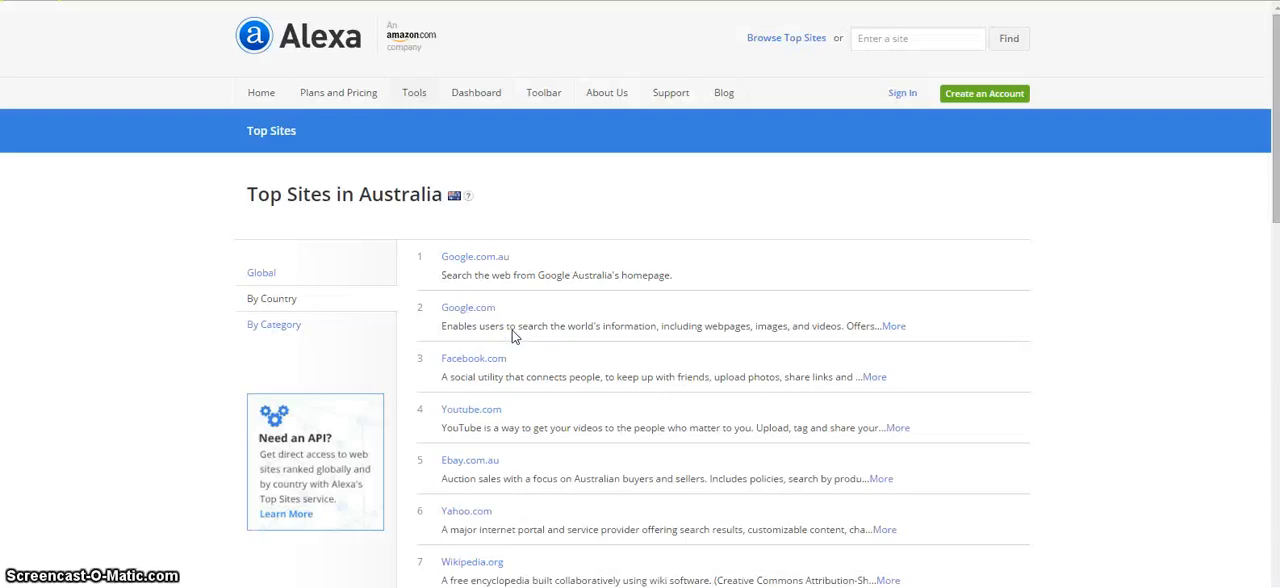
mouse_move(408, 60)
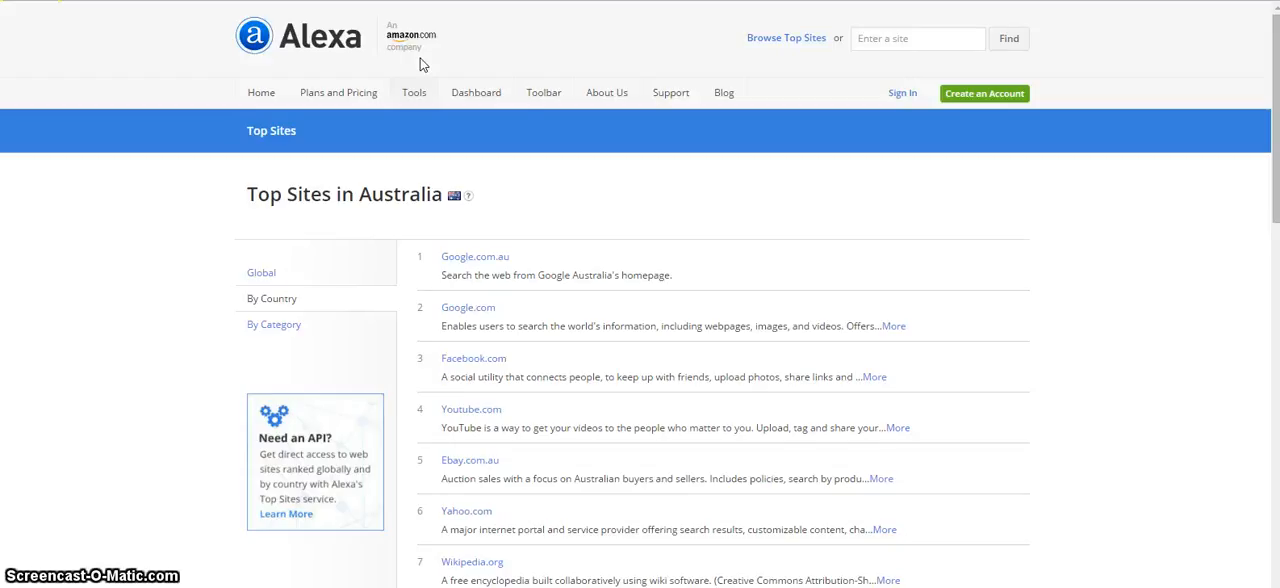
mouse_move(352, 64)
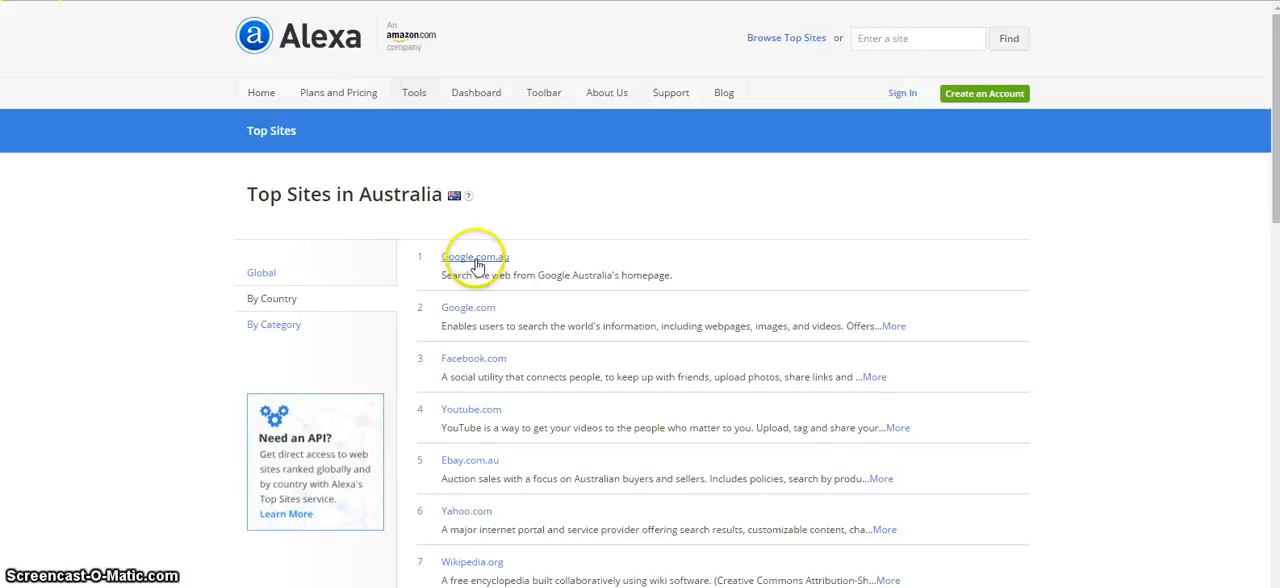
mouse_move(478, 316)
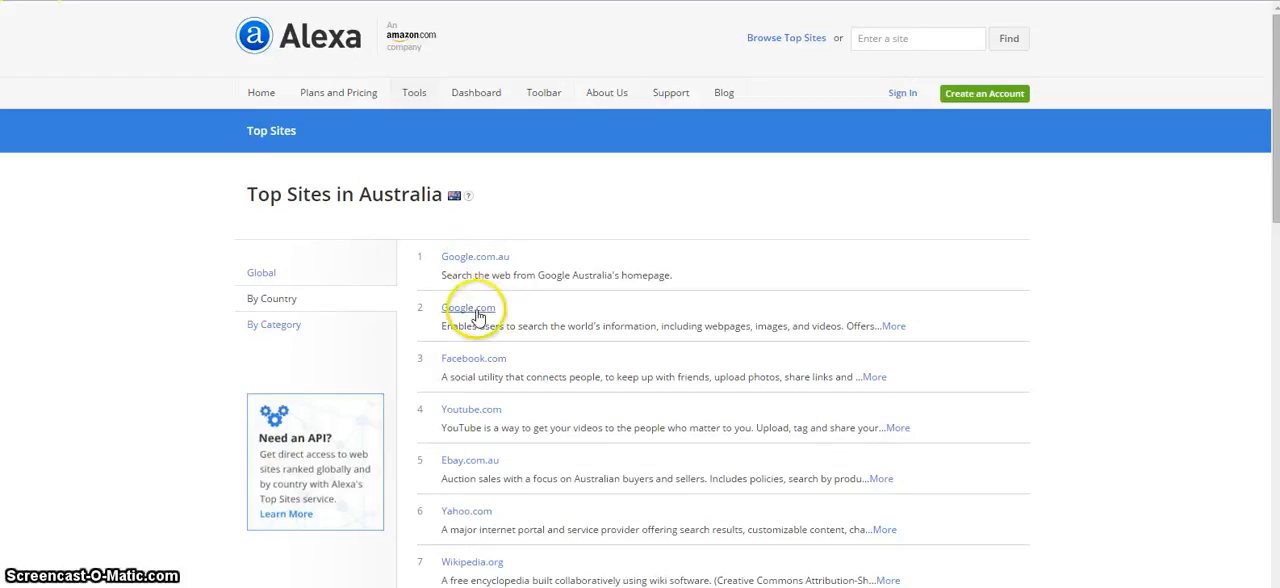
mouse_move(504, 470)
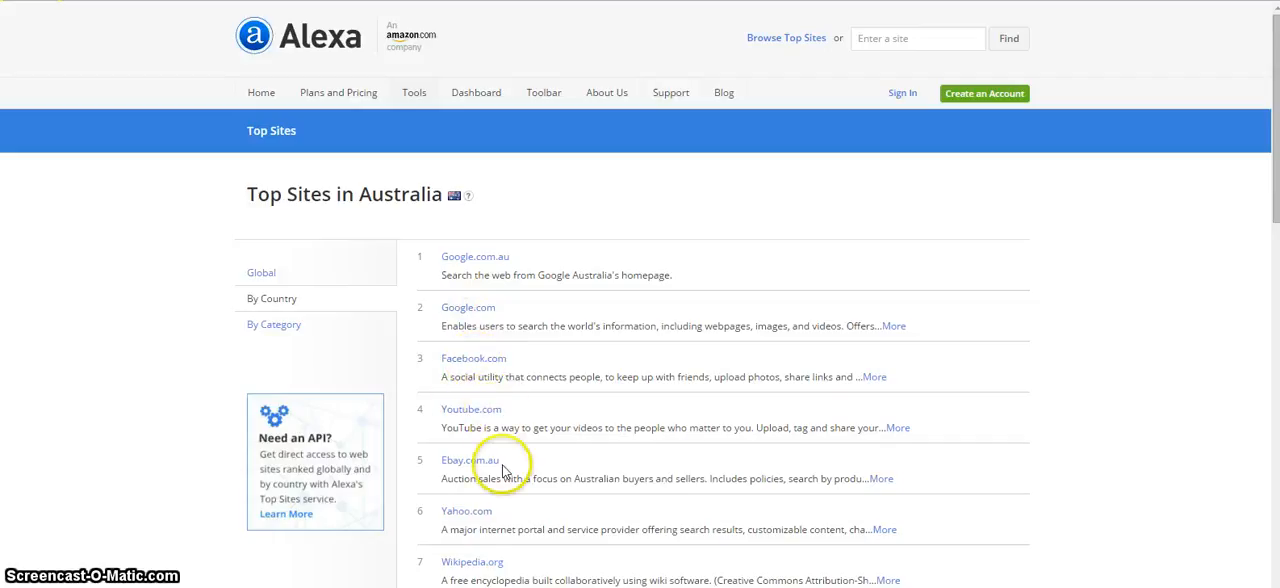
mouse_move(548, 458)
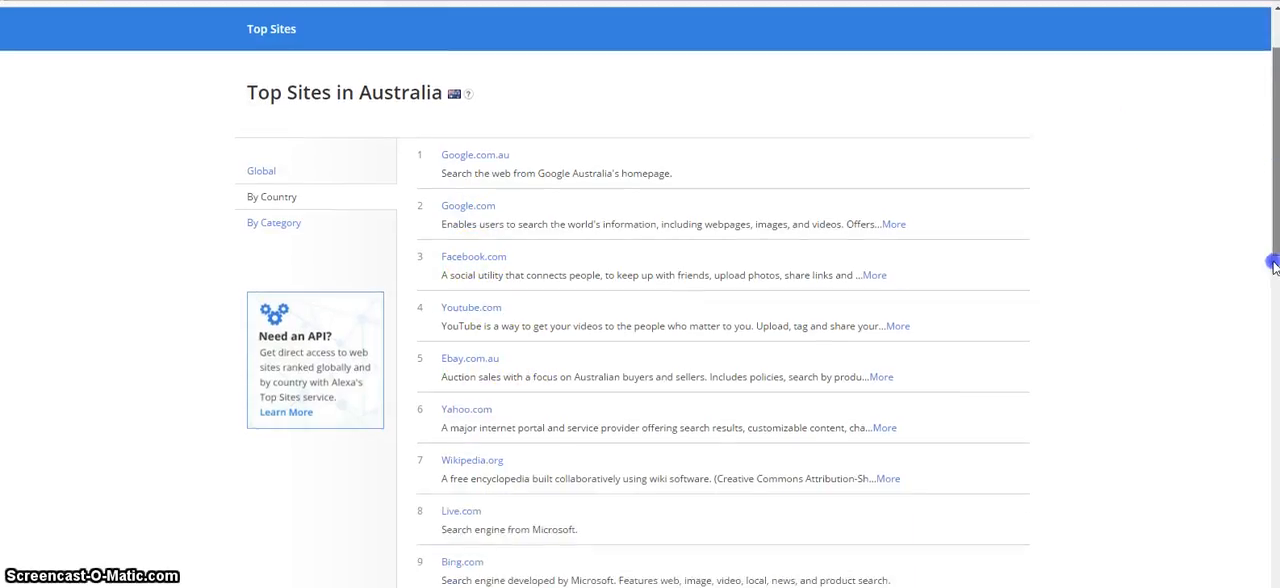
Scroll down Alexa's Top Sites in Australia list past Bing, LinkedIn, Amazon and News.com.au.
scroll("down", 3)
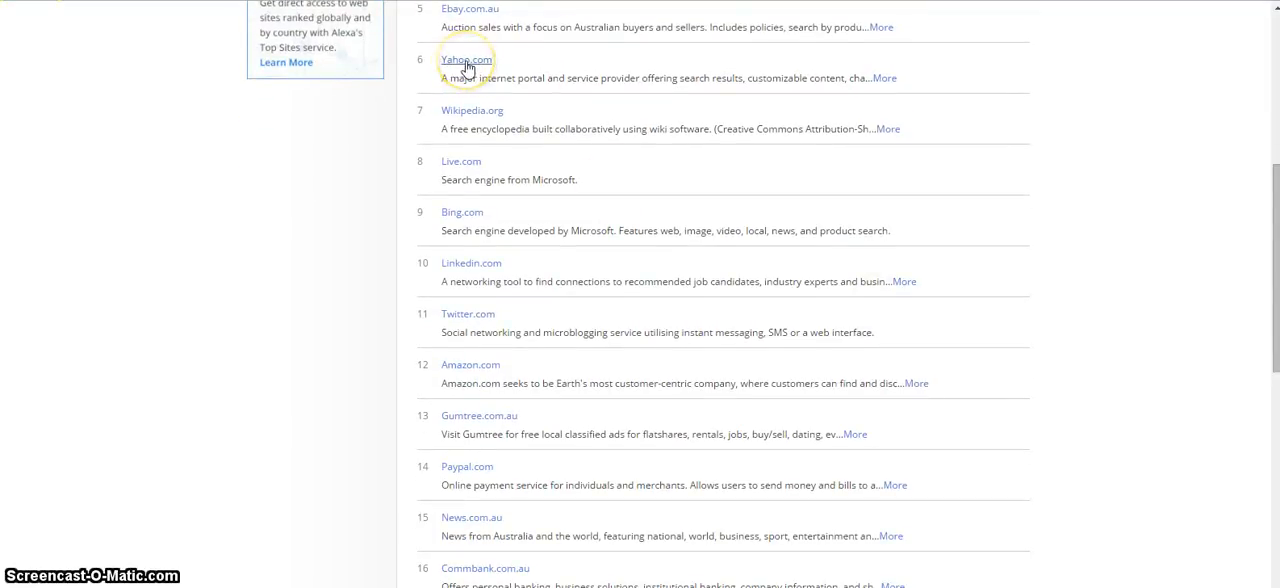
mouse_move(462, 212)
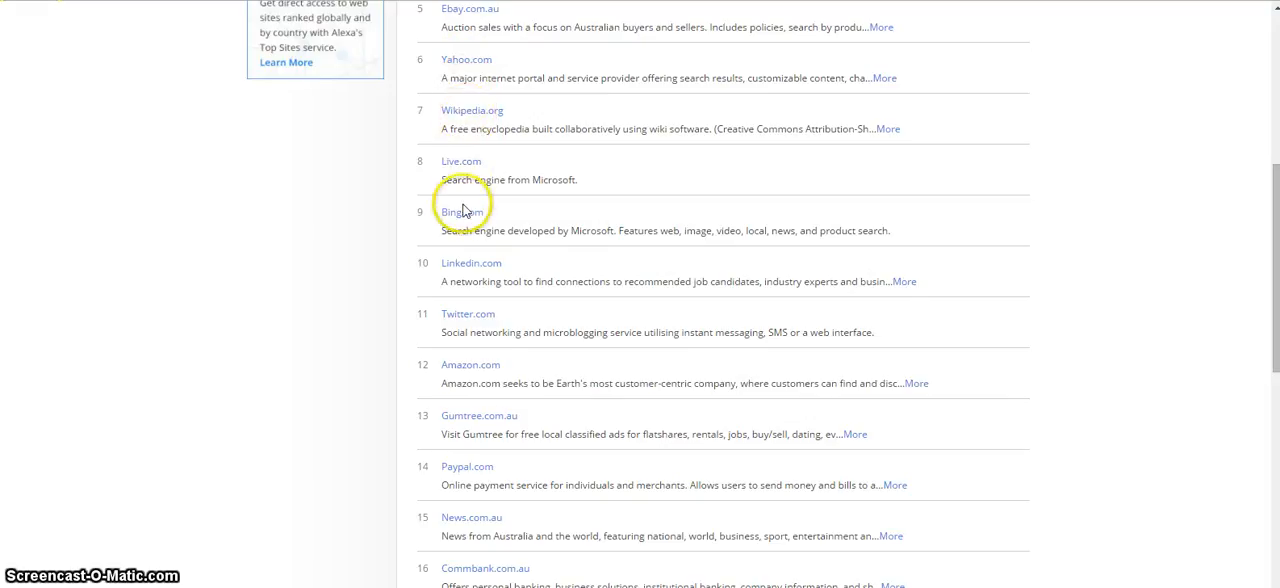
mouse_move(464, 384)
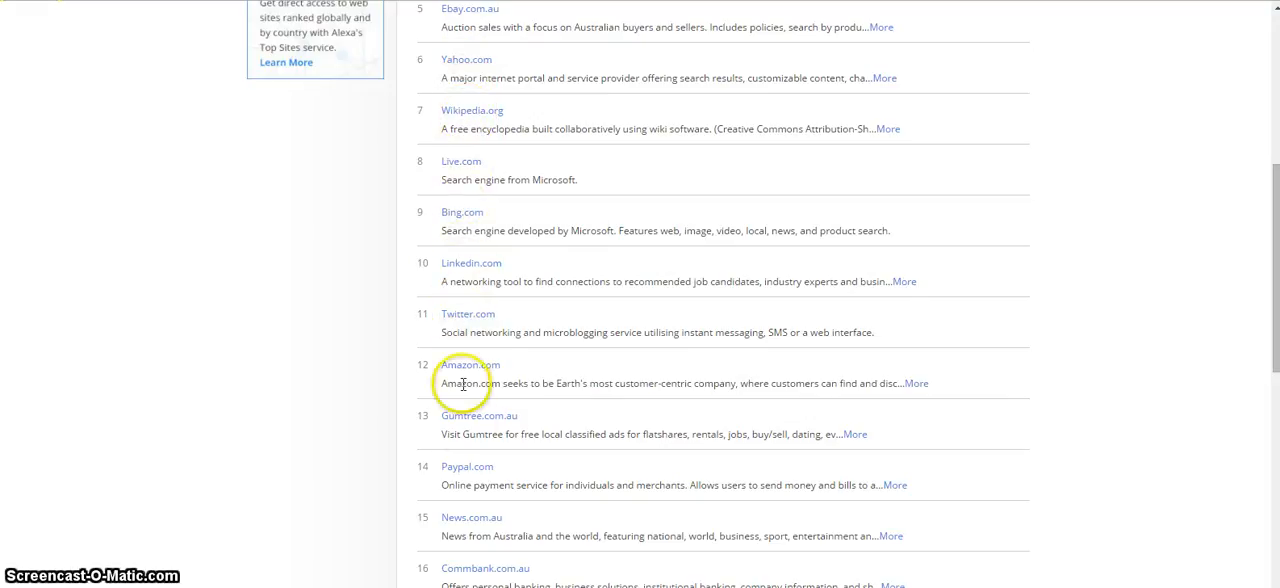
mouse_move(476, 530)
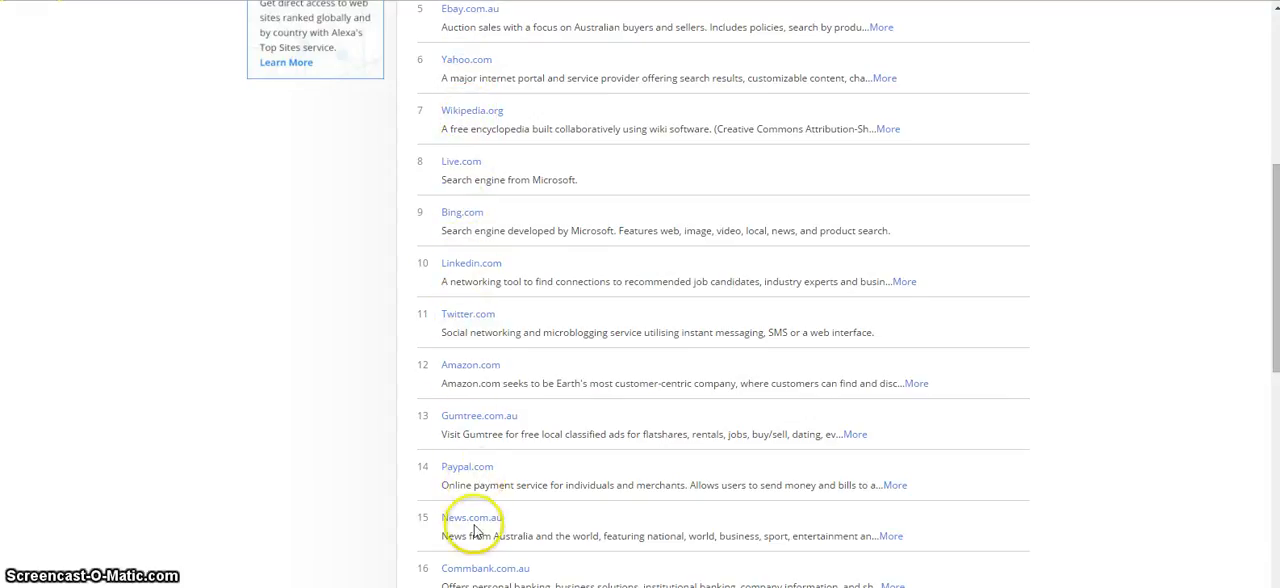
scroll("down", 3)
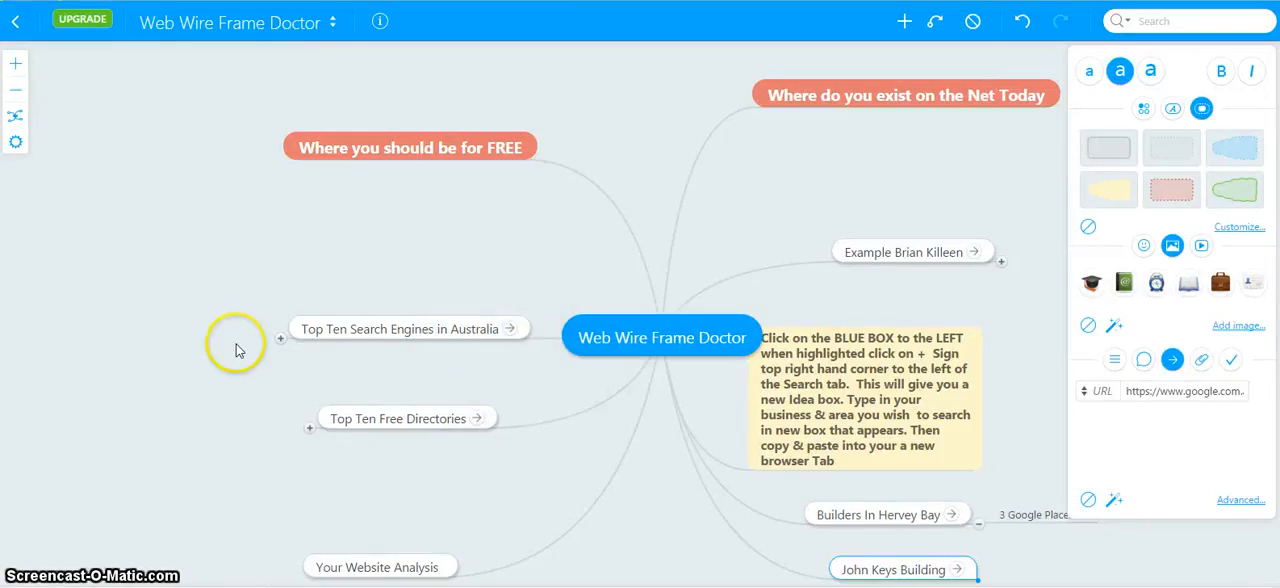
Expand the Top Ten Search Engines in Australia branch, then follow the Top Ten Free Directories link.
left_click(280, 338)
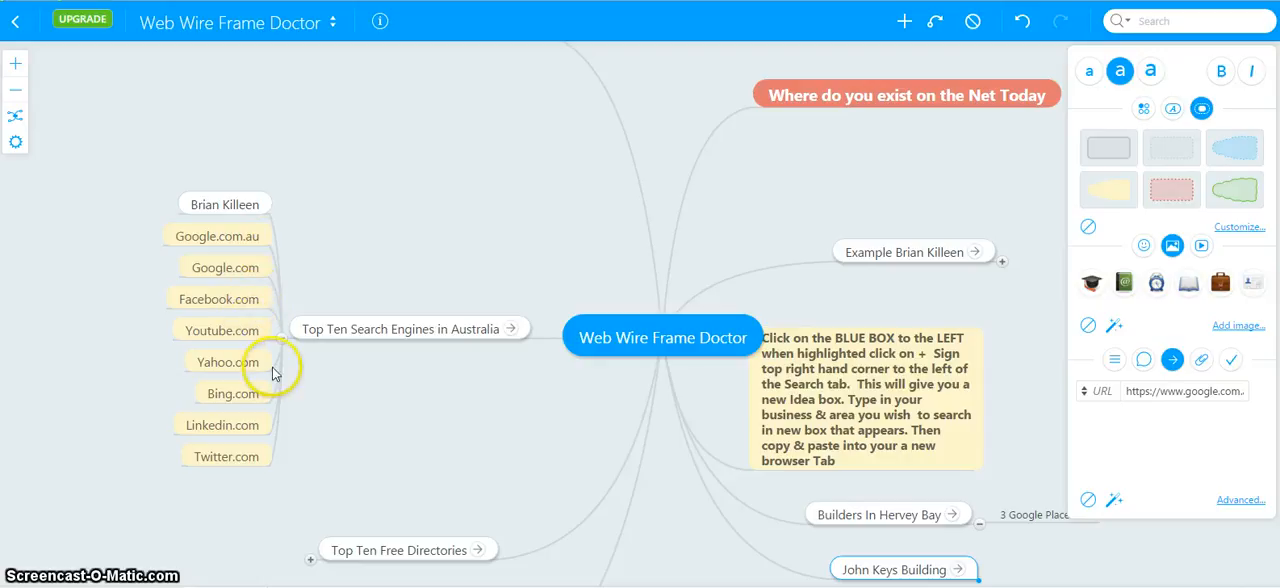
mouse_move(228, 456)
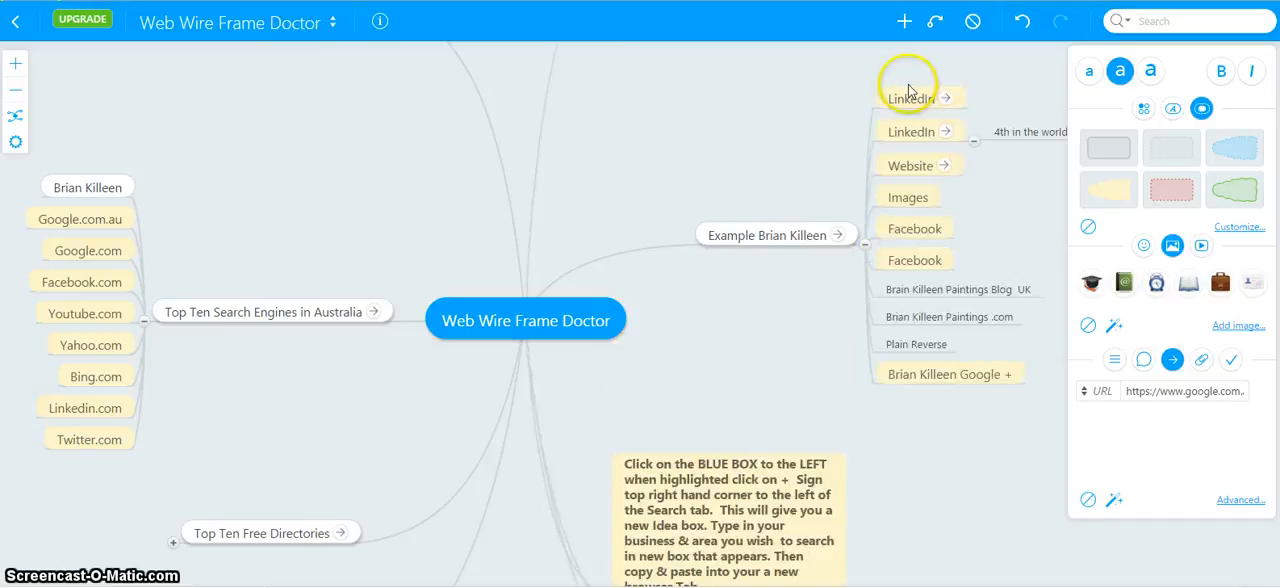
mouse_move(900, 364)
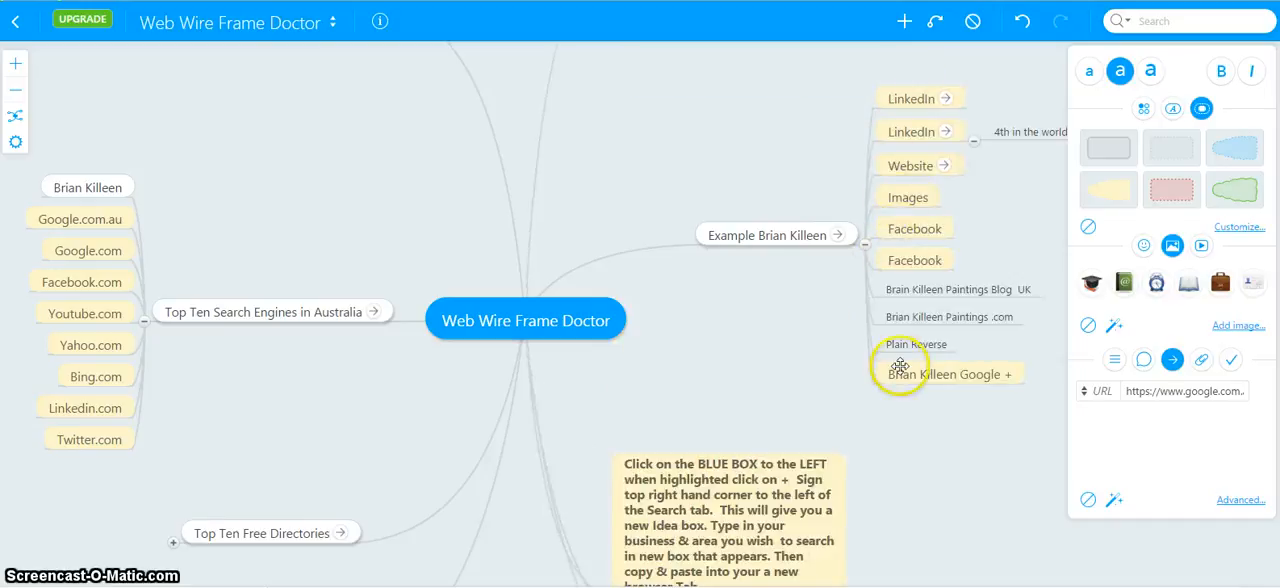
mouse_move(932, 378)
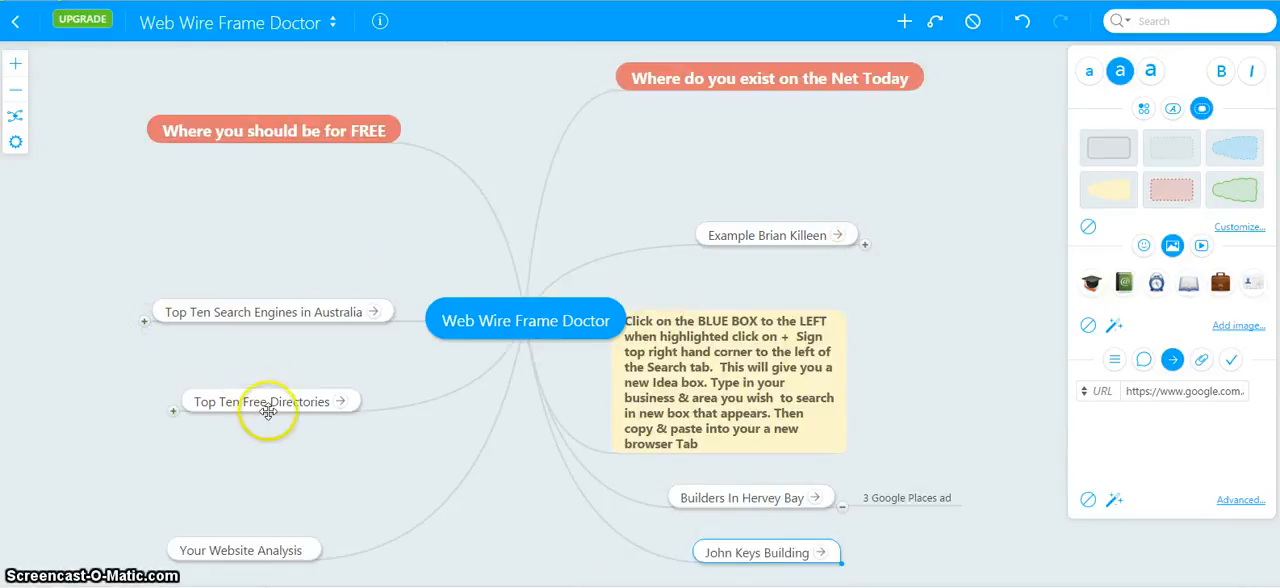
mouse_move(320, 408)
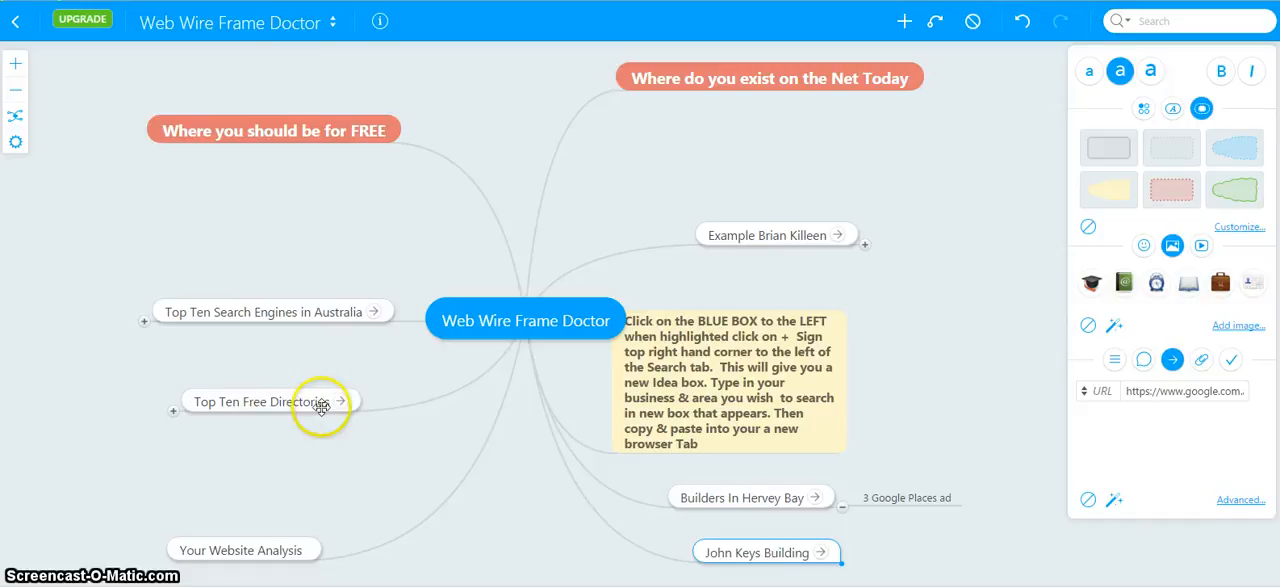
left_click(340, 402)
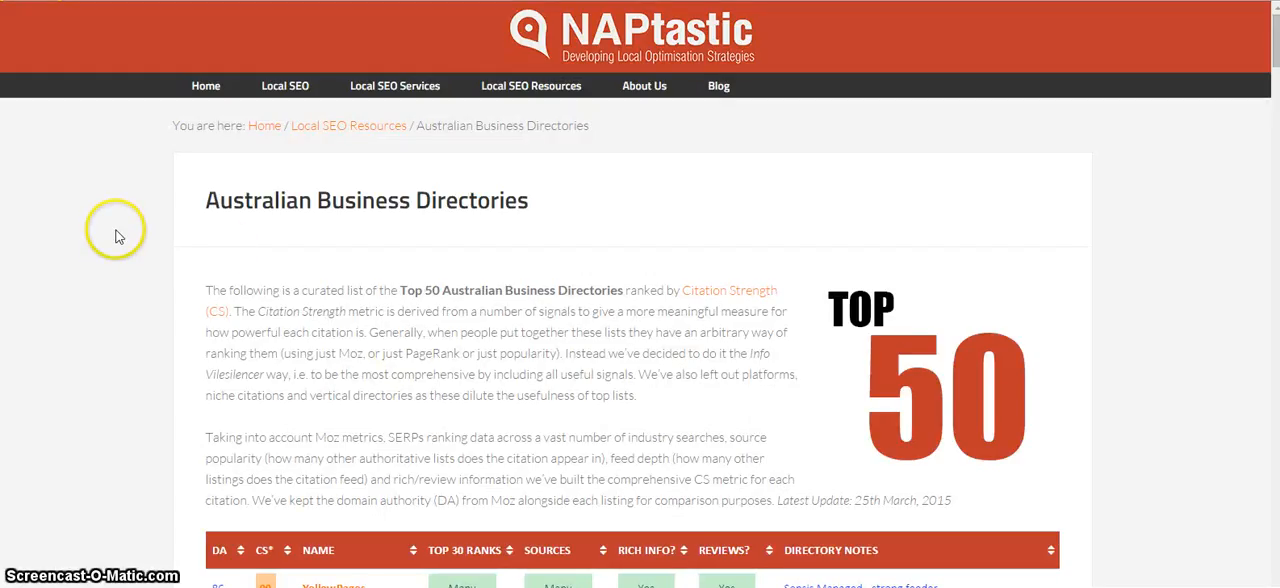
Scroll down to NAPtastic's Top 50 Australian Business Directories ranking table.
scroll("down", 3)
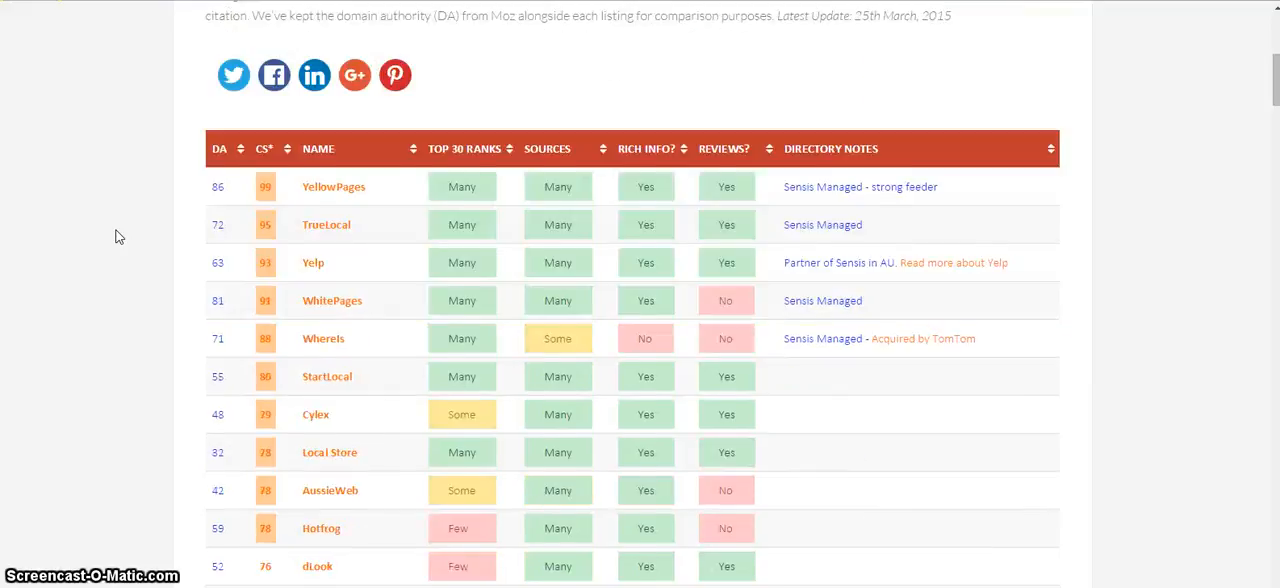
scroll("down", 3)
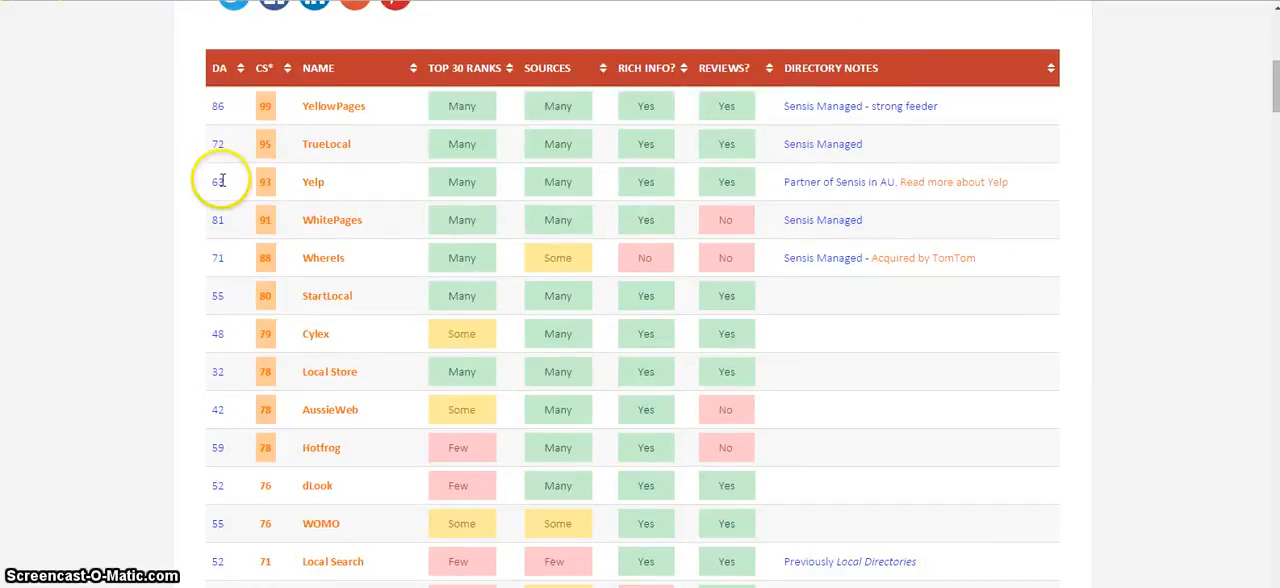
mouse_move(364, 294)
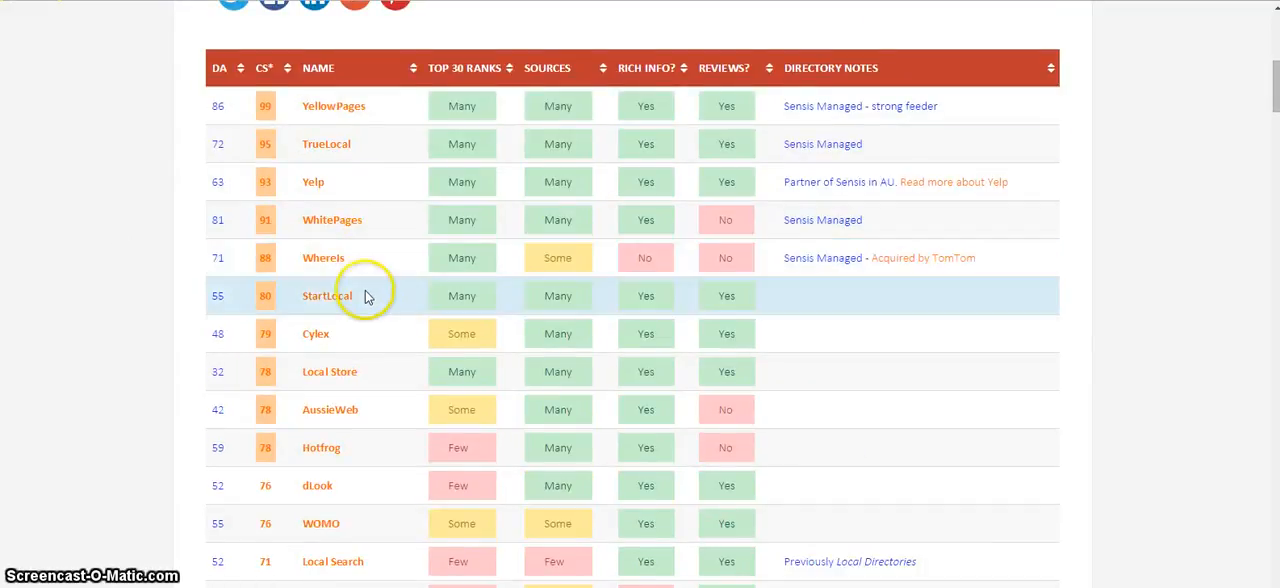
mouse_move(372, 410)
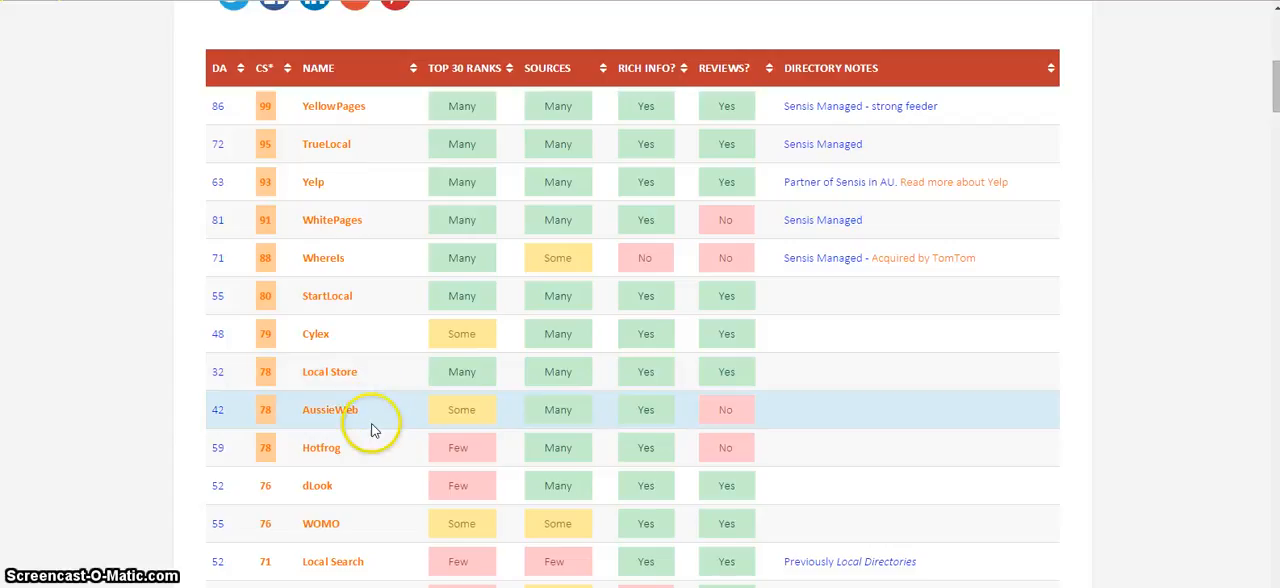
mouse_move(376, 560)
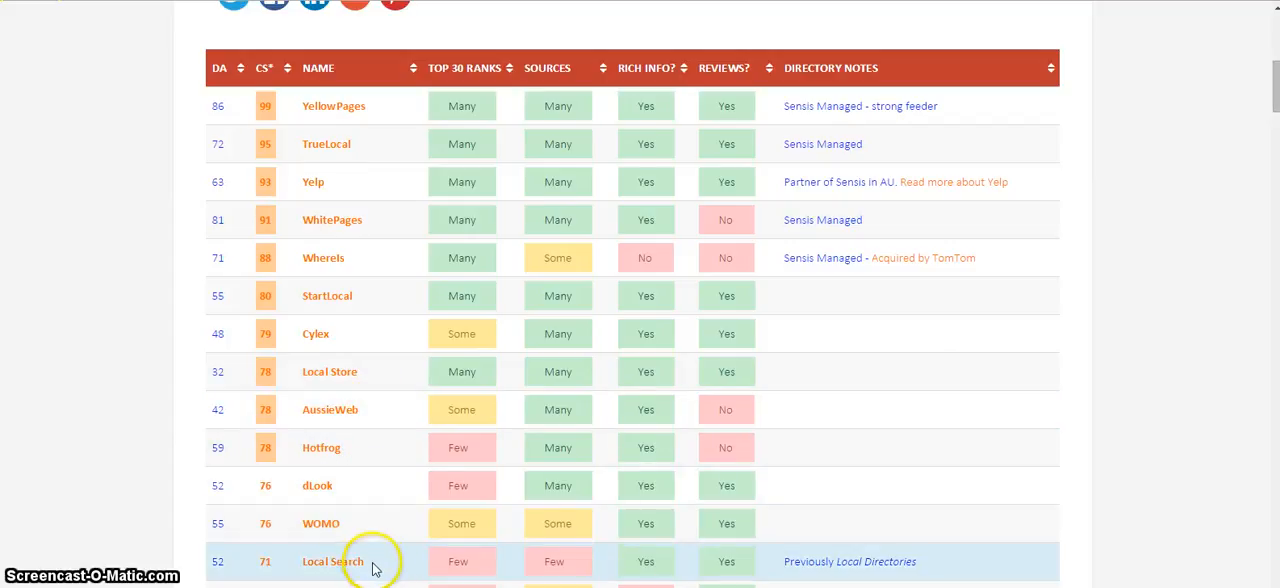
mouse_move(162, 162)
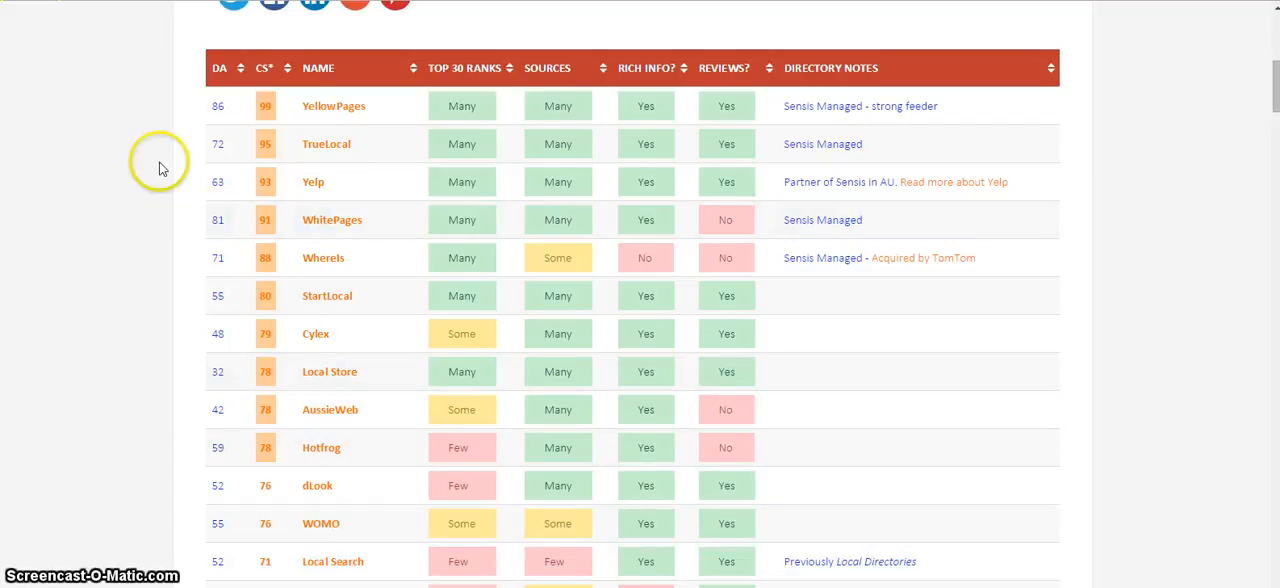
mouse_move(136, 144)
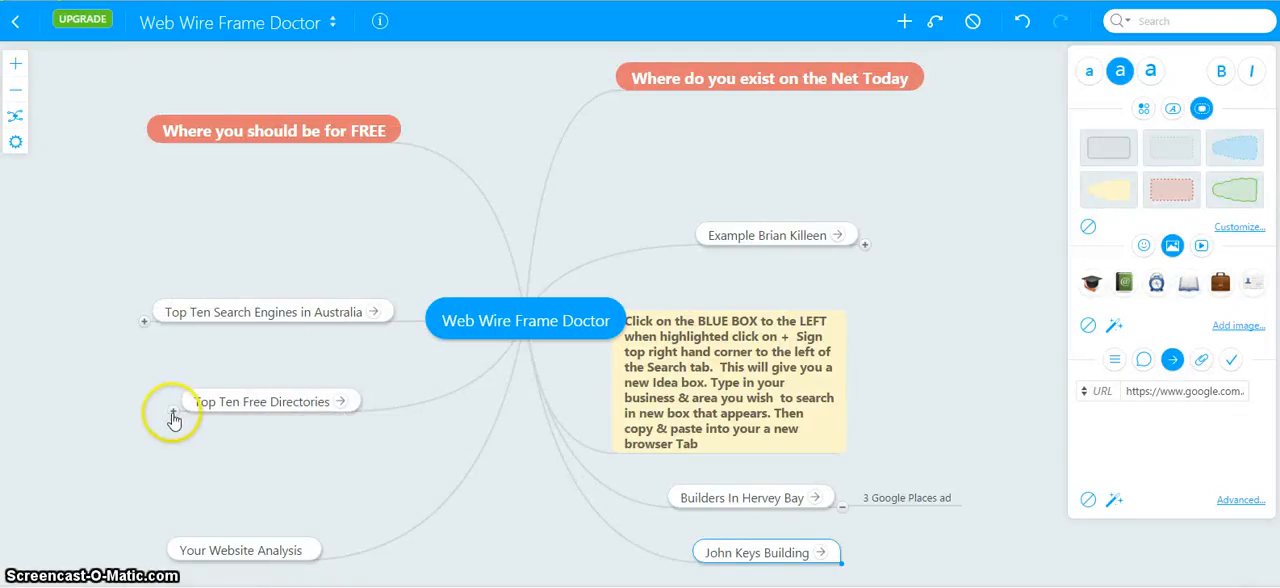
Unfold Top Ten Free Directories to review YellowPages through Hotfrog, then collapse it.
left_click(174, 418)
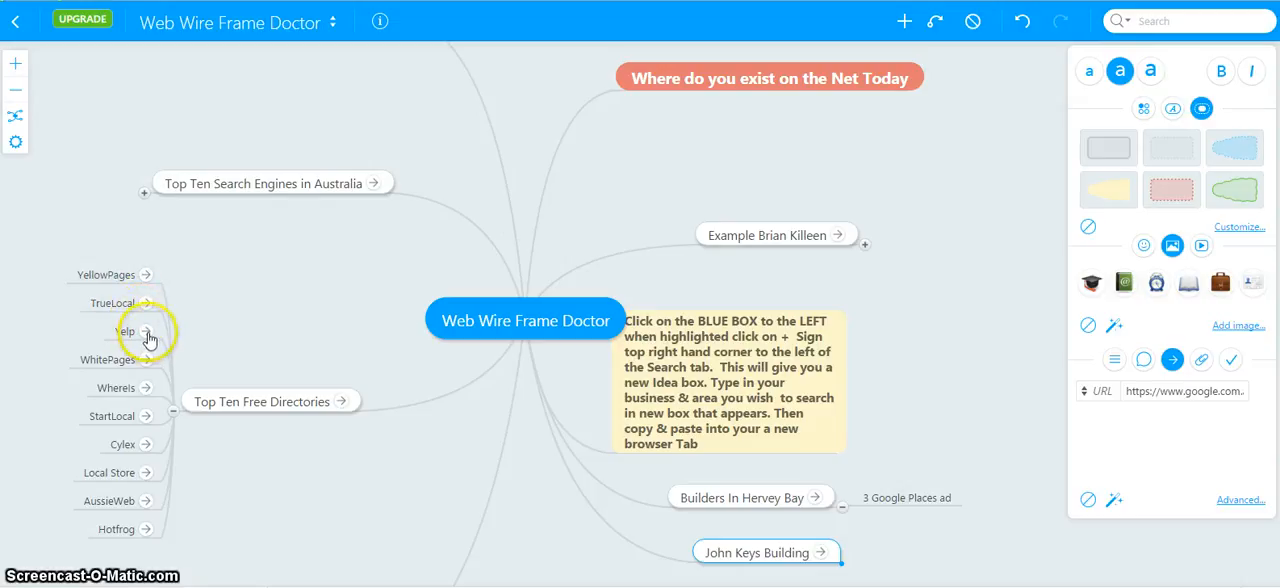
left_click(150, 332)
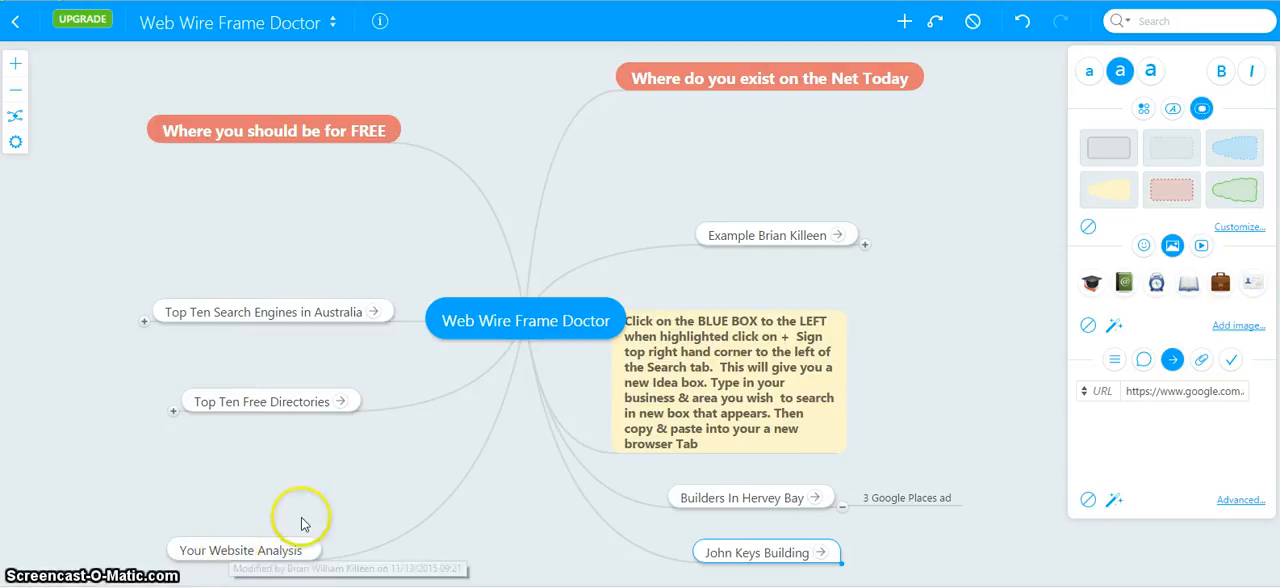
mouse_move(776, 524)
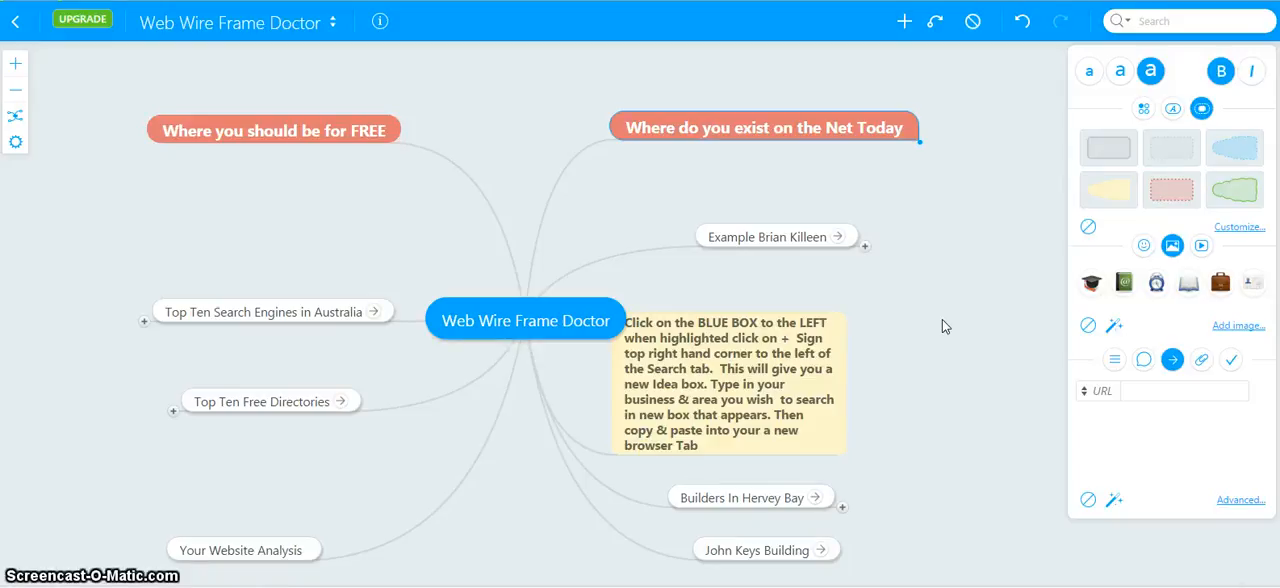
mouse_move(866, 258)
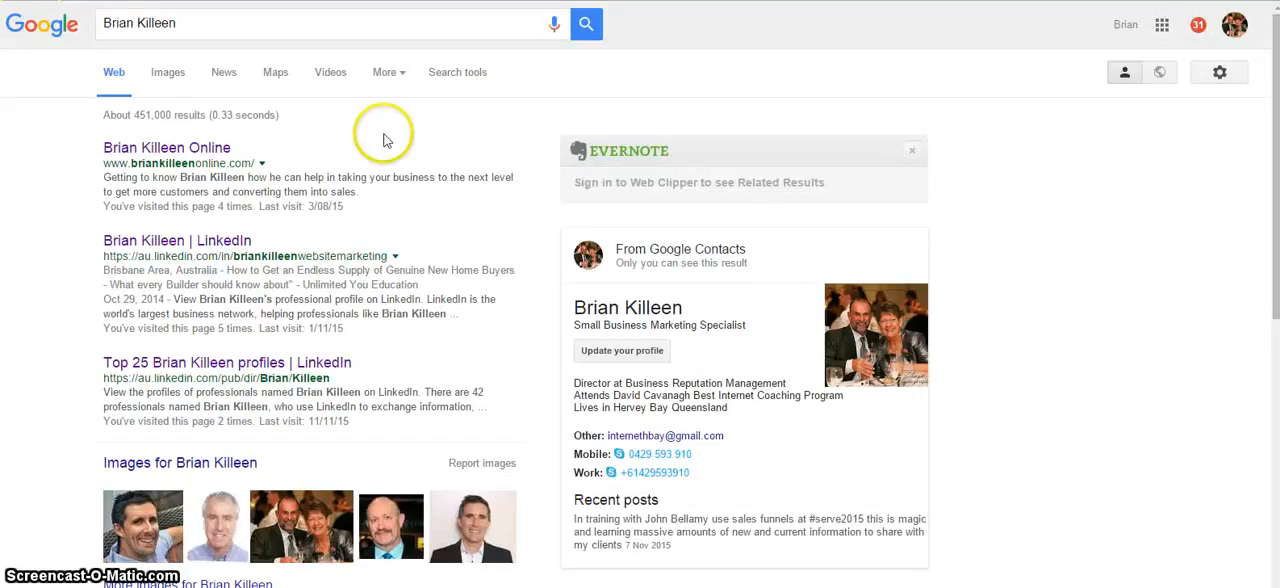
mouse_move(384, 140)
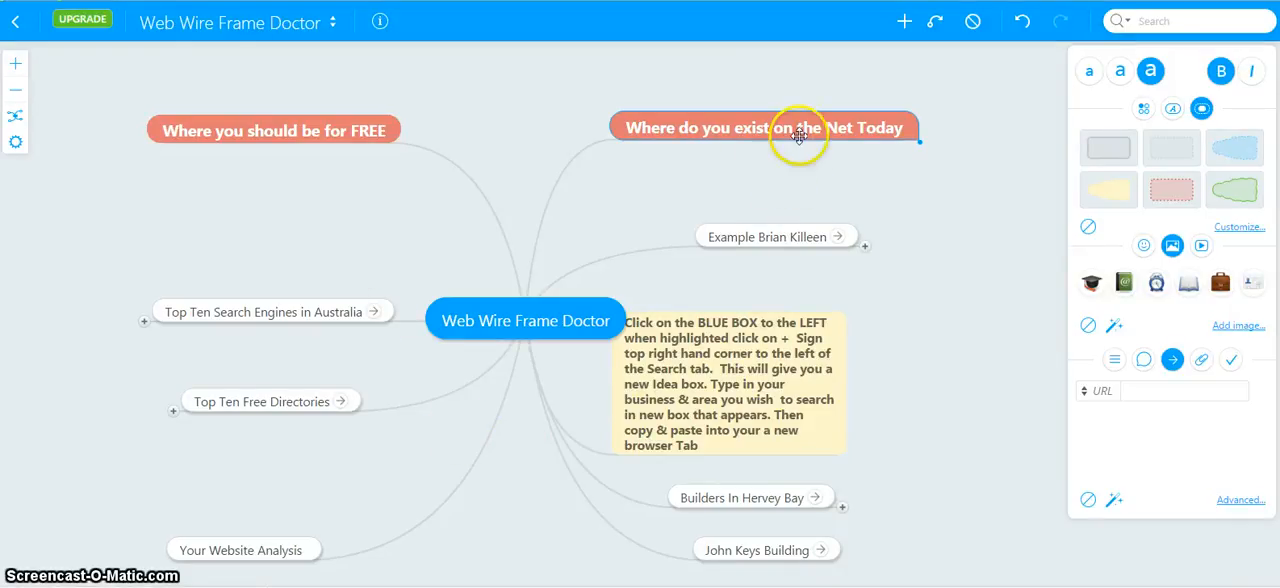
mouse_move(890, 148)
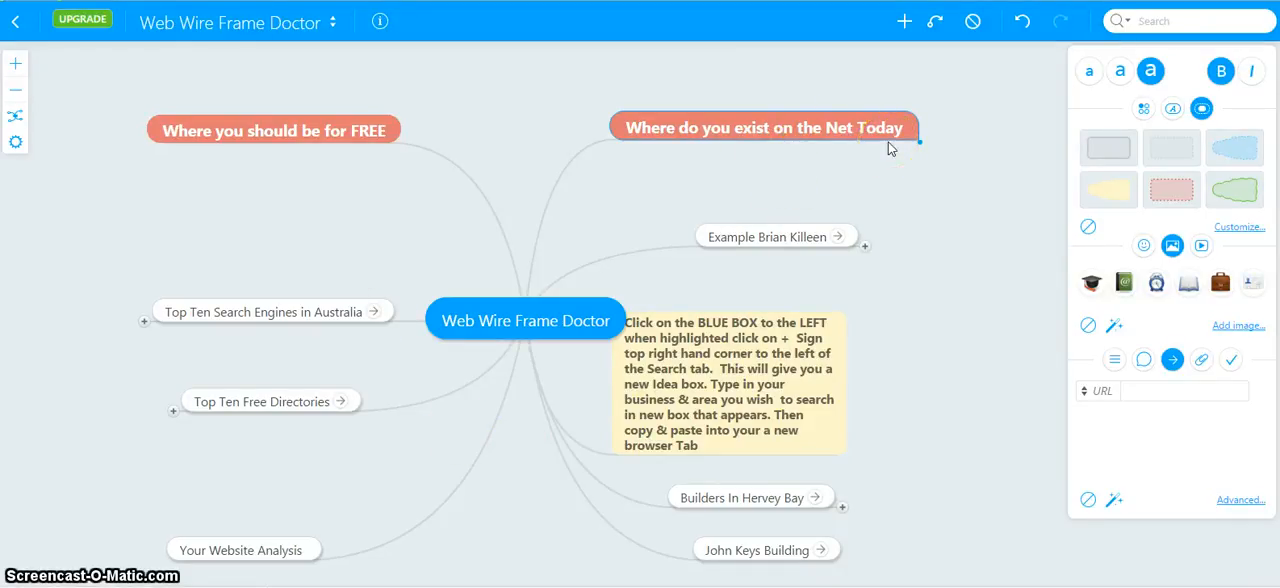
mouse_move(342, 144)
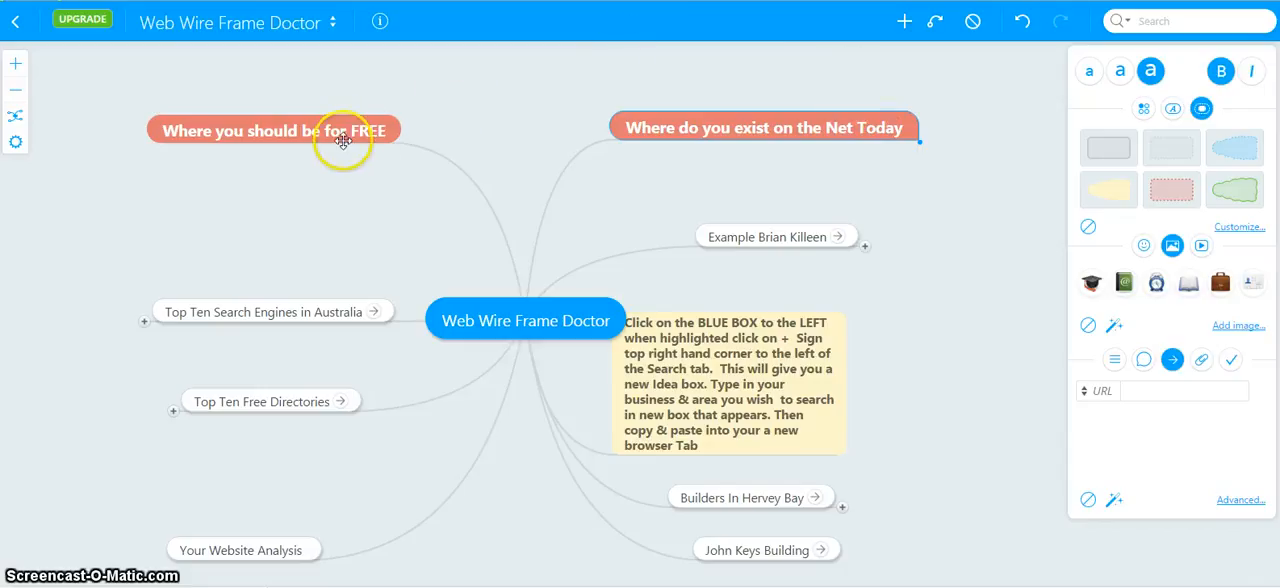
mouse_move(332, 160)
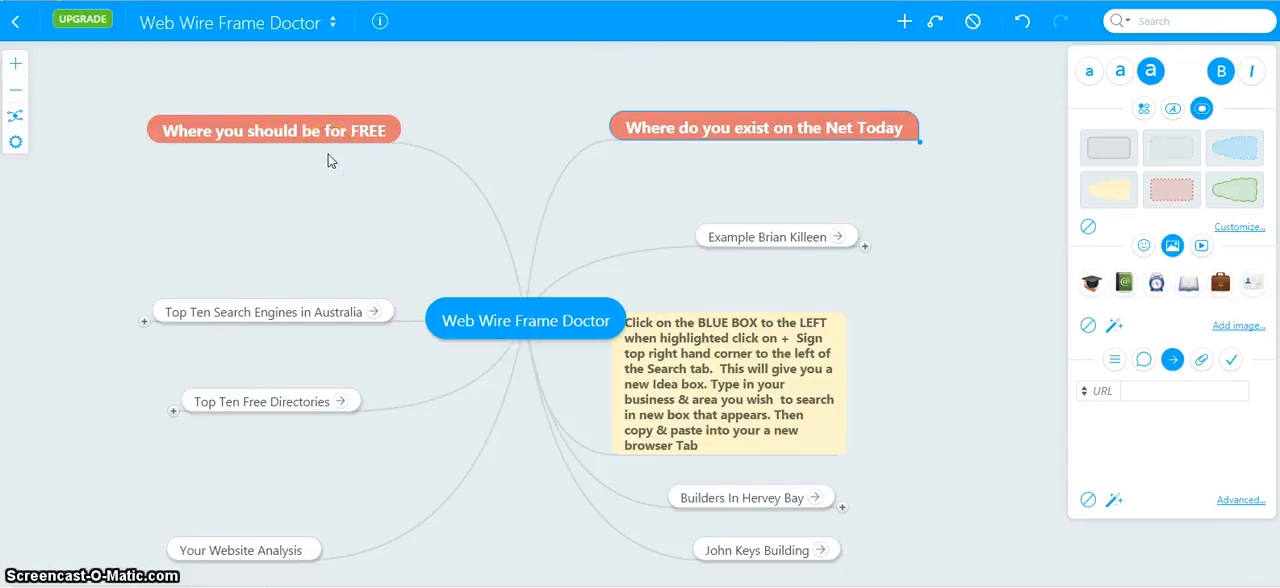